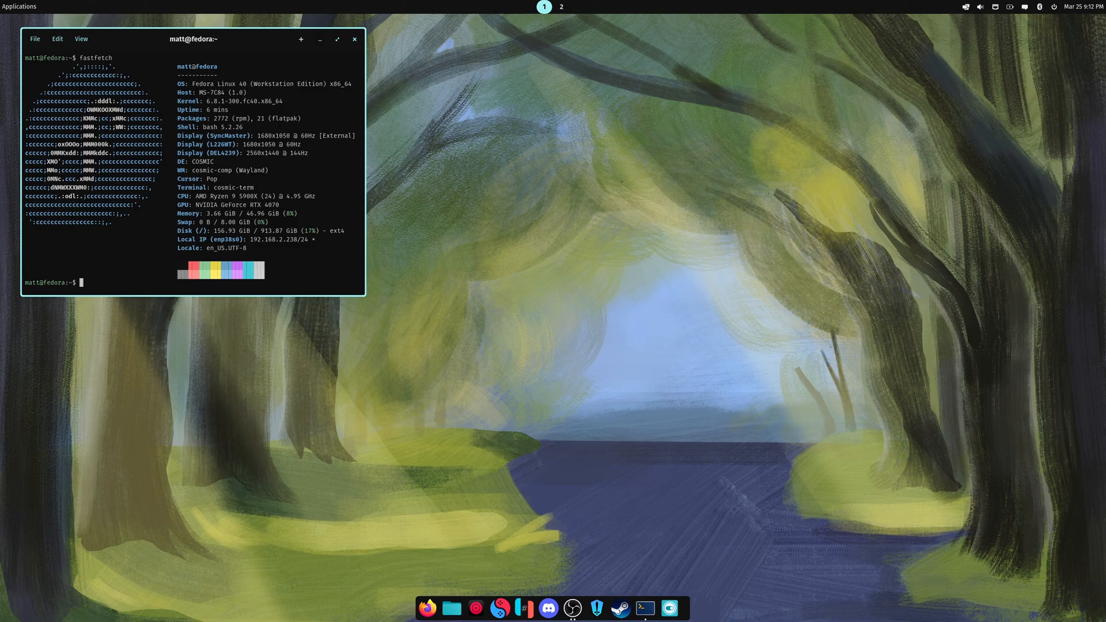
# Close the fastfetch terminal, leaving Settings on Sound and Files on Pictures.
pyautogui.click(354, 39)
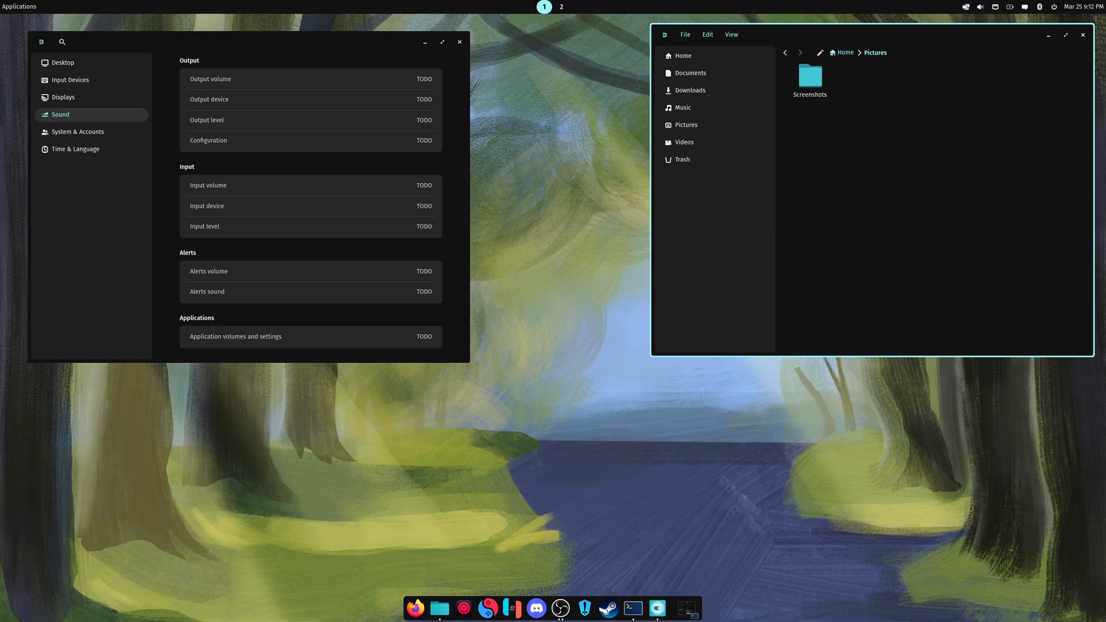
# Browse Music then the empty Documents folder in Files, and show the Desktop panel page in Settings.
pyautogui.doubleClick(809, 77)
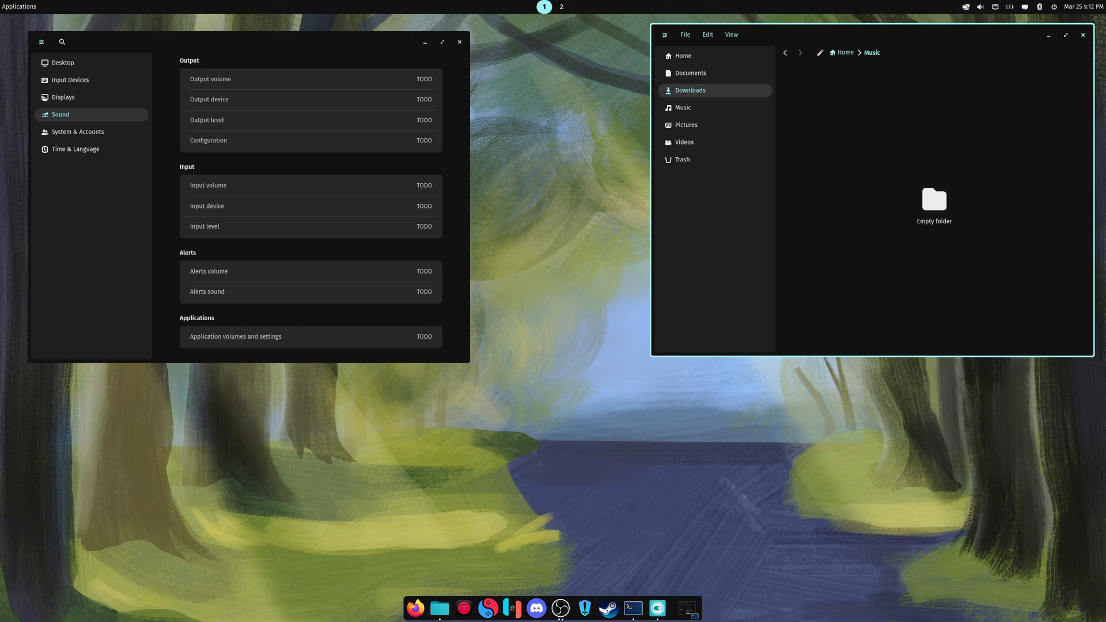
pyautogui.click(690, 73)
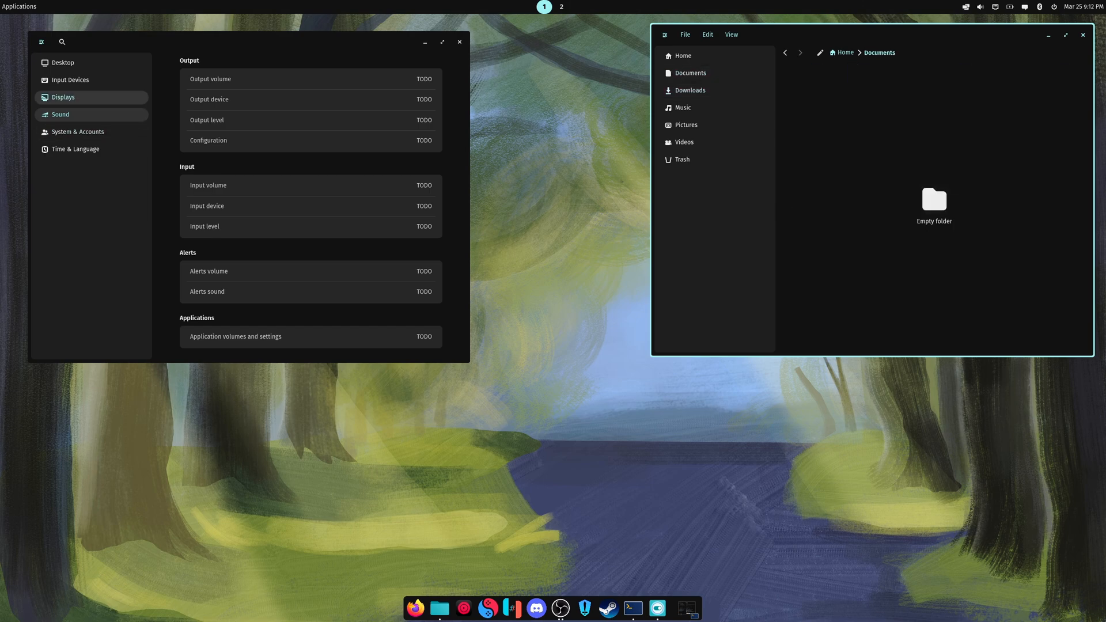
pyautogui.click(62, 62)
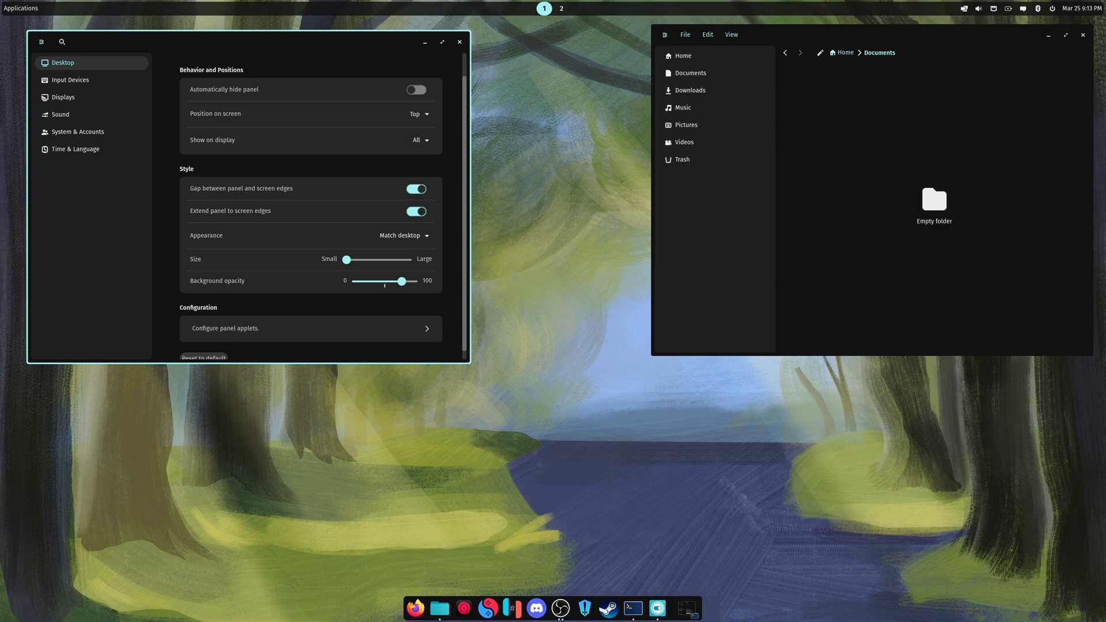
# Turn off the gap between panel and screen edges and review the configured panel applets.
pyautogui.click(415, 187)
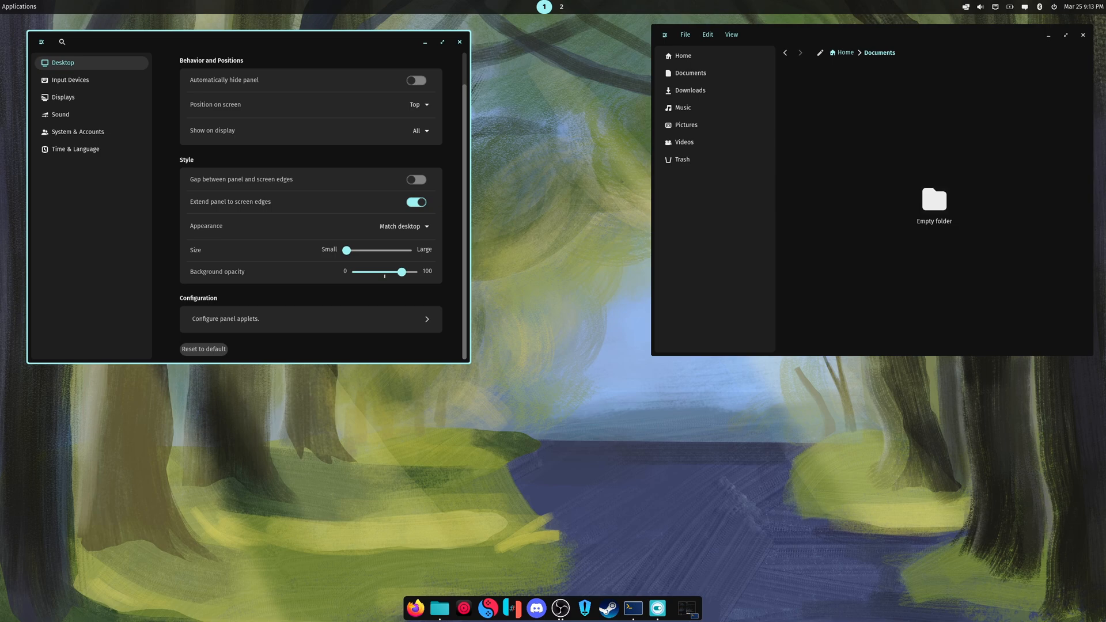
pyautogui.click(310, 319)
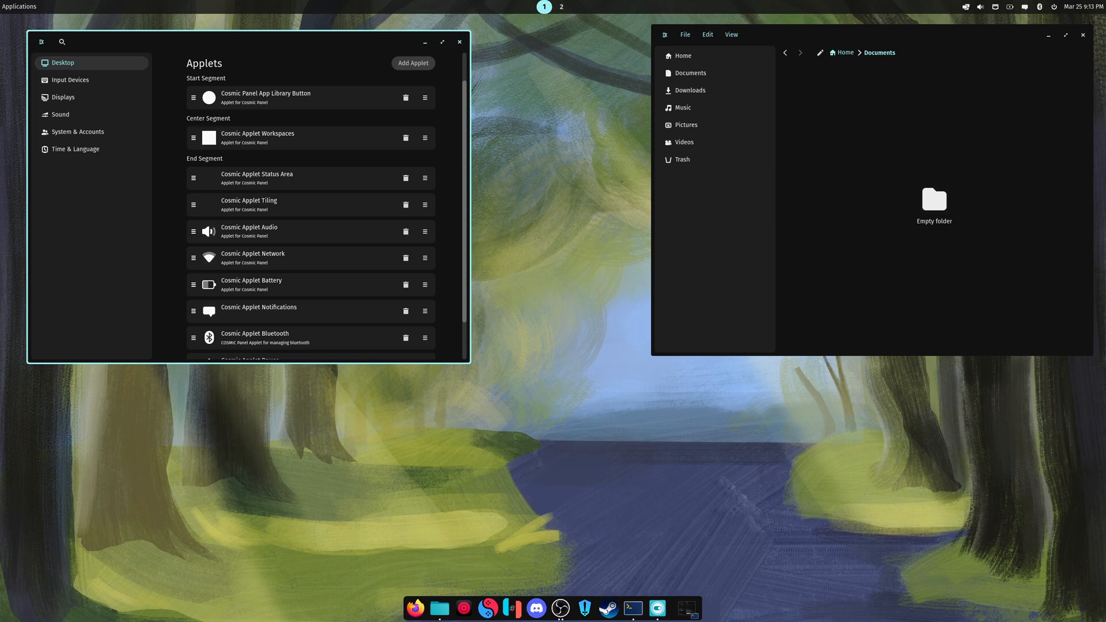
pyautogui.scroll(-3)
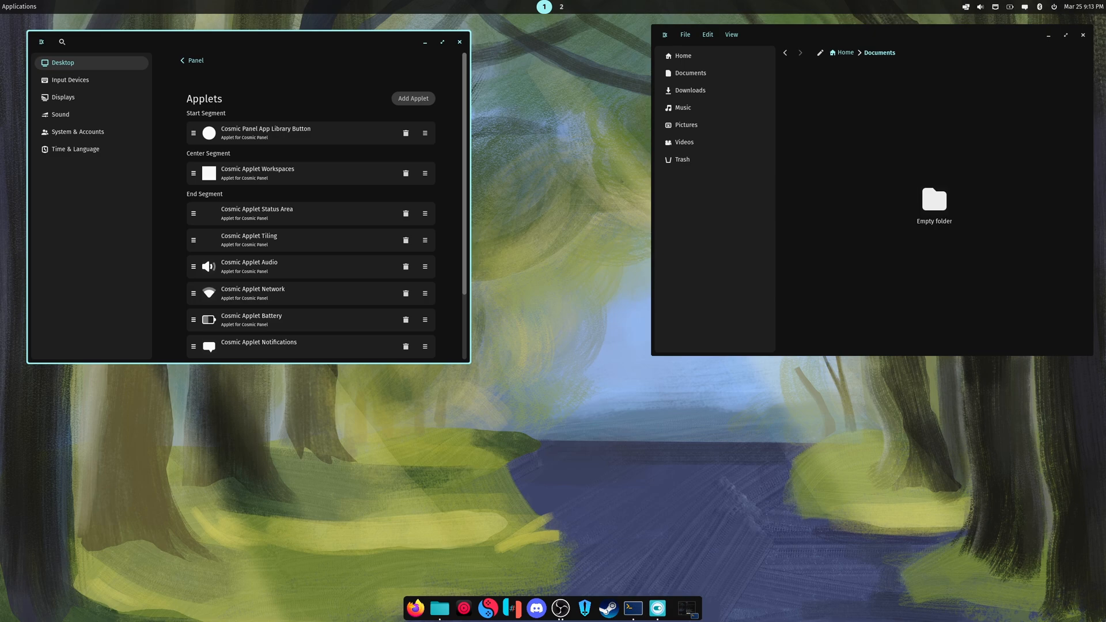
pyautogui.scroll(-3)
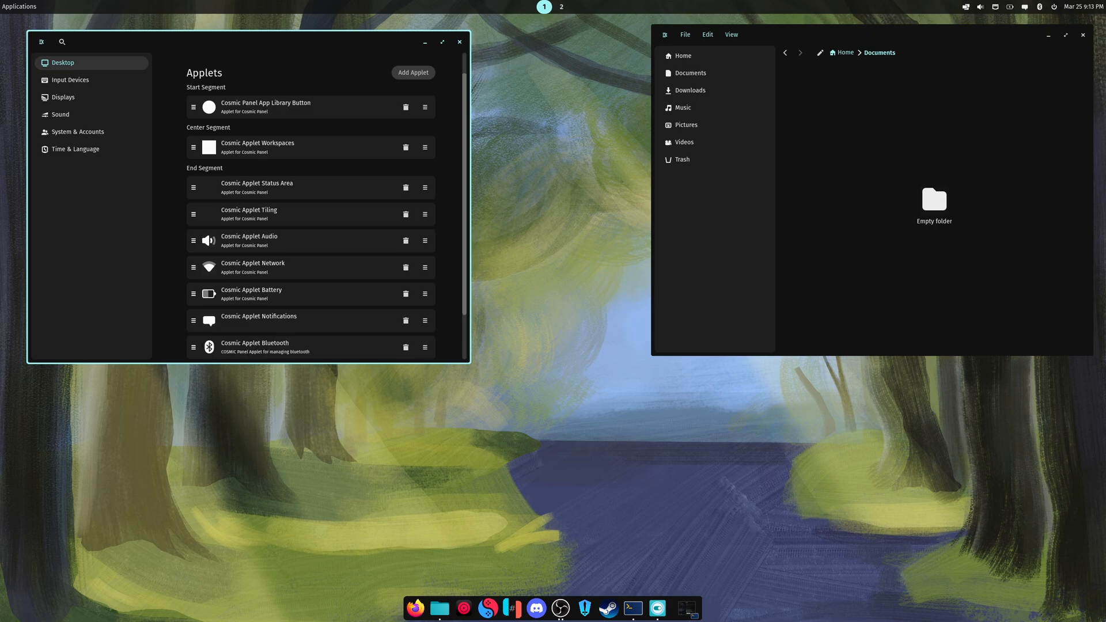
pyautogui.scroll(-3)
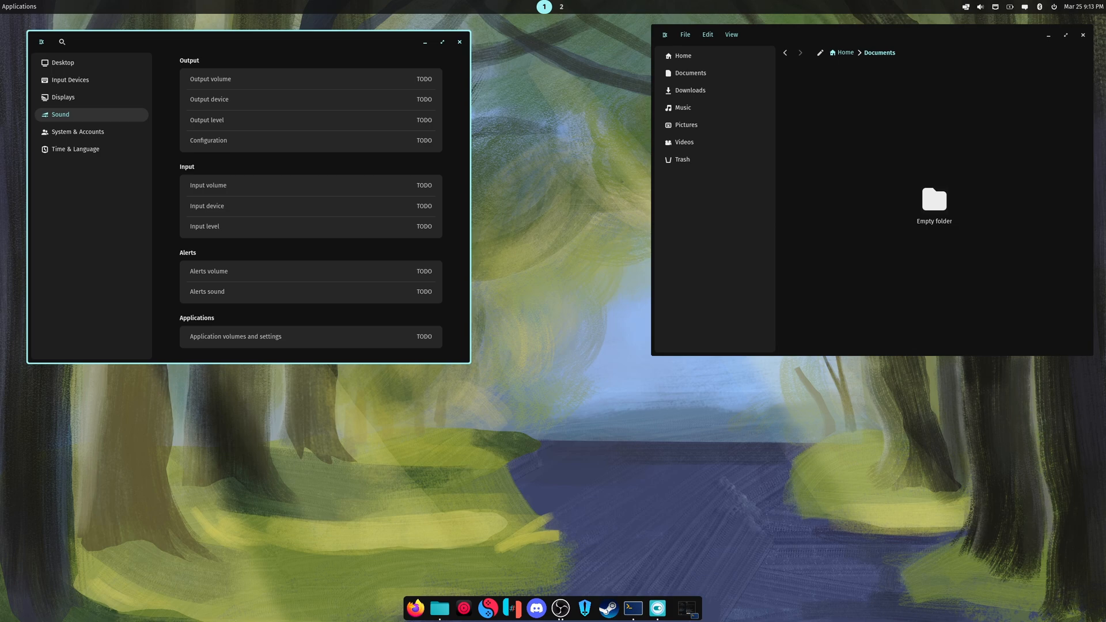
# Check the quick sound popup, then reduce the dock to a medium size on the Dock page.
pyautogui.click(979, 7)
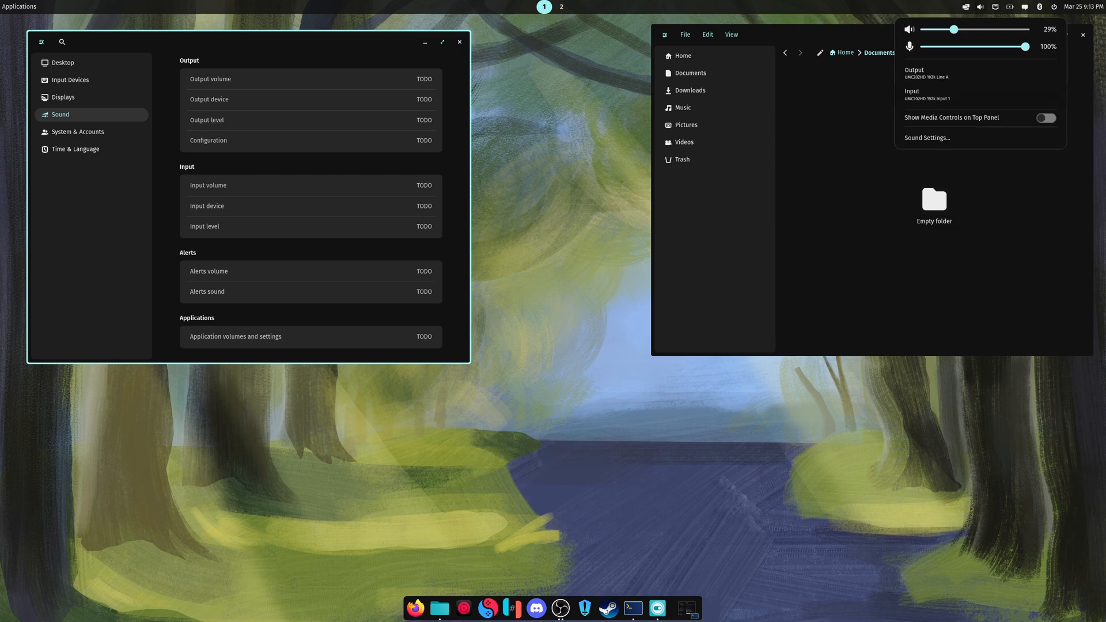
pyautogui.click(62, 62)
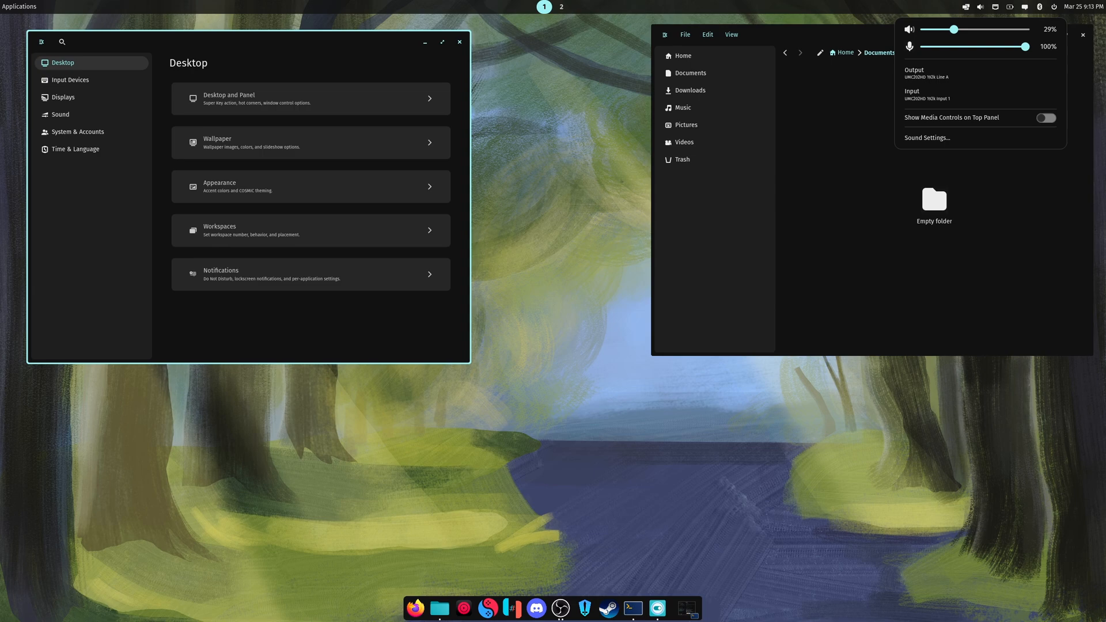
pyautogui.click(308, 98)
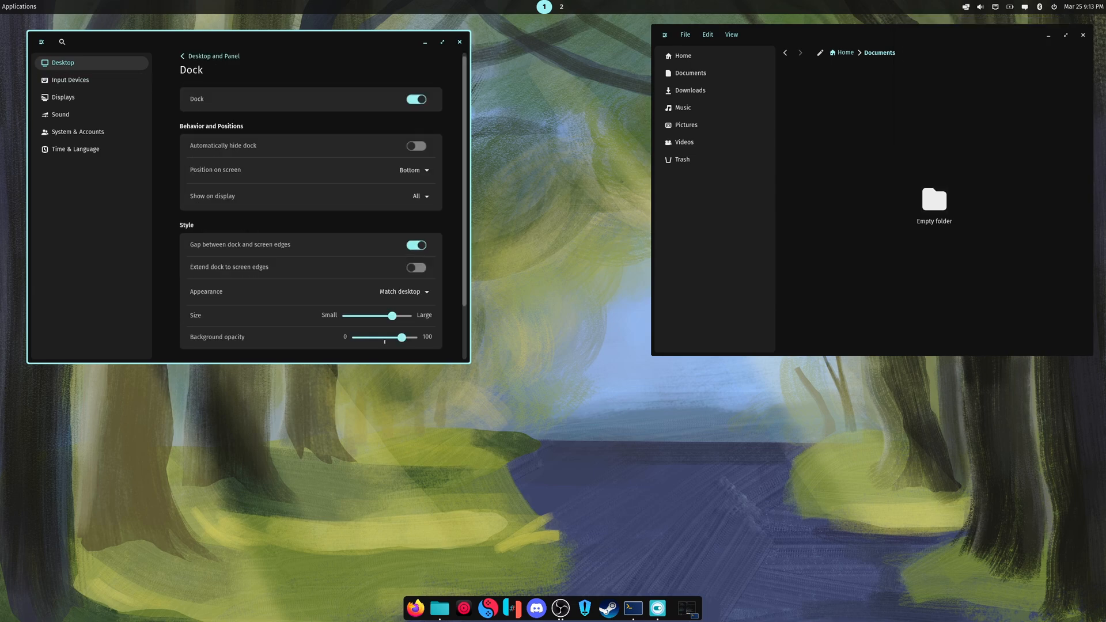
pyautogui.scroll(-3)
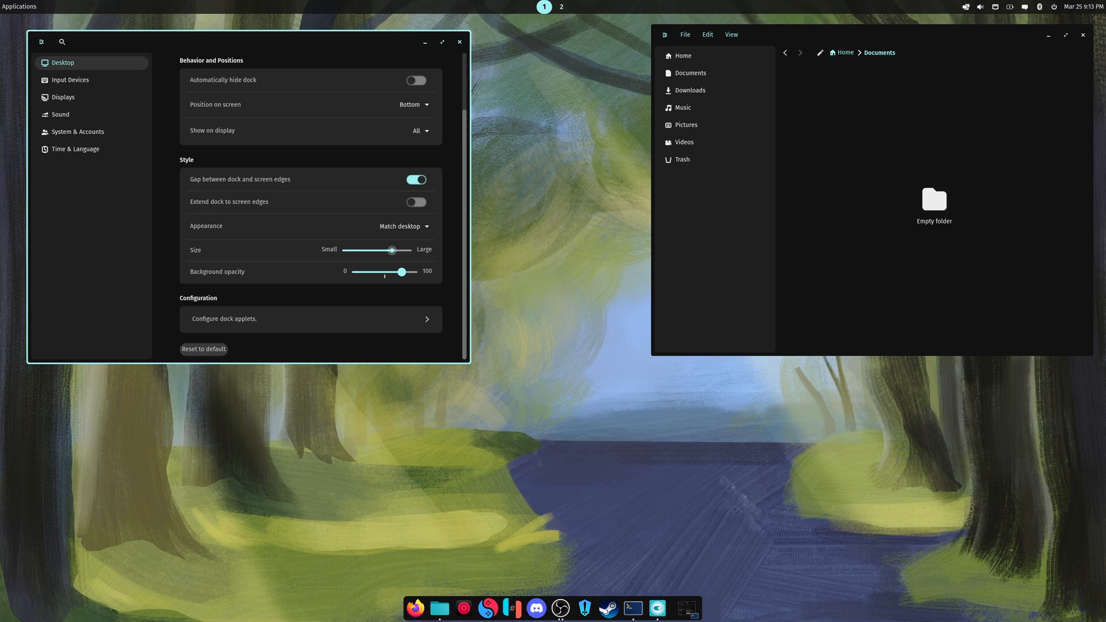
pyautogui.moveTo(391, 250); pyautogui.dragTo(378, 250)
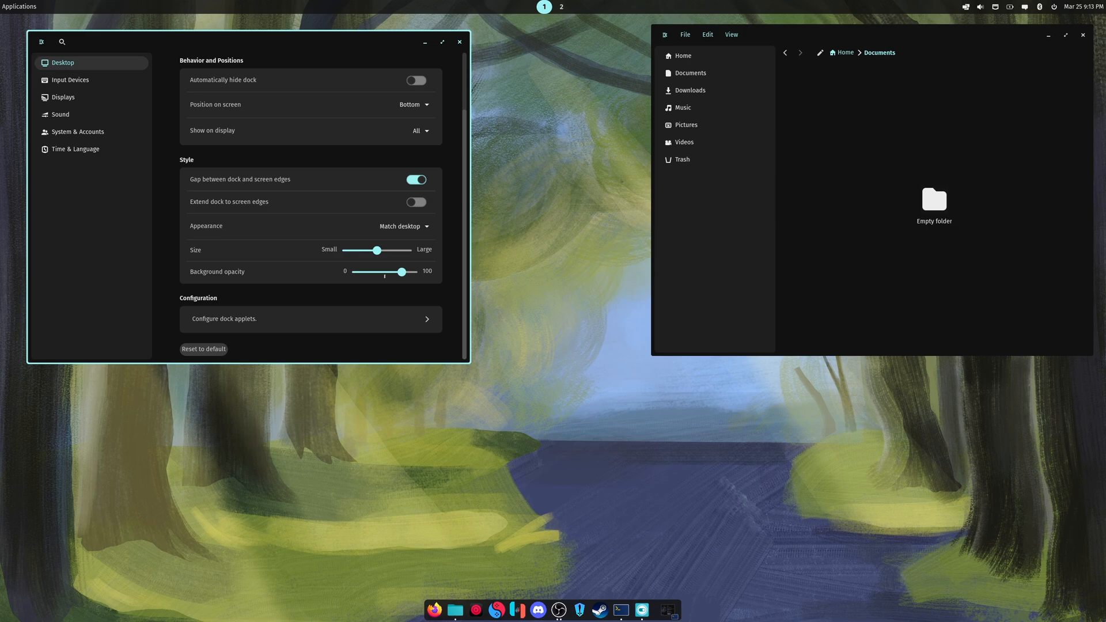
# Try extending the dock to the screen edges twice and leave it compact.
pyautogui.click(416, 202)
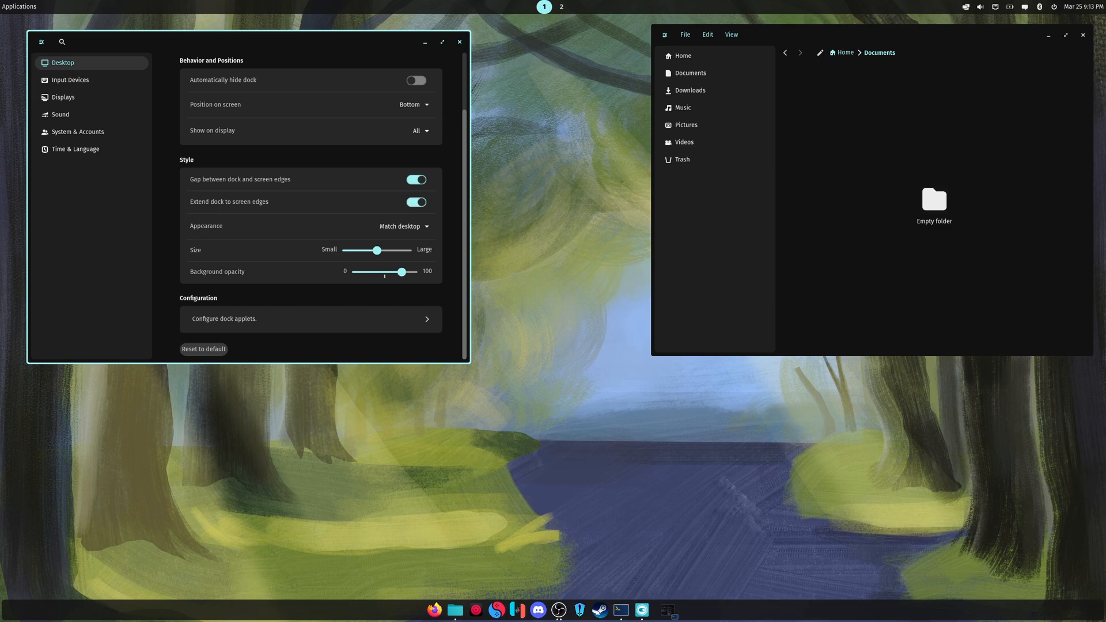
pyautogui.click(415, 202)
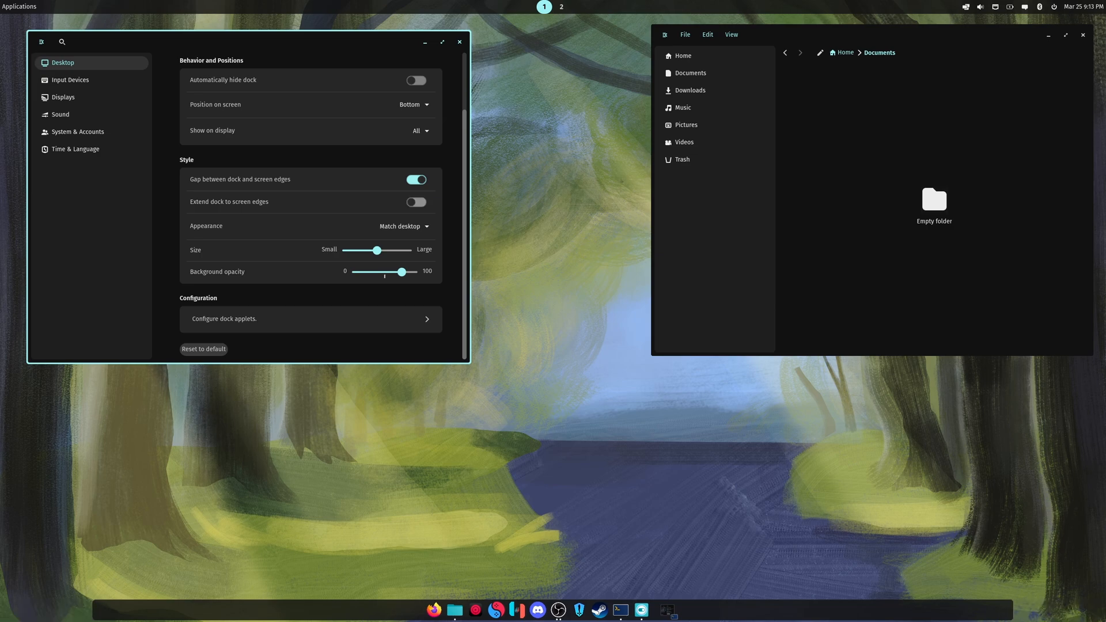
pyautogui.click(416, 201)
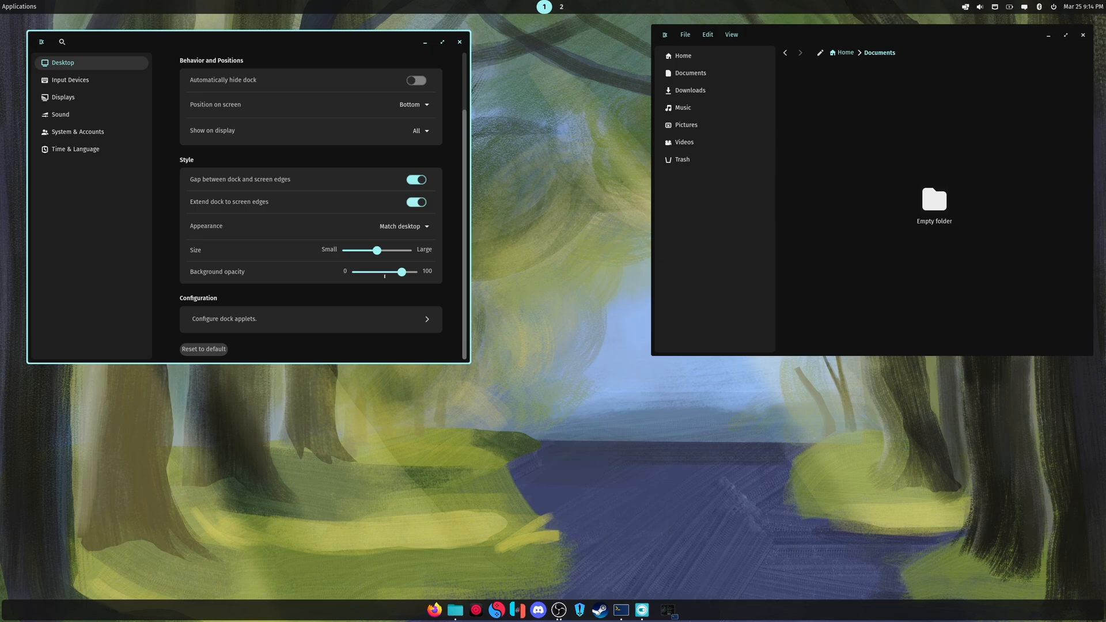
pyautogui.click(416, 201)
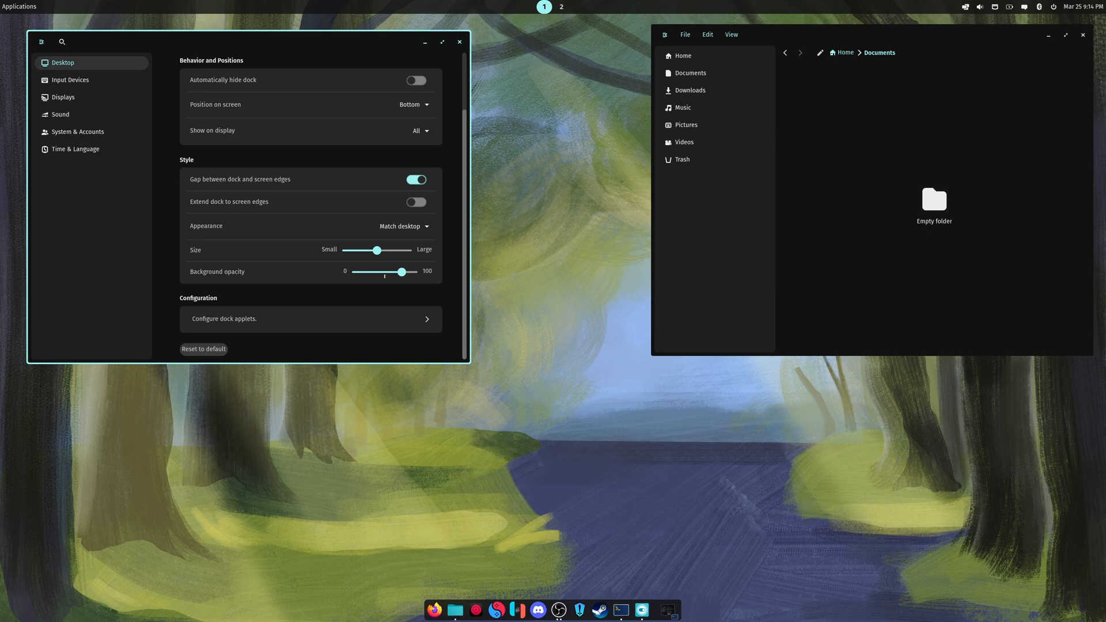
pyautogui.click(1066, 34)
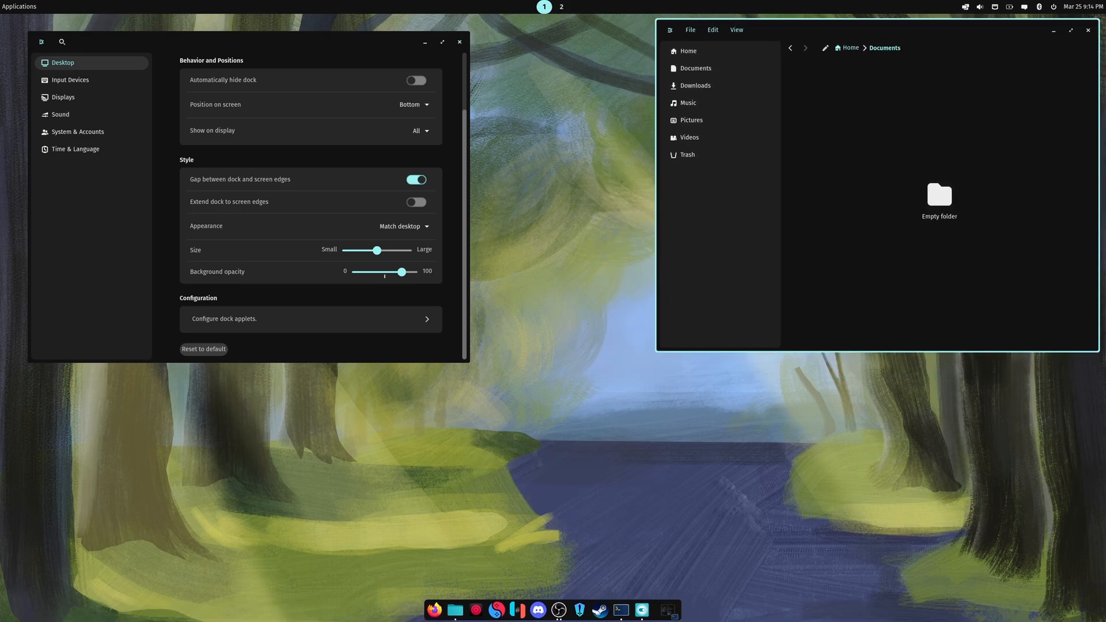
# Visit Input Devices, keep wallpaper fit as Fill on the Wallpaper page, and show Appearance.
pyautogui.click(71, 79)
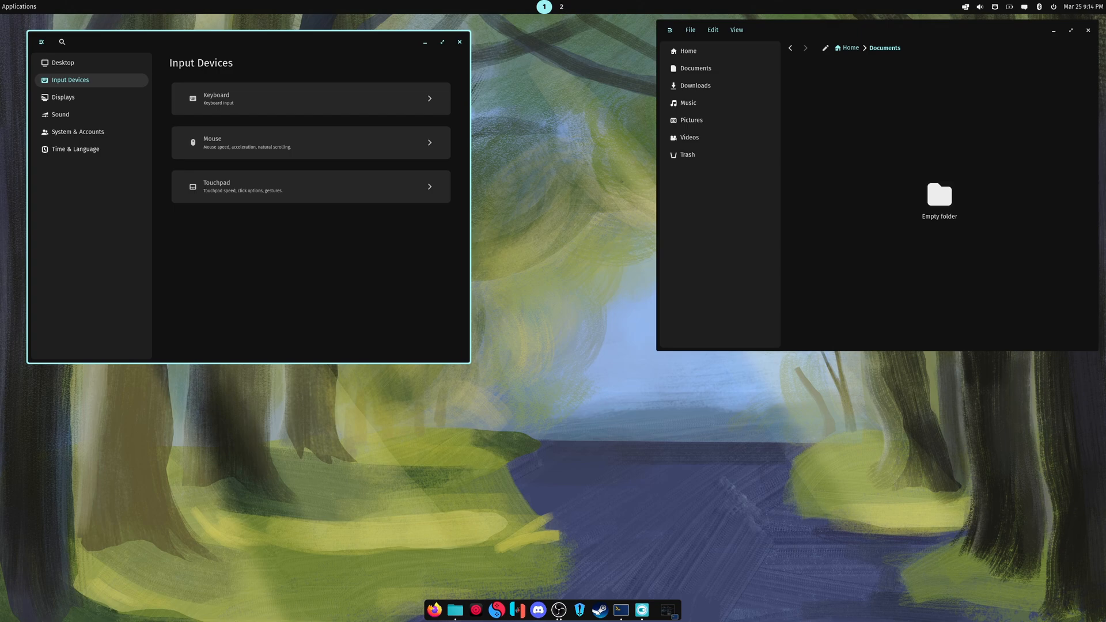
pyautogui.click(62, 62)
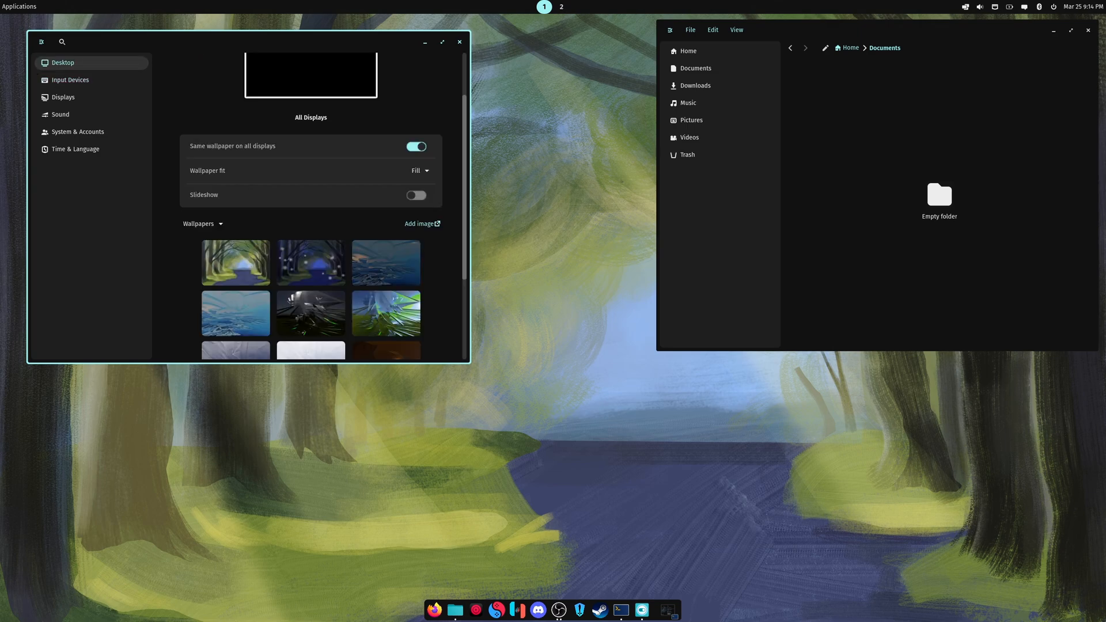
pyautogui.click(418, 171)
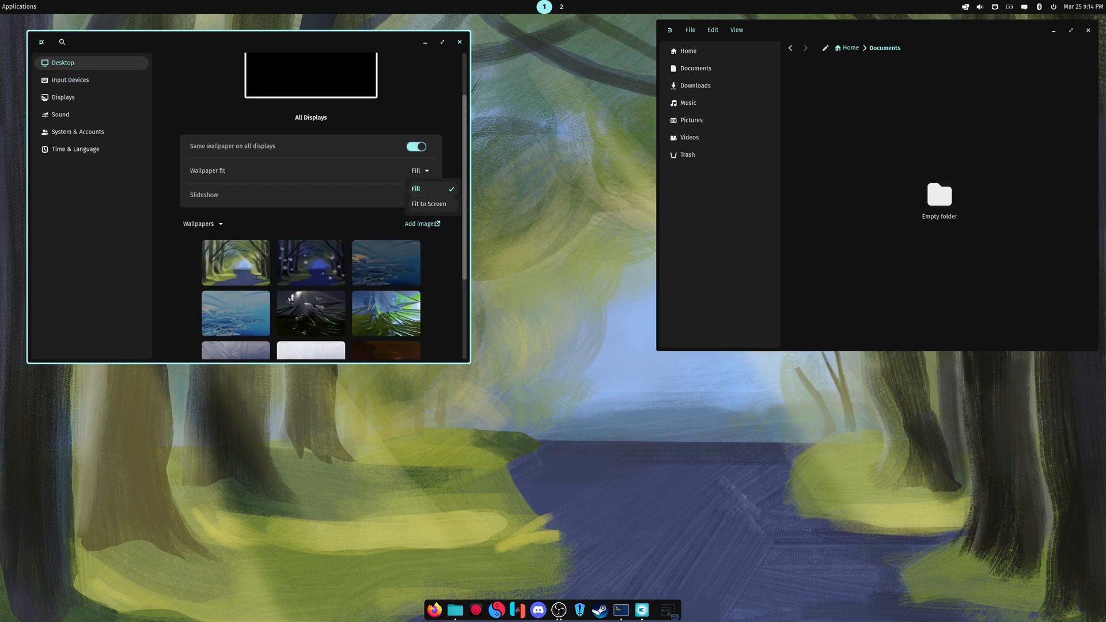
pyautogui.click(415, 188)
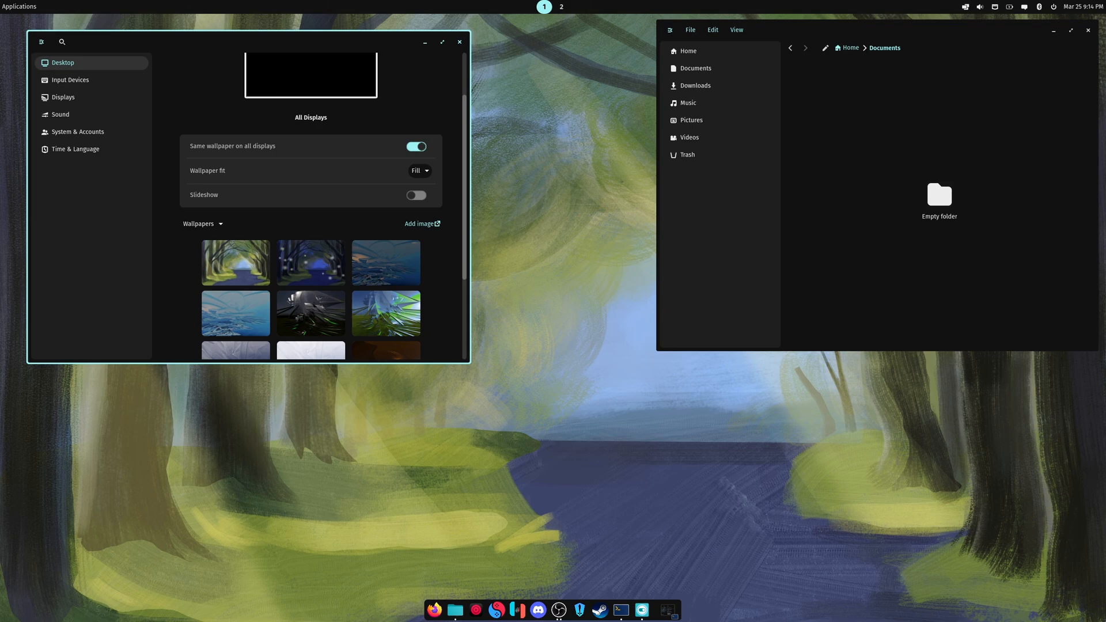
pyautogui.click(386, 260)
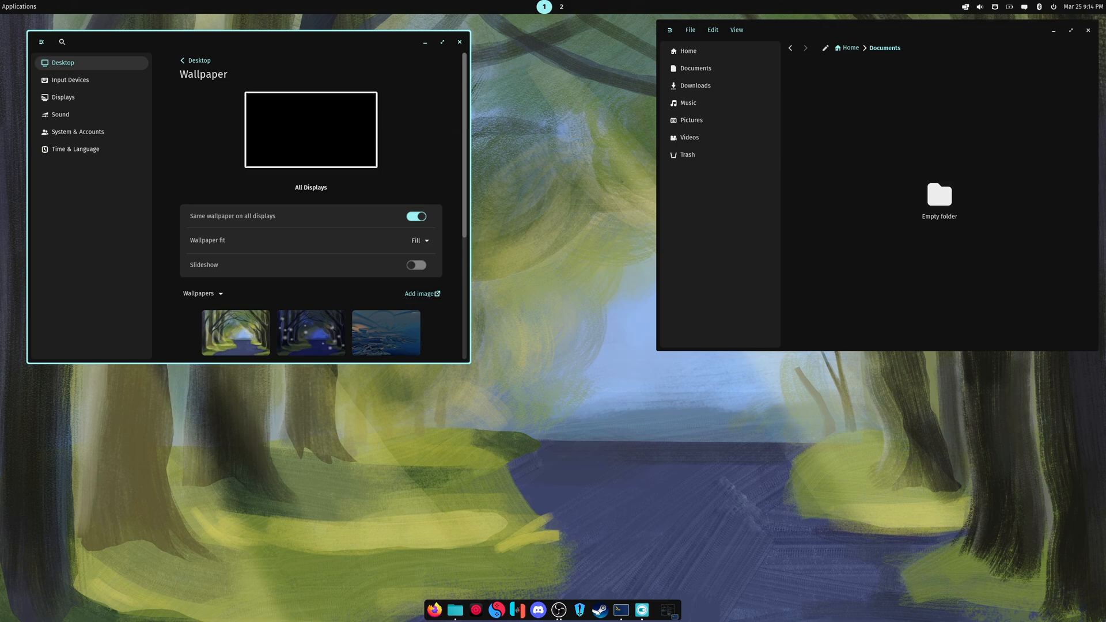
pyautogui.click(196, 59)
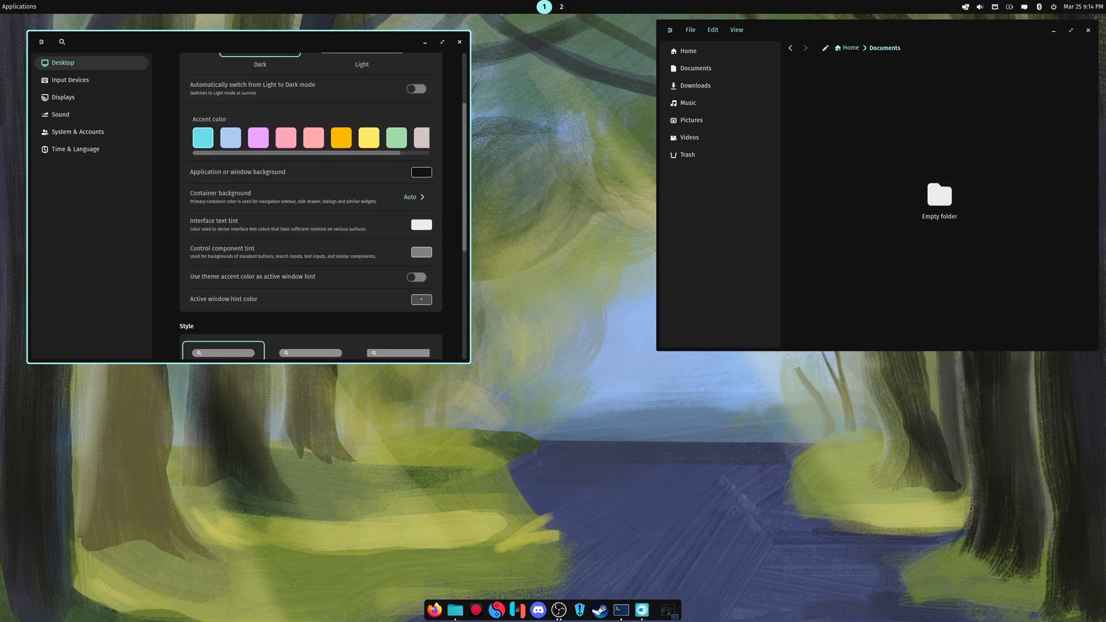
# Toggle the frosted glass effect off and back on, then reach Window Management.
pyautogui.scroll(-3)
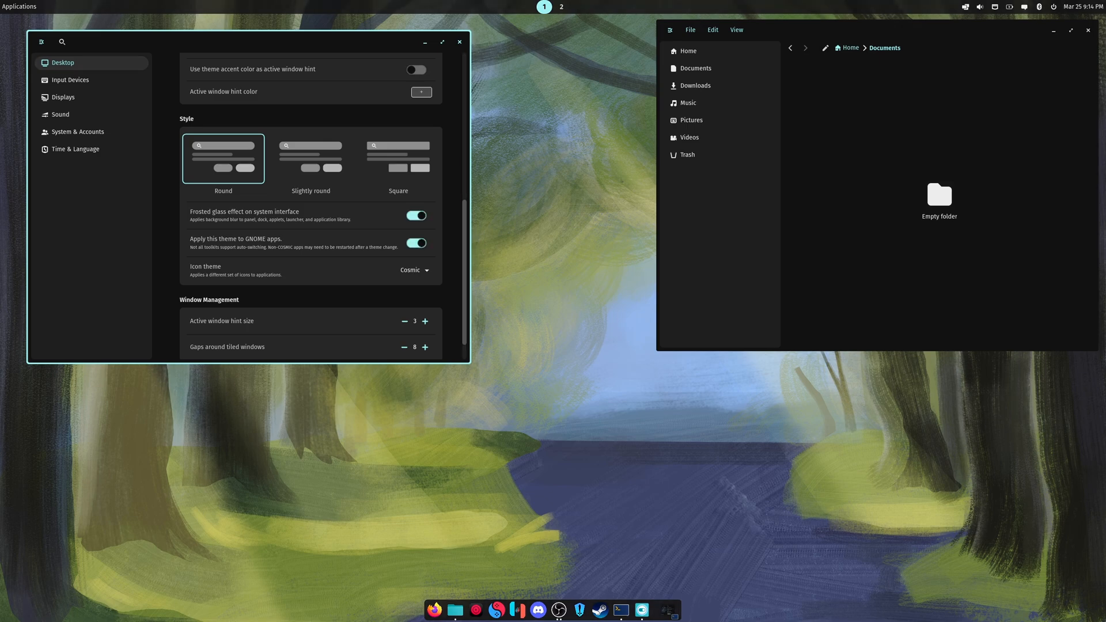
pyautogui.click(416, 215)
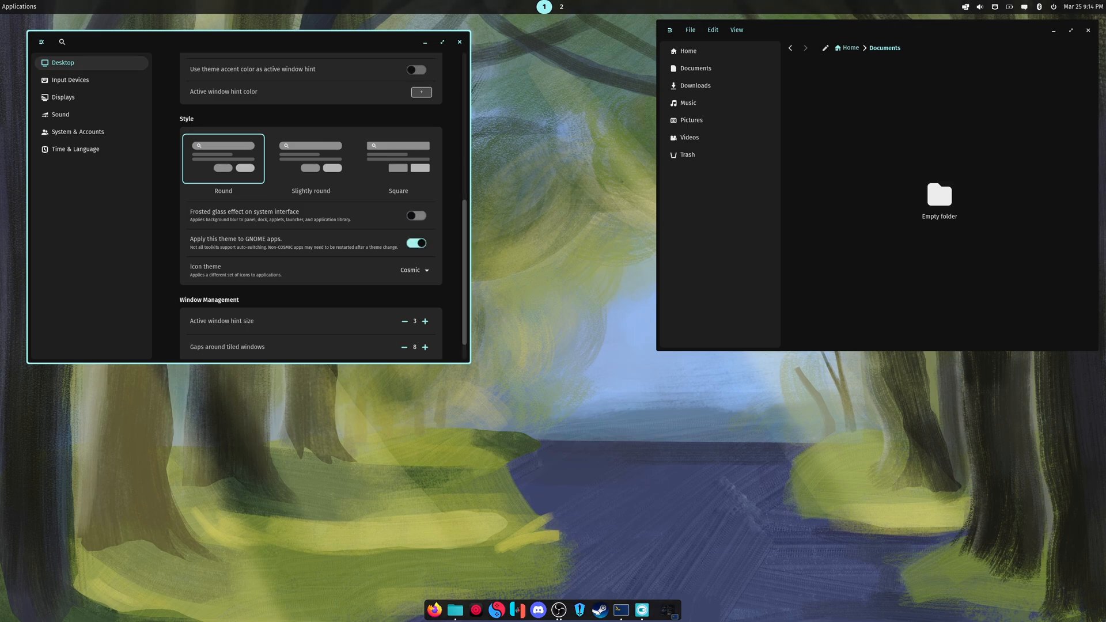
pyautogui.click(416, 216)
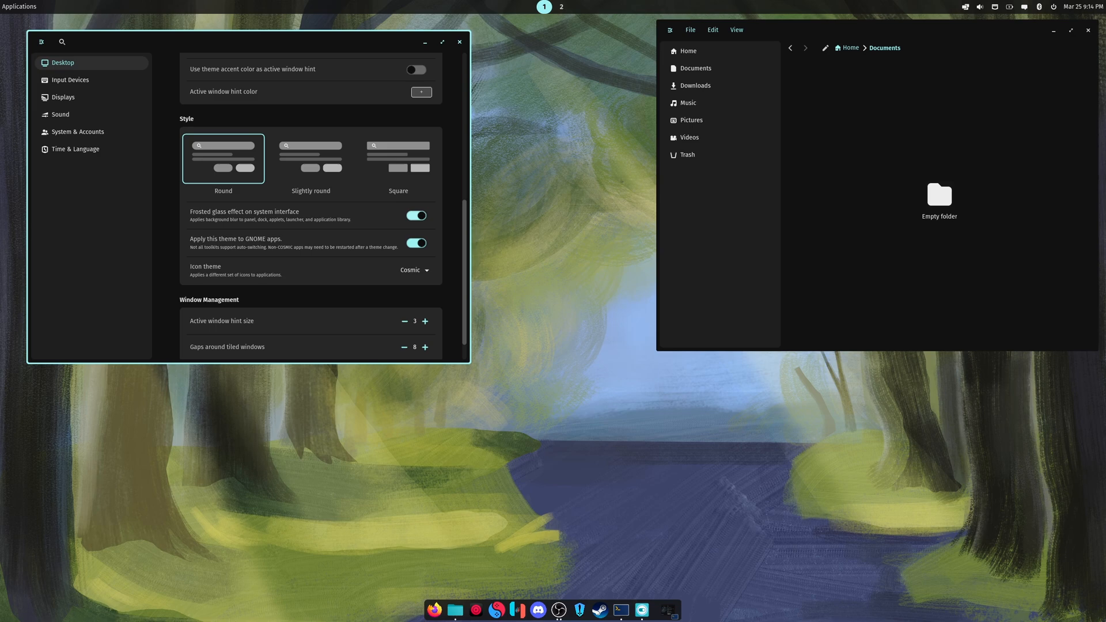
pyautogui.scroll(-3)
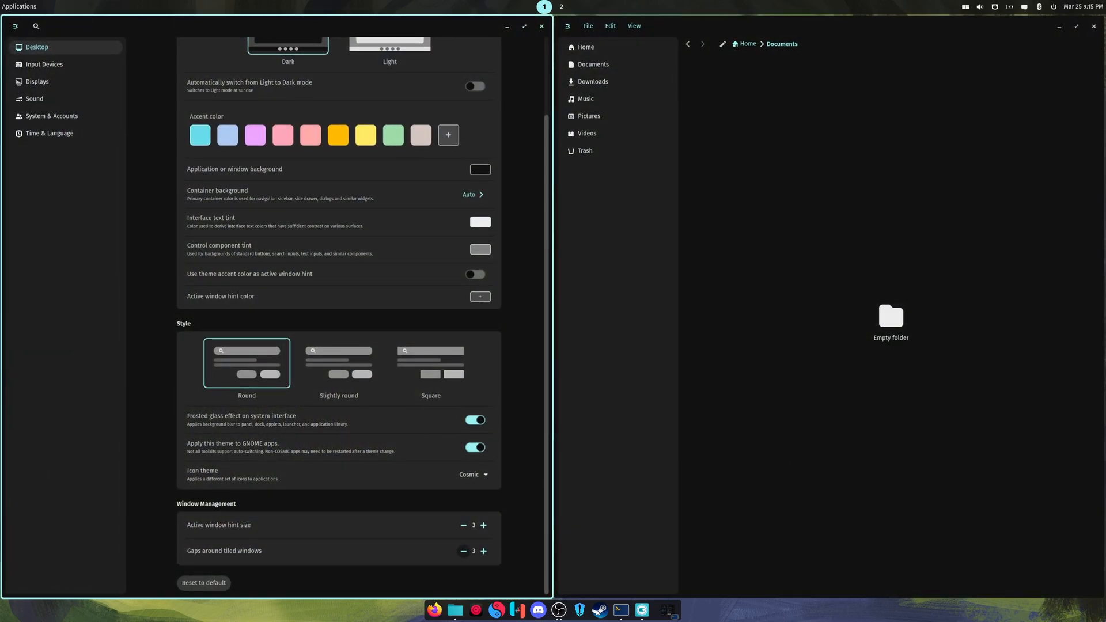
# Lower tiled-window gaps, set active window hint size to 0 and switch icons to Numix Circle.
pyautogui.click(463, 552)
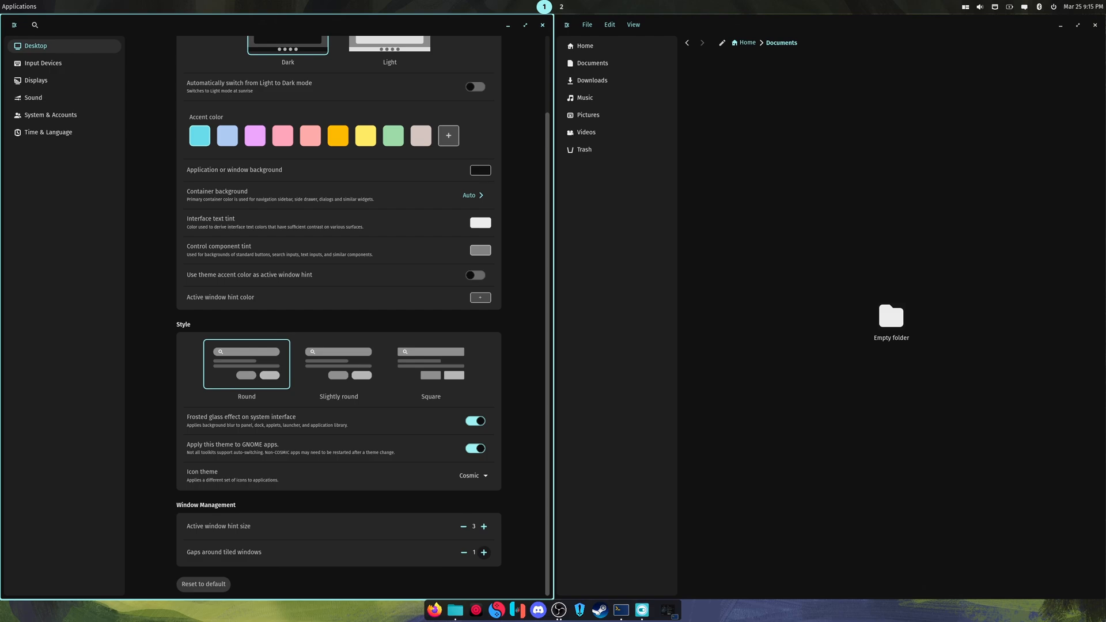
pyautogui.click(483, 551)
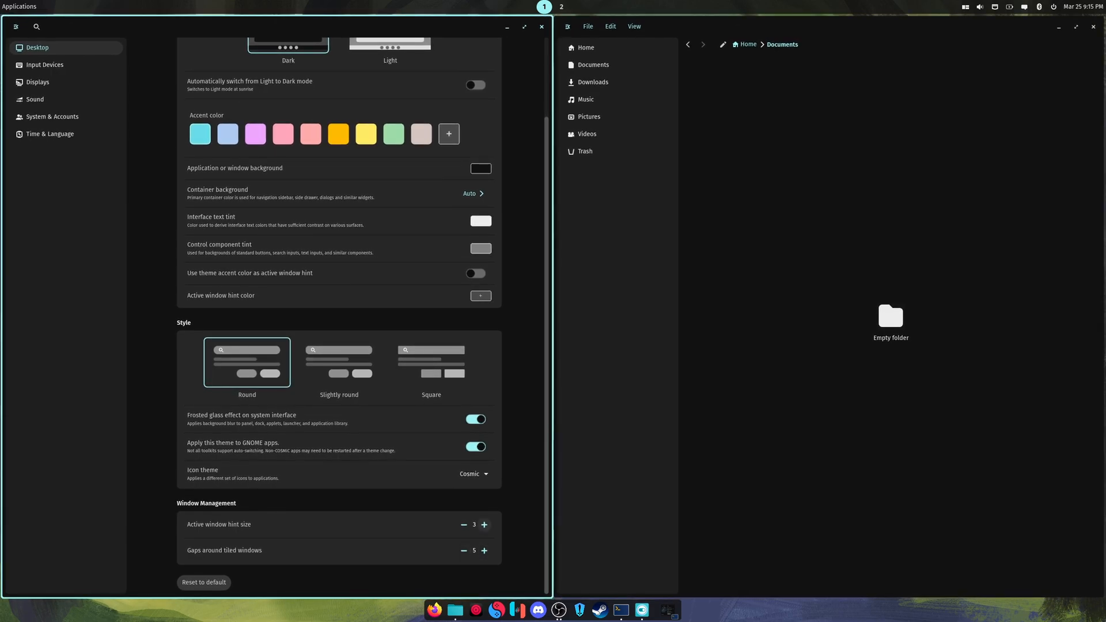
pyautogui.click(464, 525)
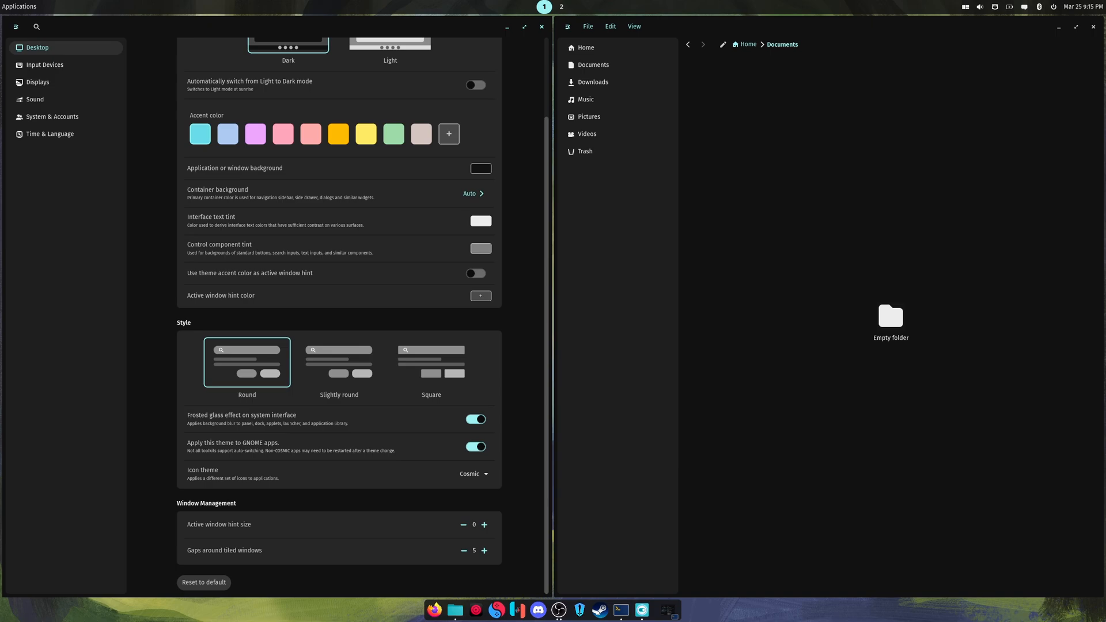
pyautogui.click(473, 474)
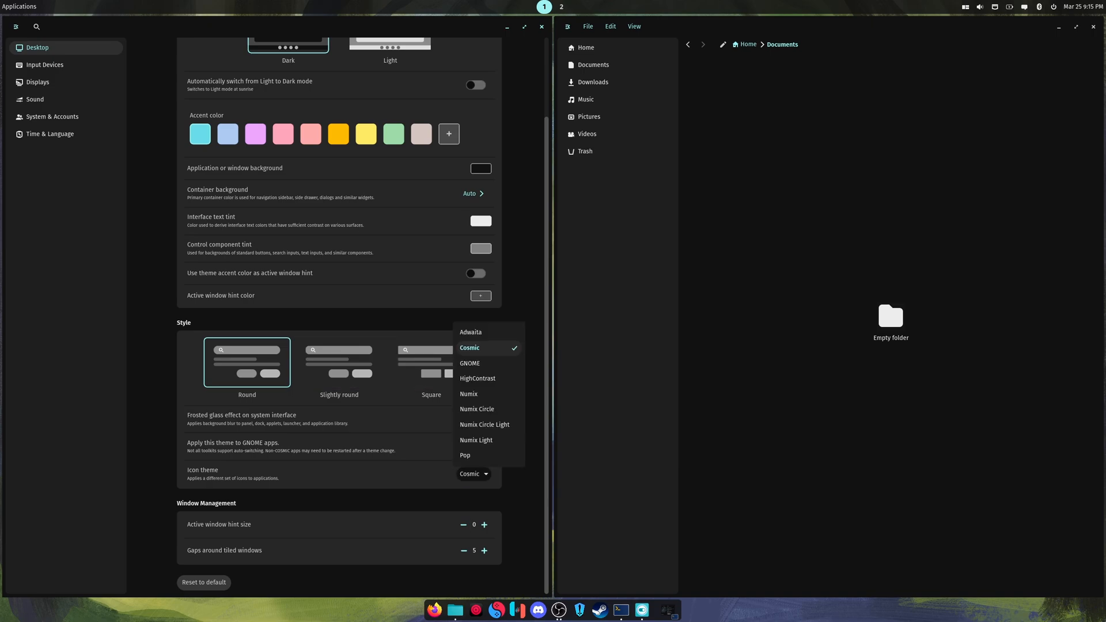
pyautogui.moveTo(477, 409)
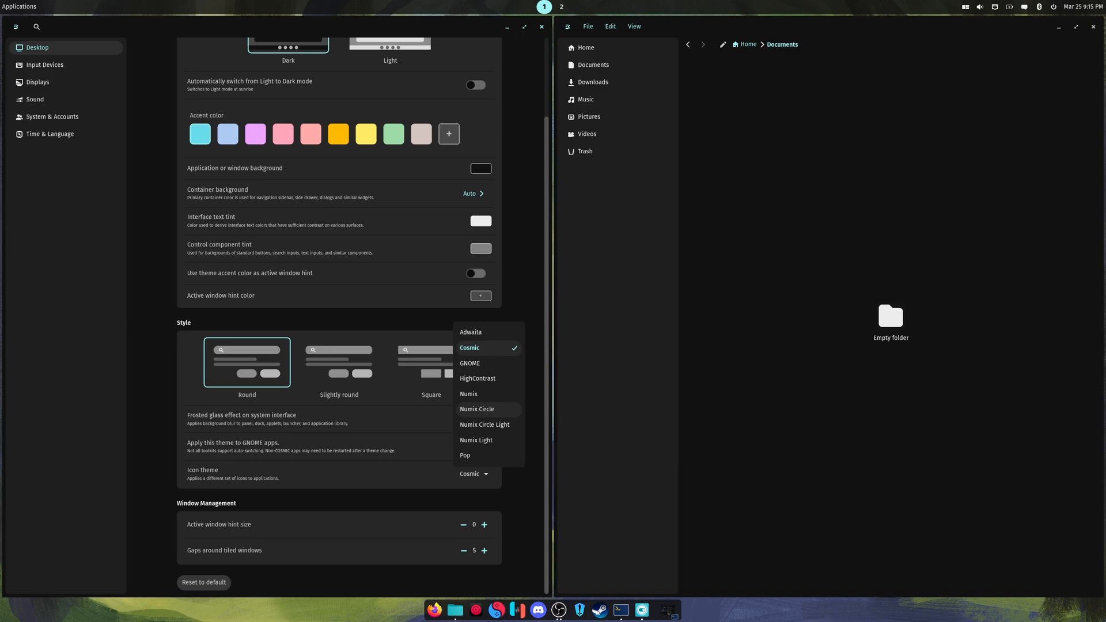
pyautogui.click(476, 409)
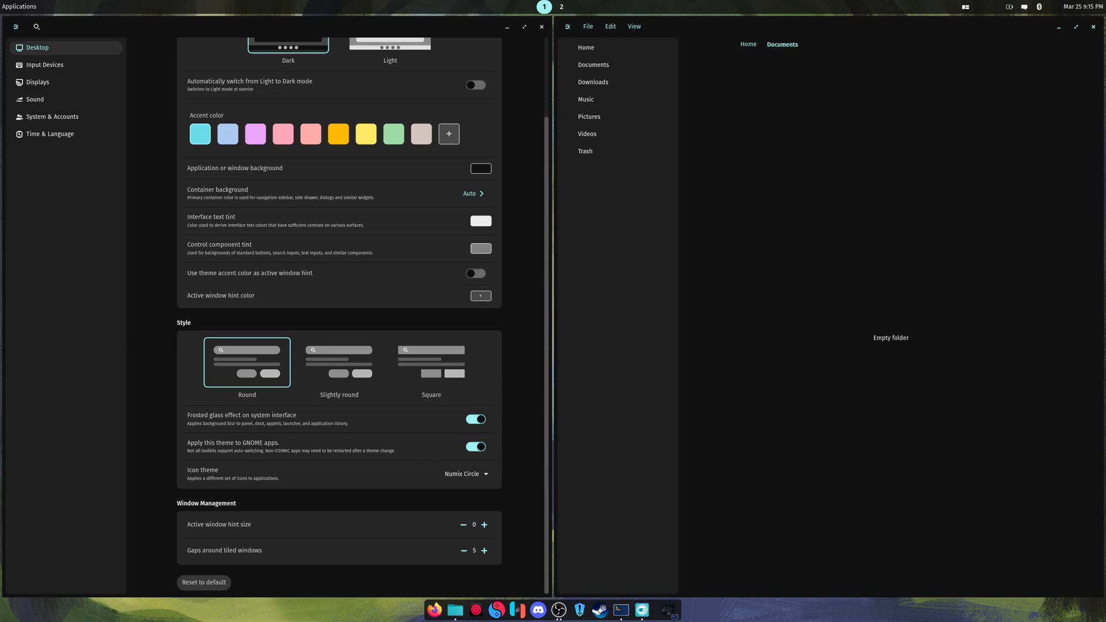
# View Downloads in Files to see the new icons, then close the file manager.
pyautogui.click(593, 65)
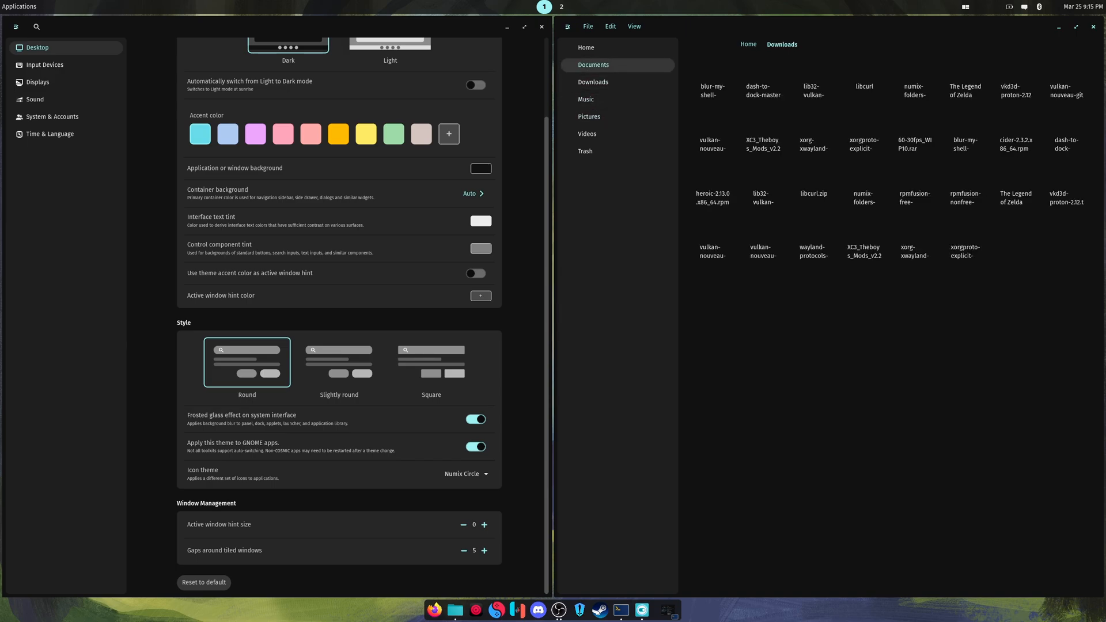
pyautogui.click(585, 47)
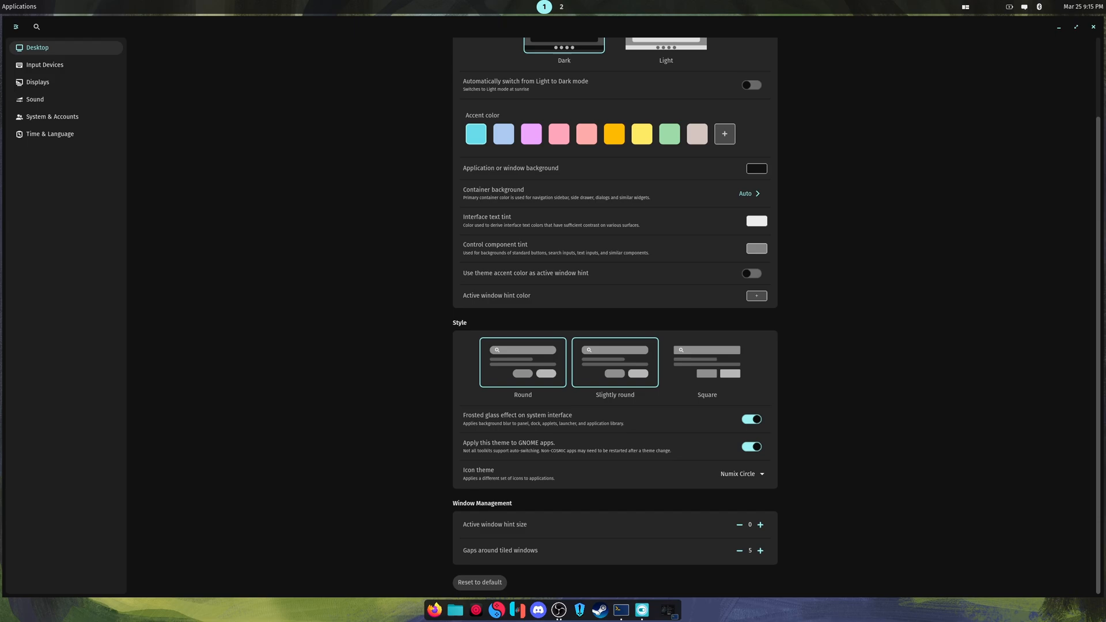
# Return the icon theme to Cosmic and choose a custom orange accent colour.
pyautogui.click(741, 473)
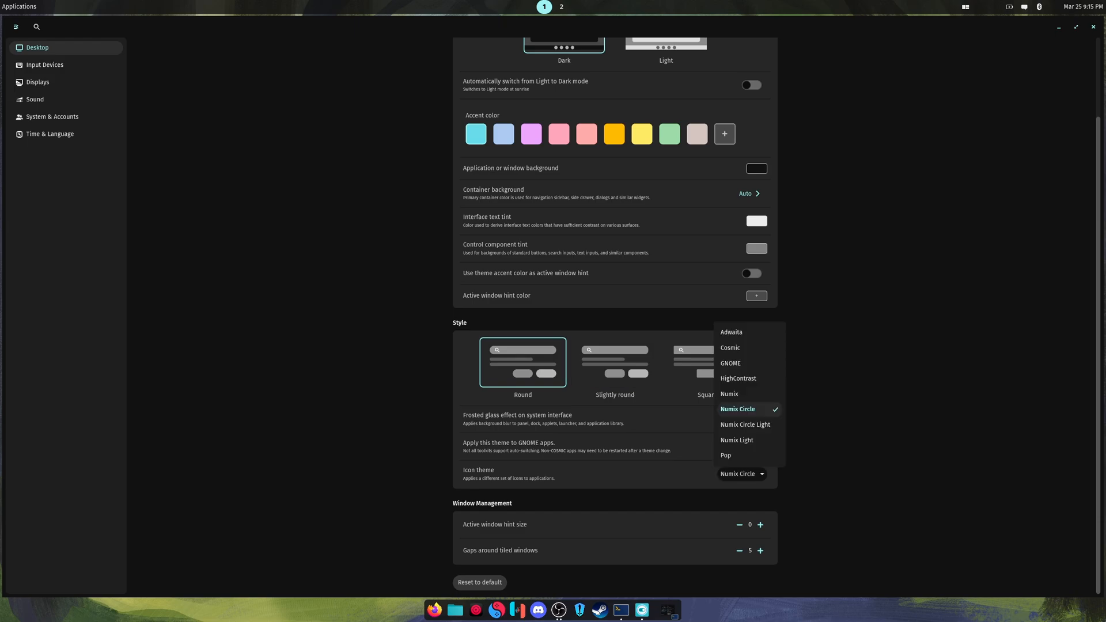
pyautogui.click(730, 348)
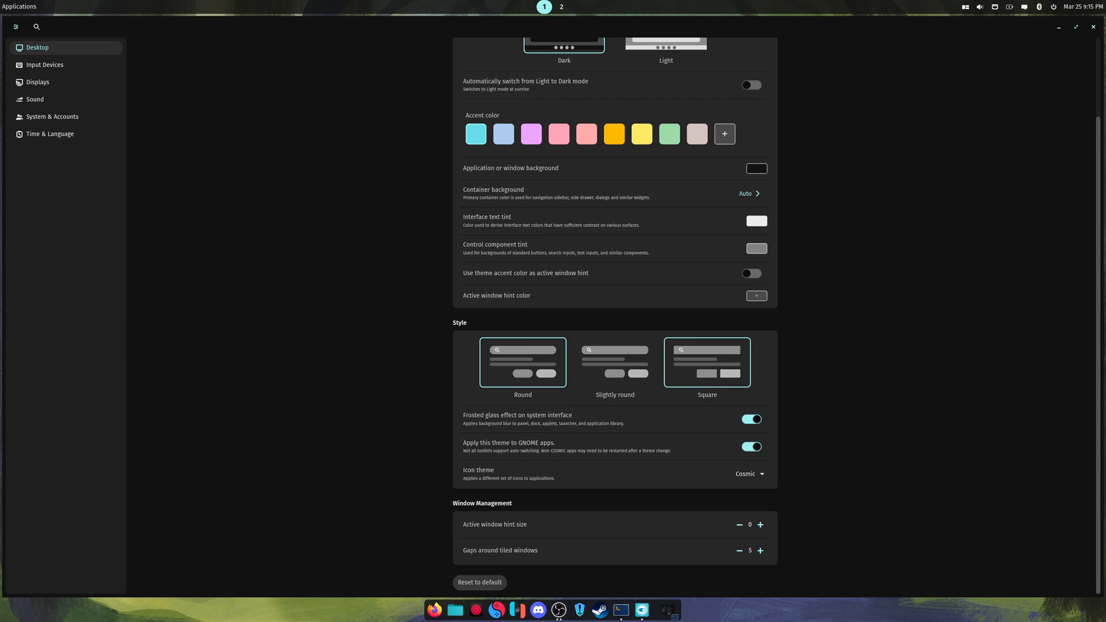
pyautogui.scroll(3)
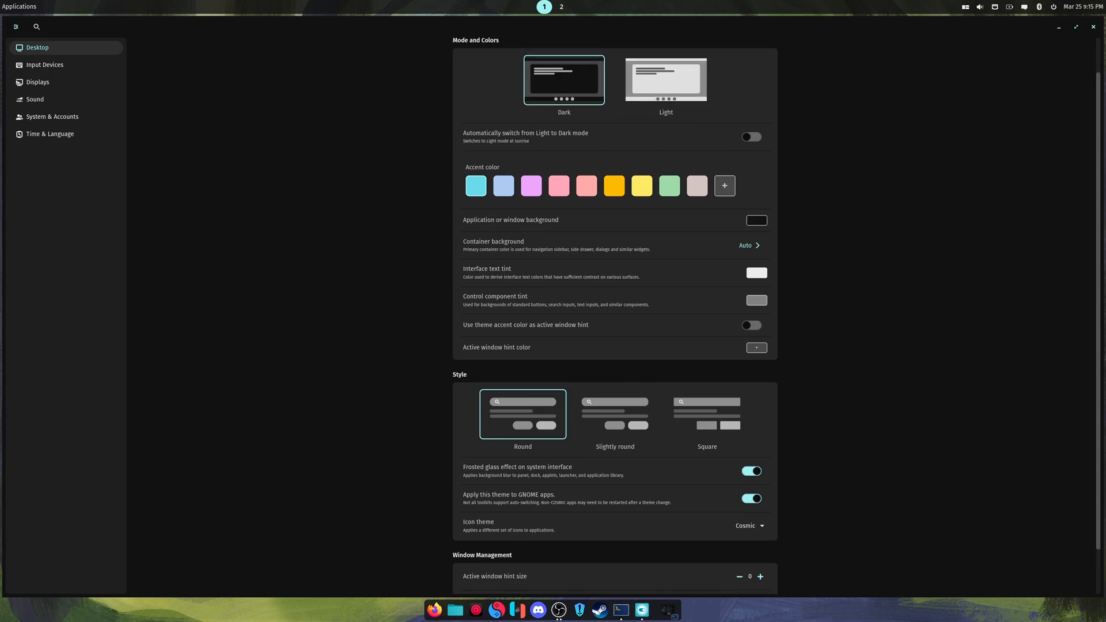
pyautogui.click(756, 260)
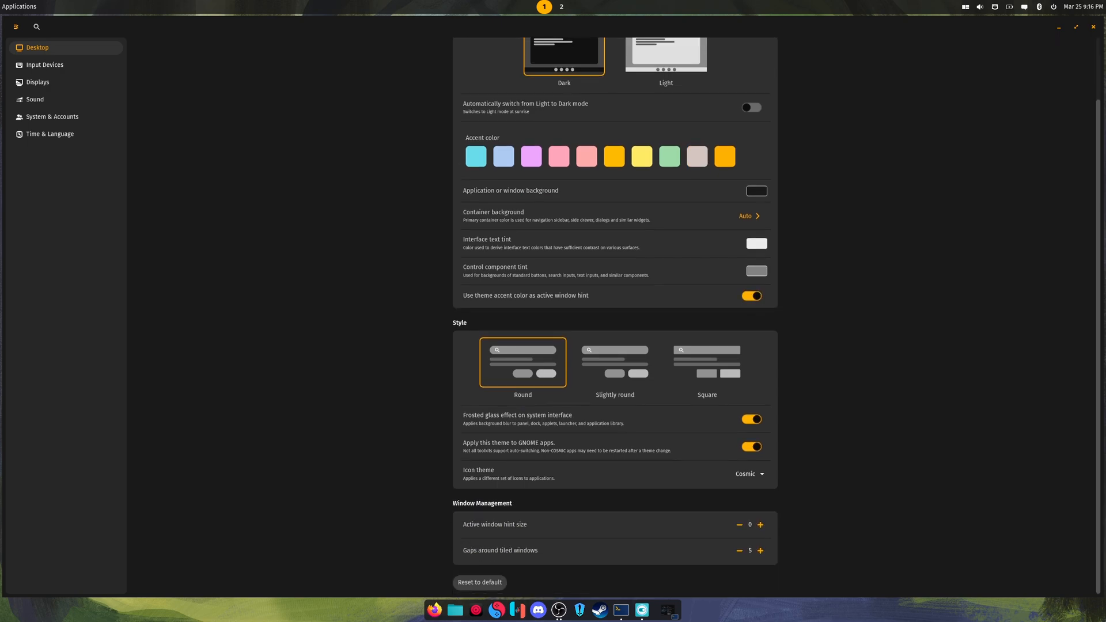
# Raise the active window hint size to 3 and return to the Desktop overview.
pyautogui.click(759, 524)
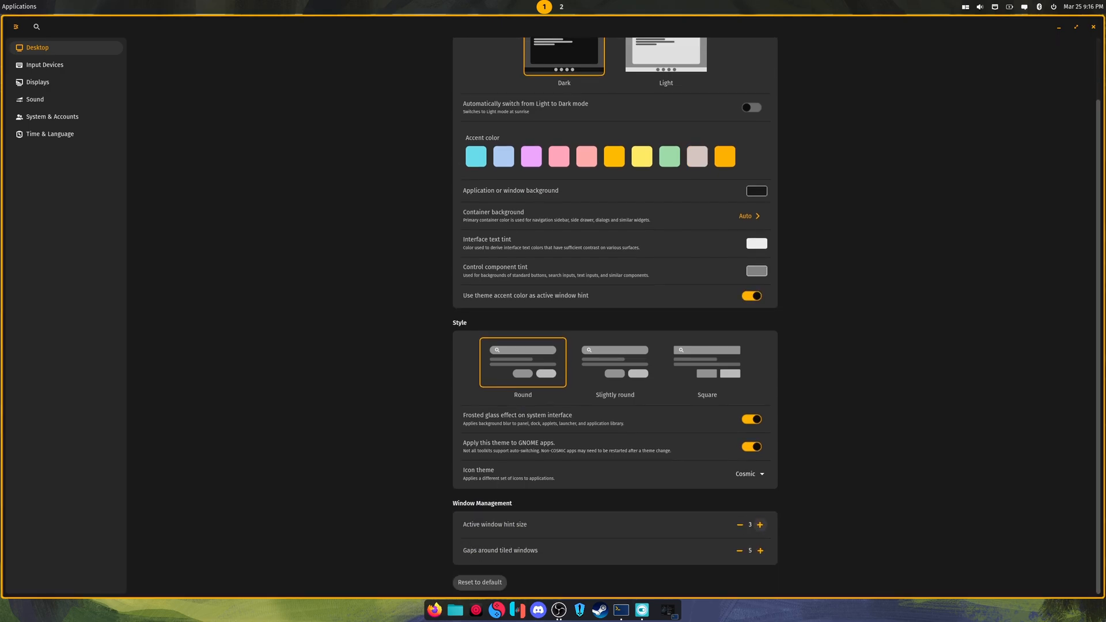
pyautogui.click(739, 524)
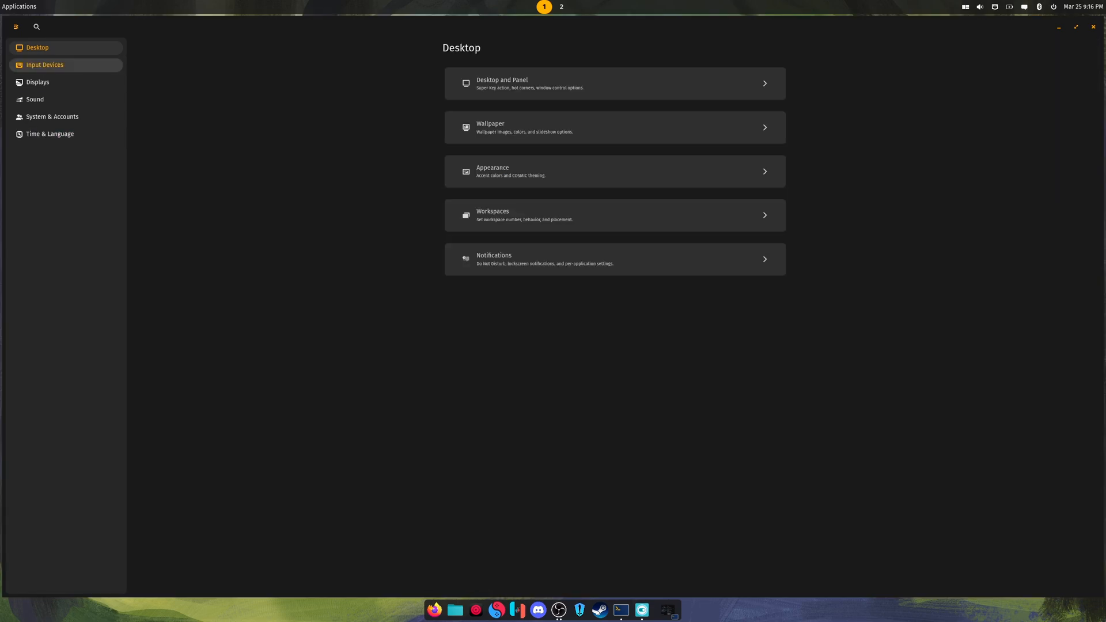
pyautogui.click(614, 214)
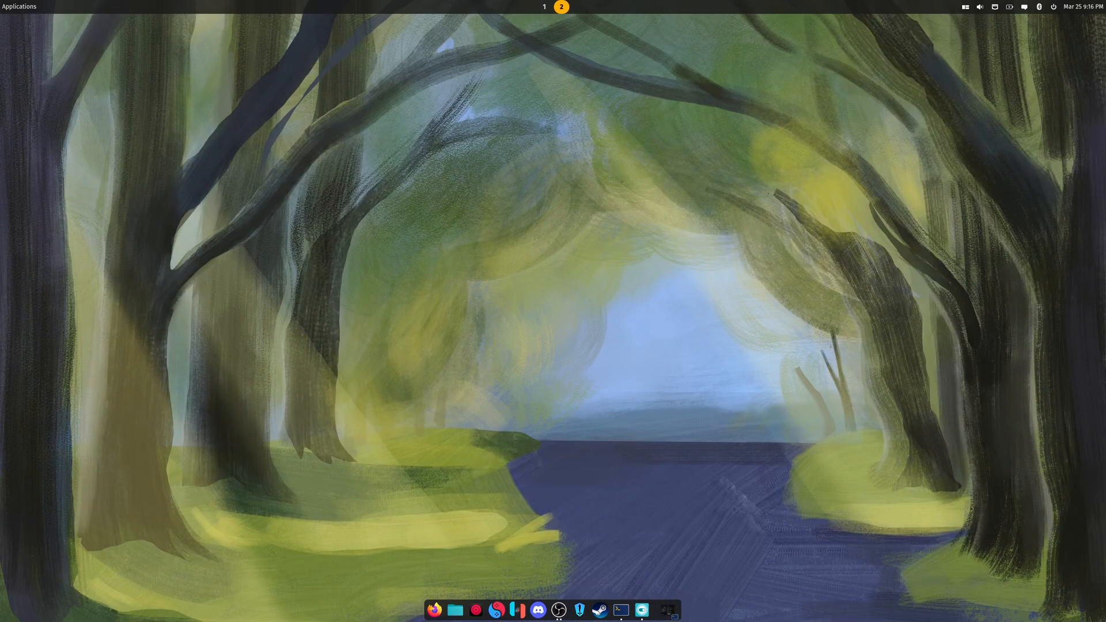
pyautogui.click(455, 609)
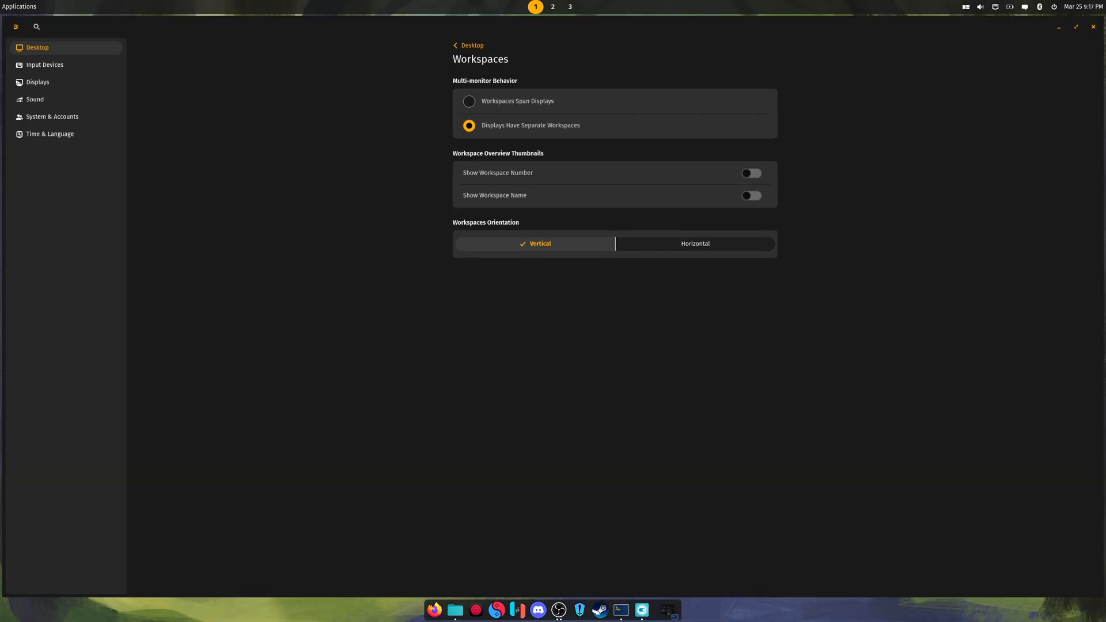
pyautogui.click(1093, 27)
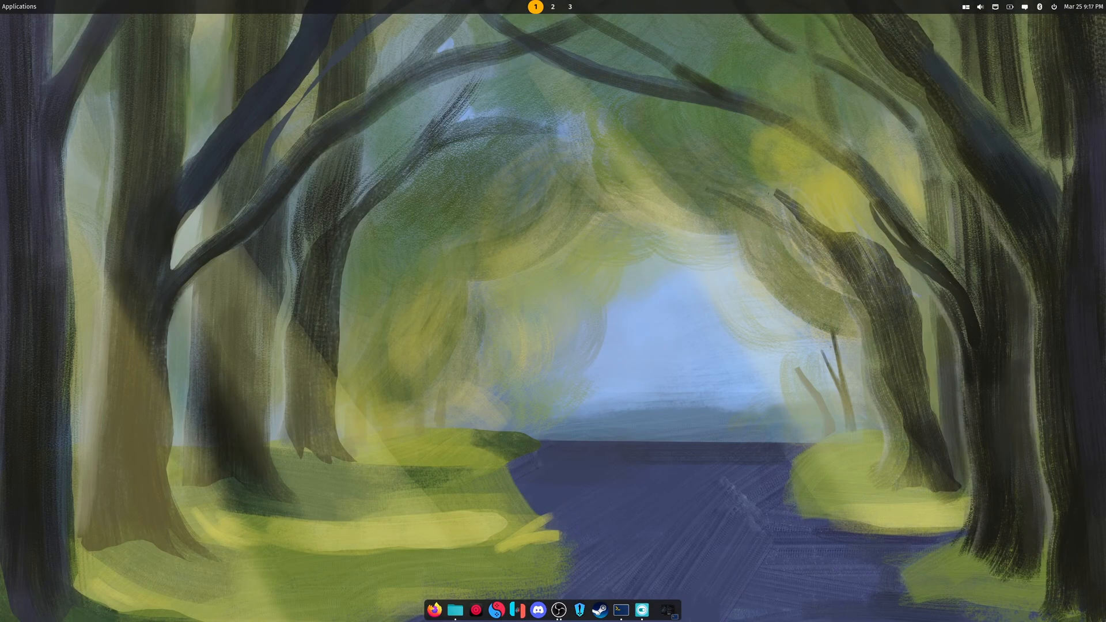
pyautogui.click(640, 609)
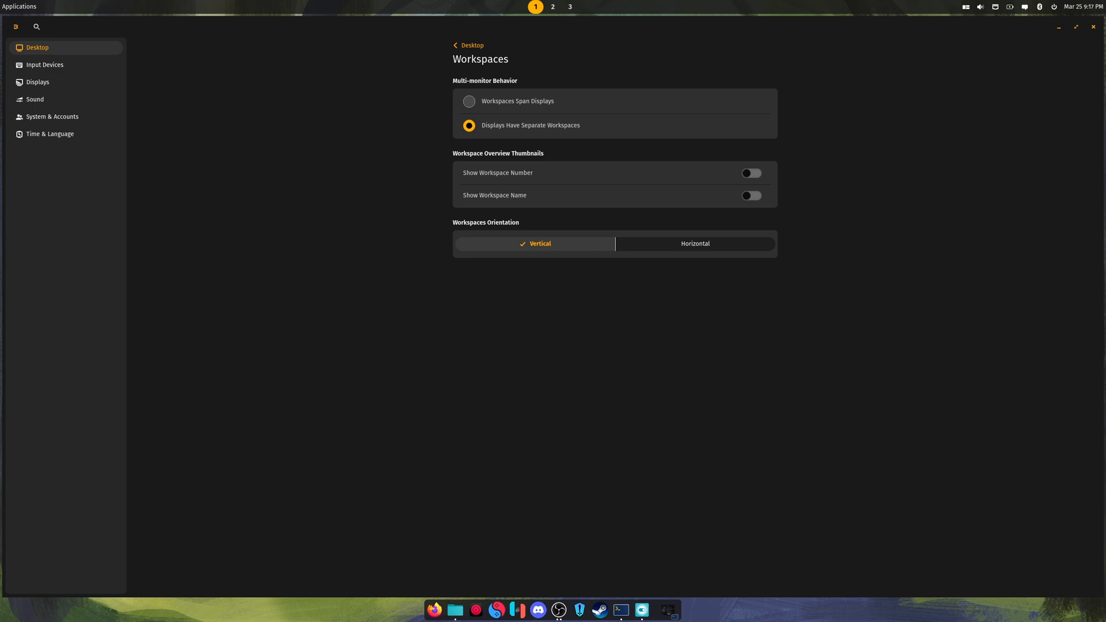
pyautogui.click(469, 45)
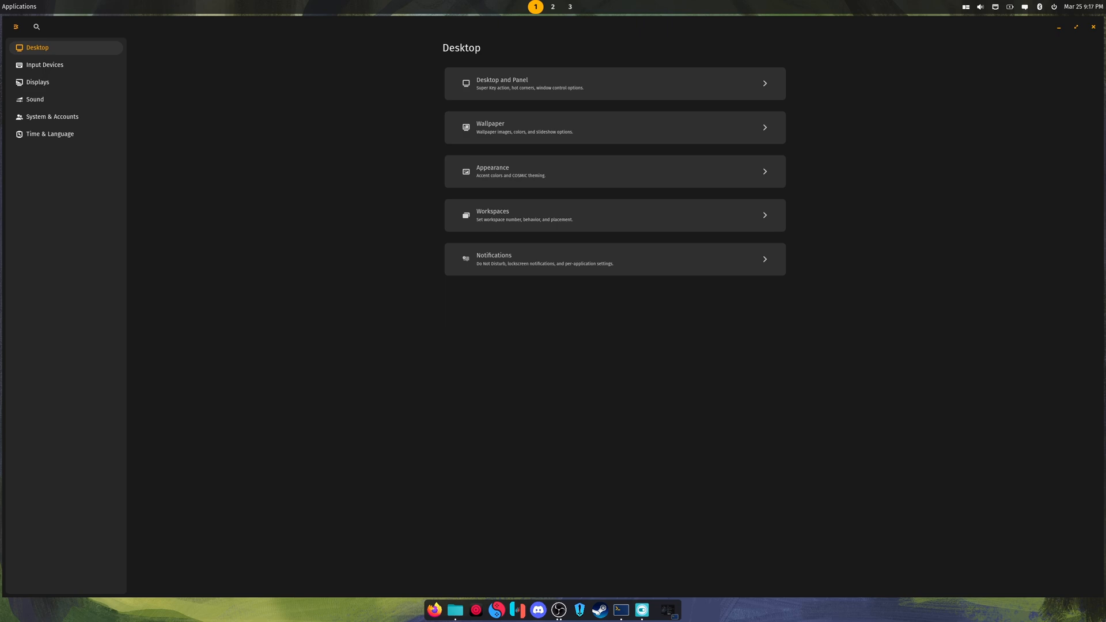
pyautogui.click(45, 65)
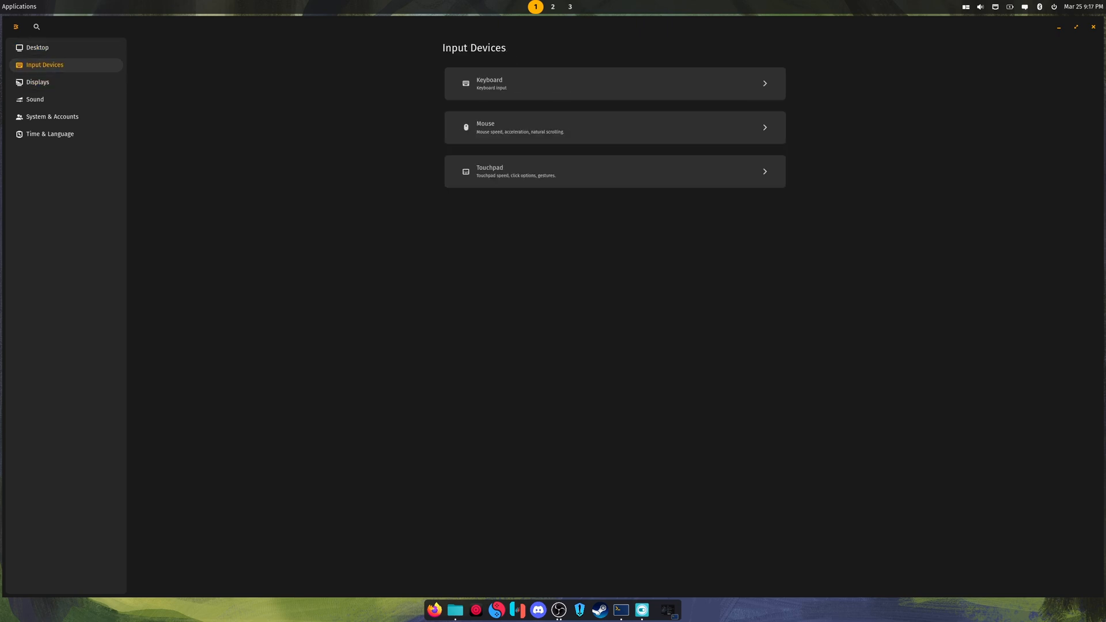
# Review Keyboard, then set Mouse speed to 45 with acceleration re-enabled.
pyautogui.click(613, 83)
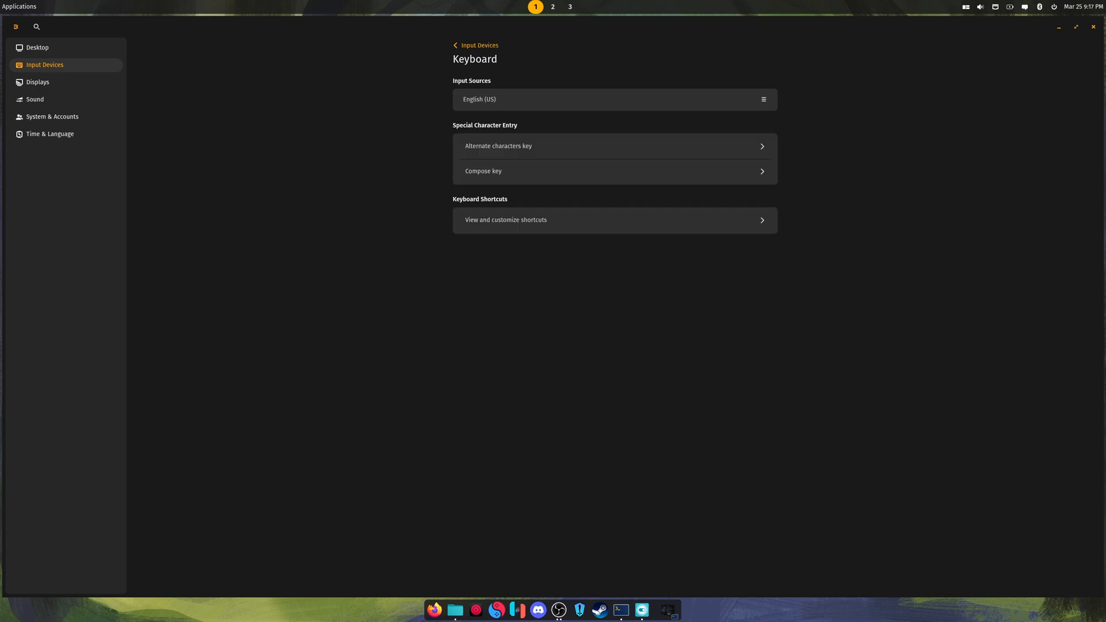
pyautogui.click(476, 45)
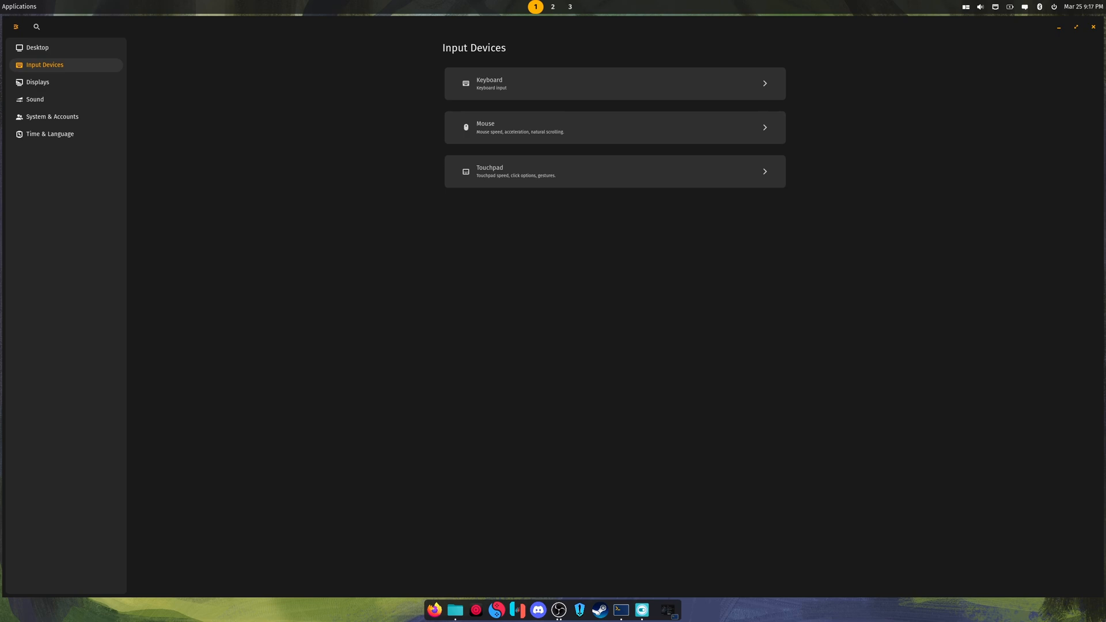
pyautogui.click(614, 128)
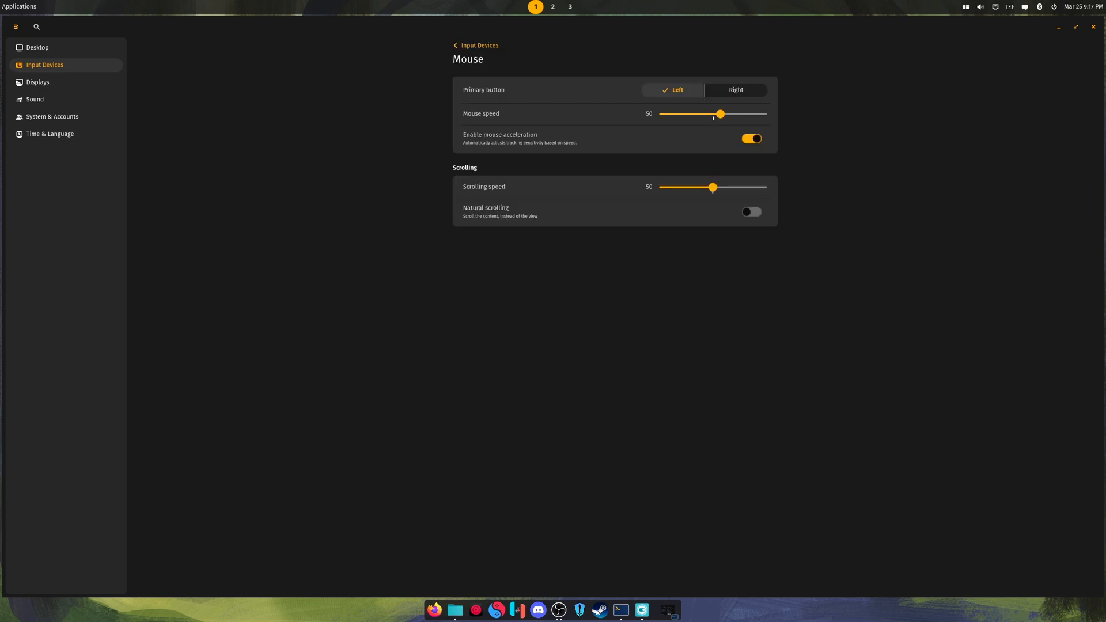
pyautogui.click(751, 138)
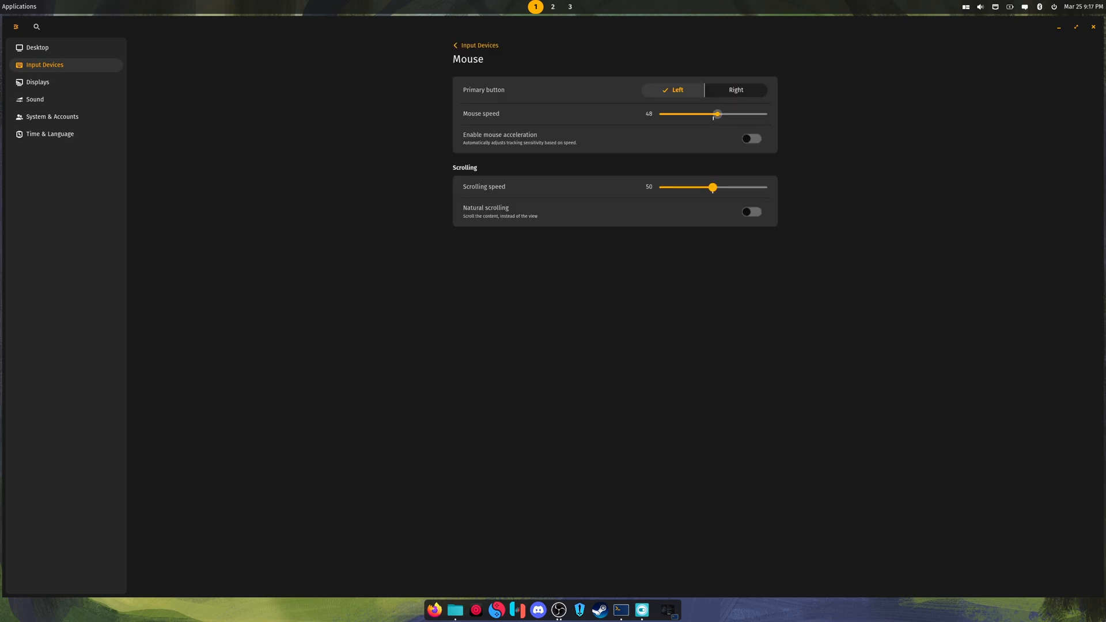
pyautogui.moveTo(717, 114); pyautogui.dragTo(712, 114)
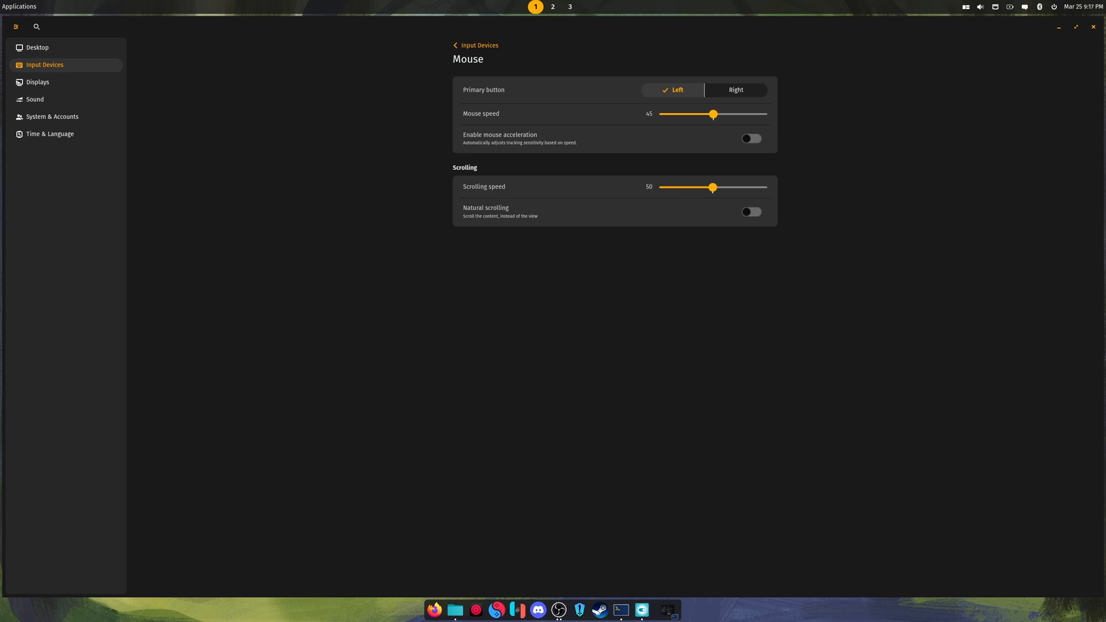
pyautogui.click(750, 139)
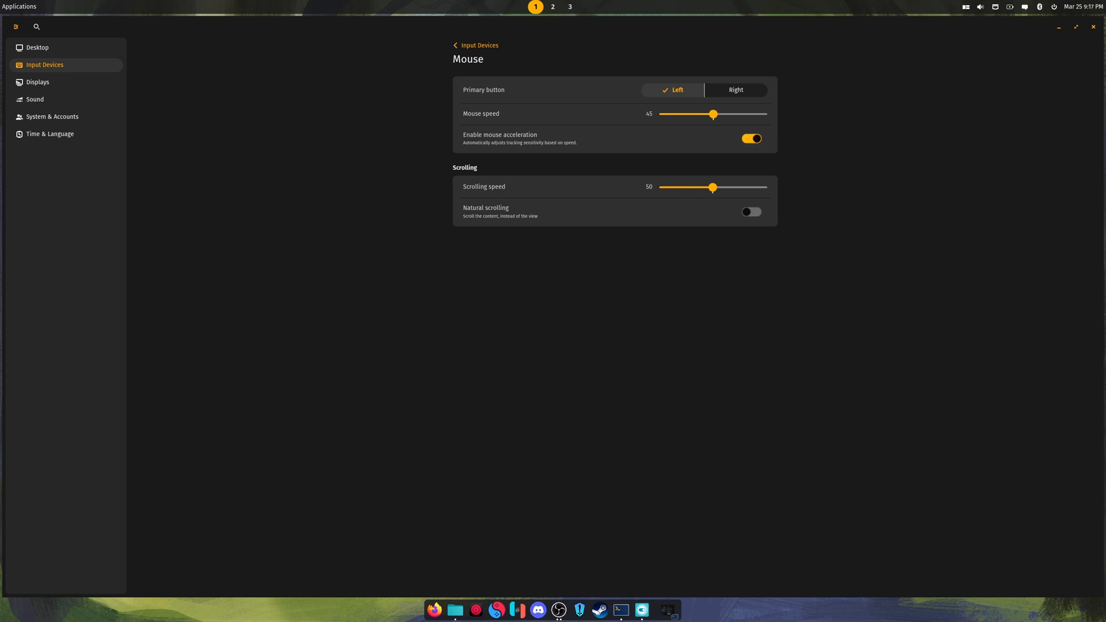
pyautogui.click(476, 45)
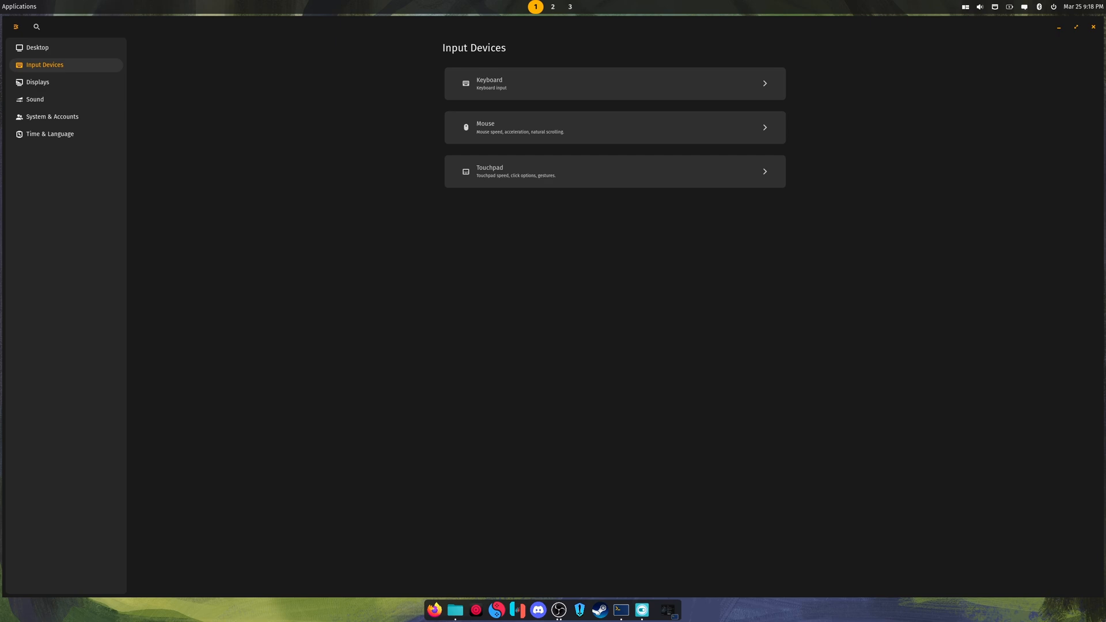
# Review the Touchpad options and show the Displays page.
pyautogui.click(612, 172)
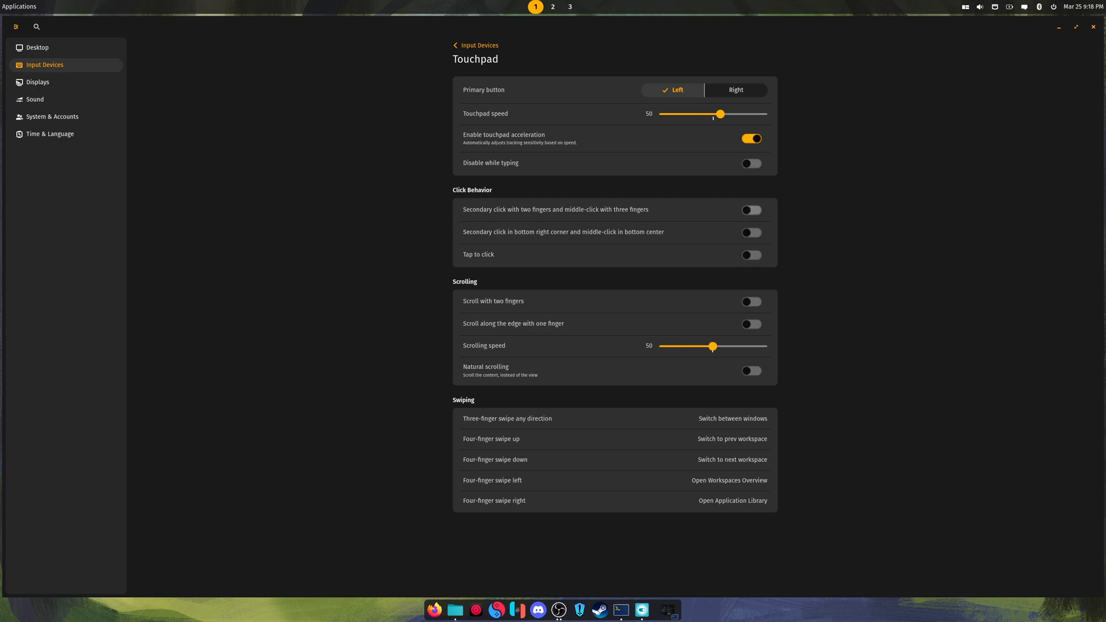
pyautogui.click(479, 45)
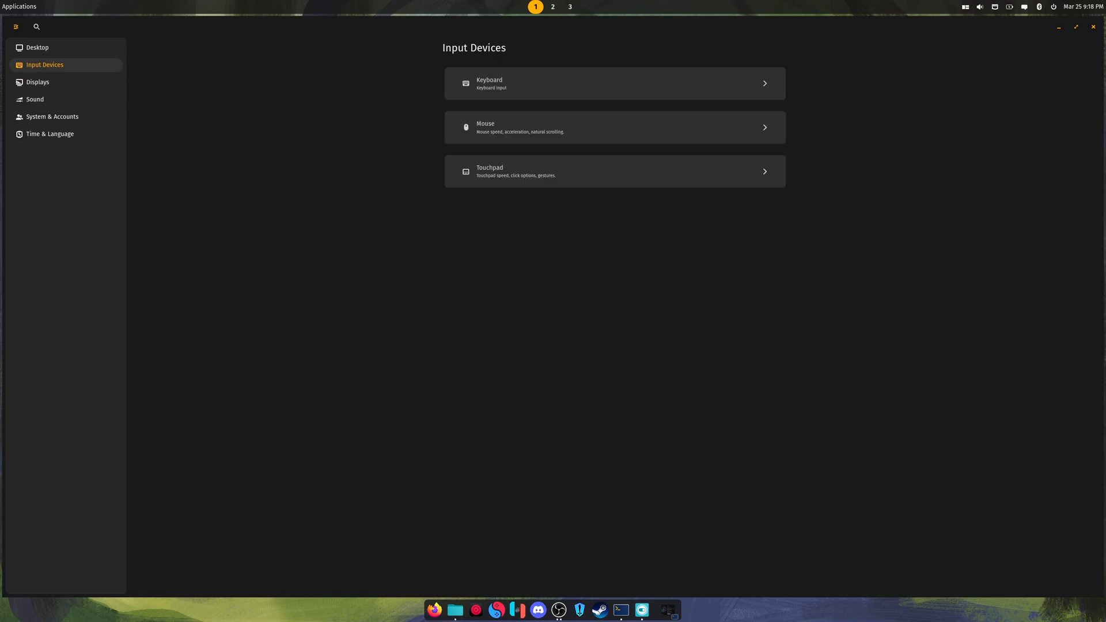
pyautogui.click(37, 82)
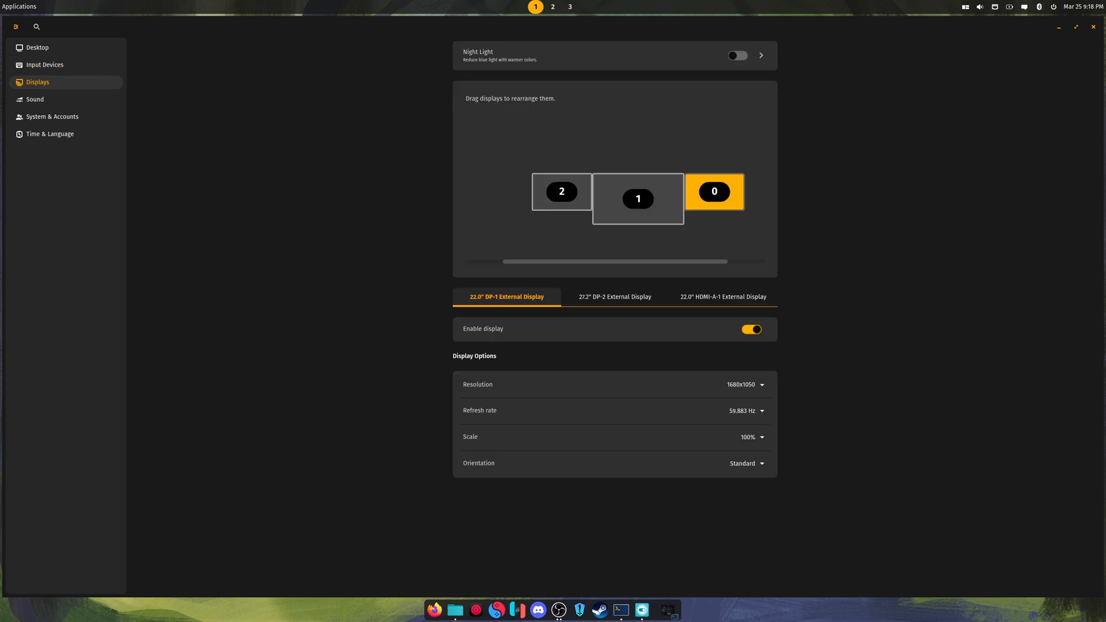
pyautogui.moveTo(45, 64)
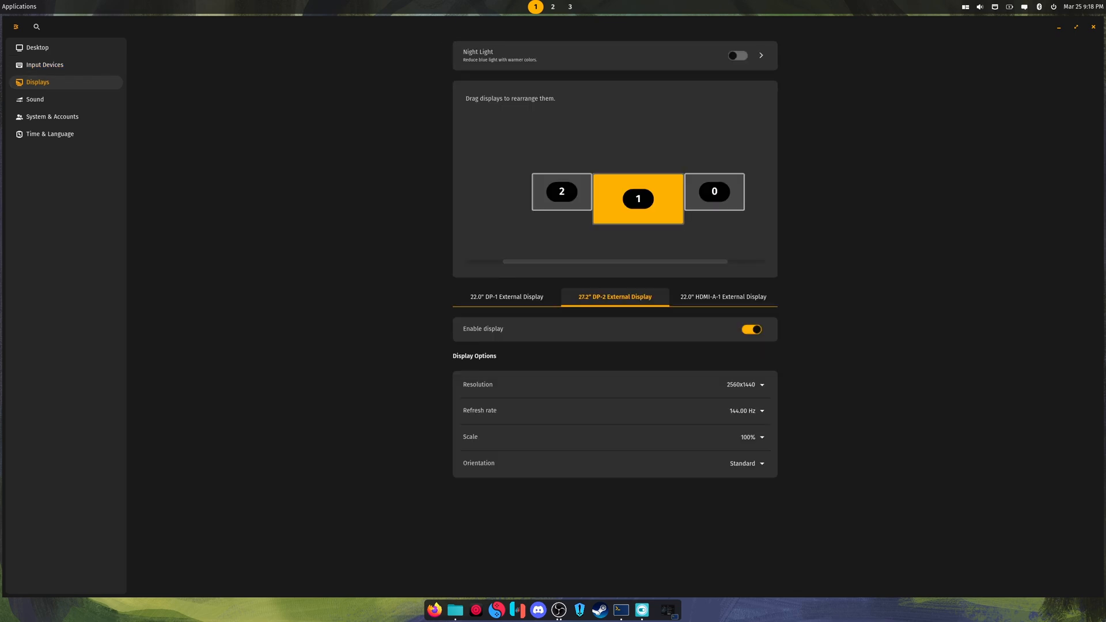
# Explore the external monitor layout on Displays, then show the Sound page.
pyautogui.click(745, 410)
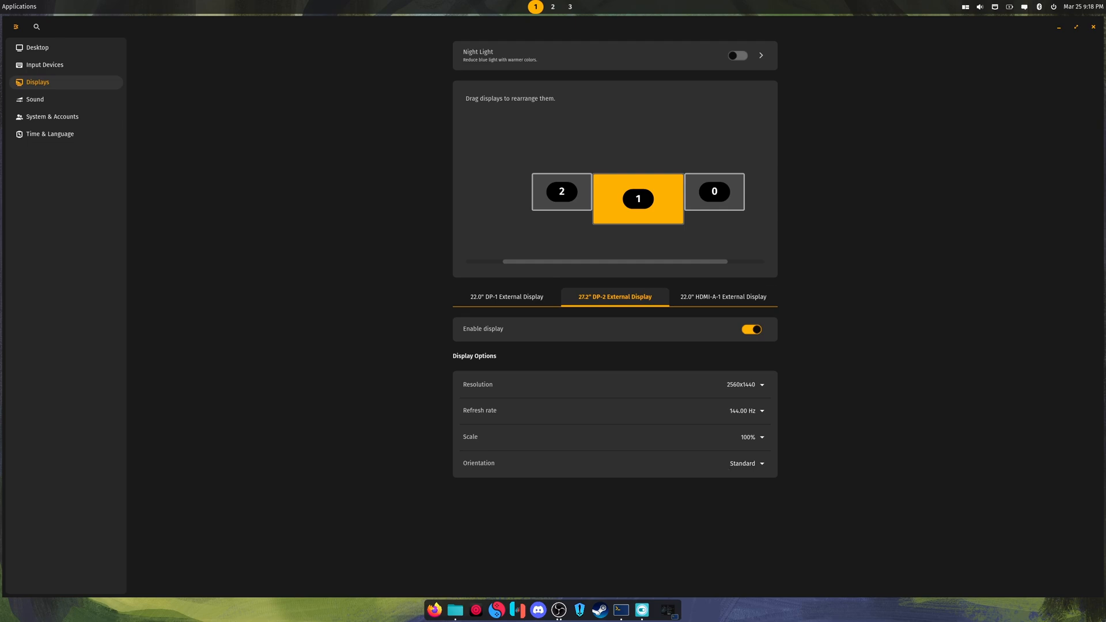
pyautogui.click(760, 55)
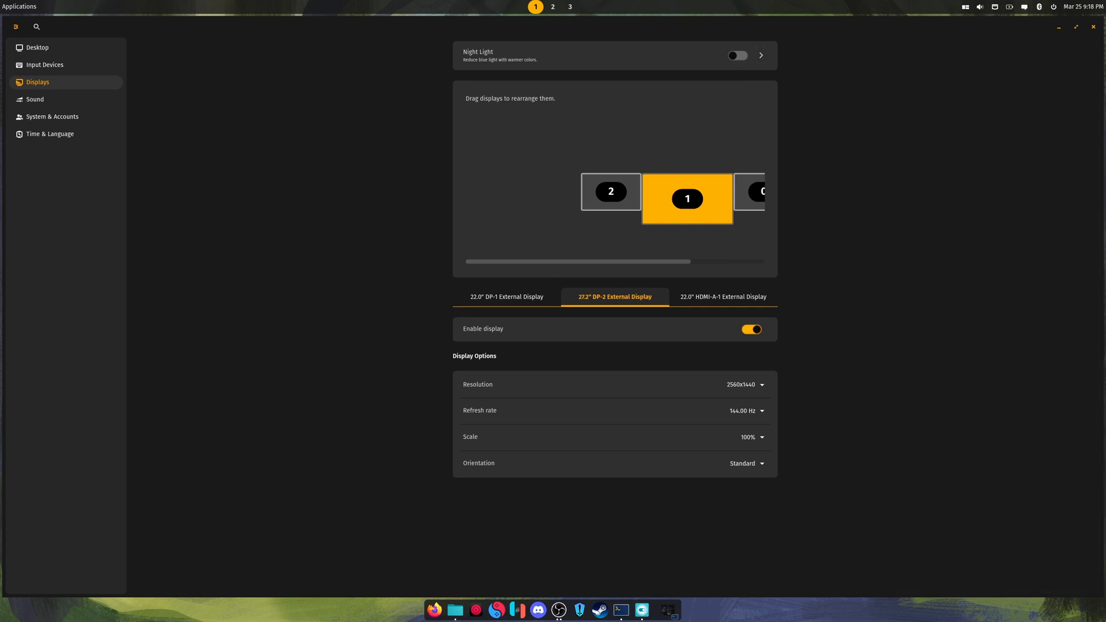
pyautogui.click(35, 99)
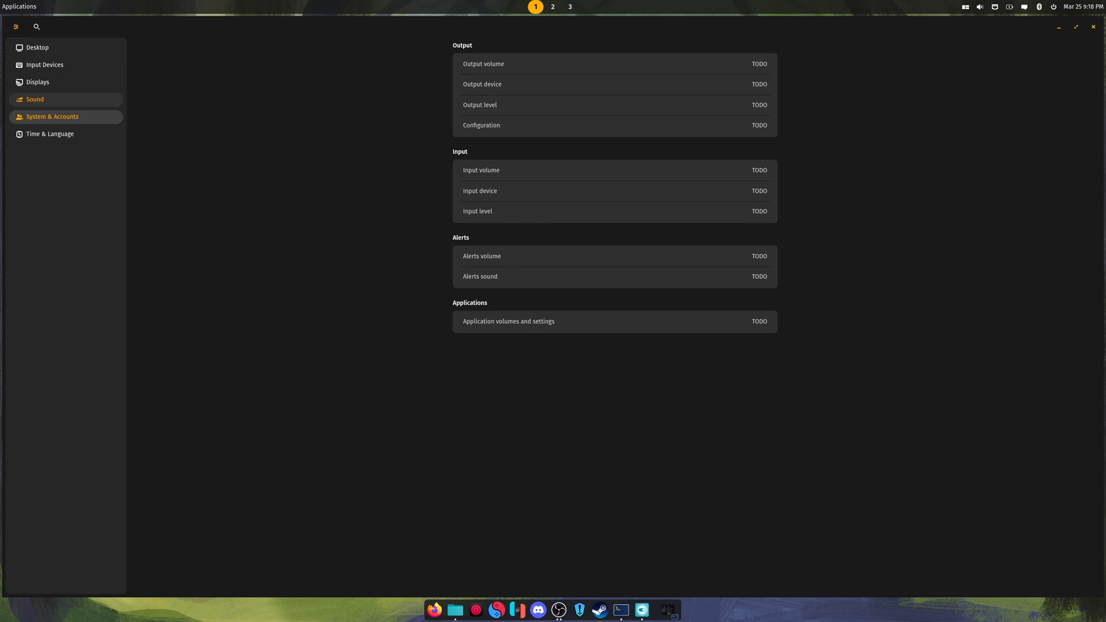
# Browse the Date & Time page, return to Time & Language, then show the Desktop overview.
pyautogui.click(50, 134)
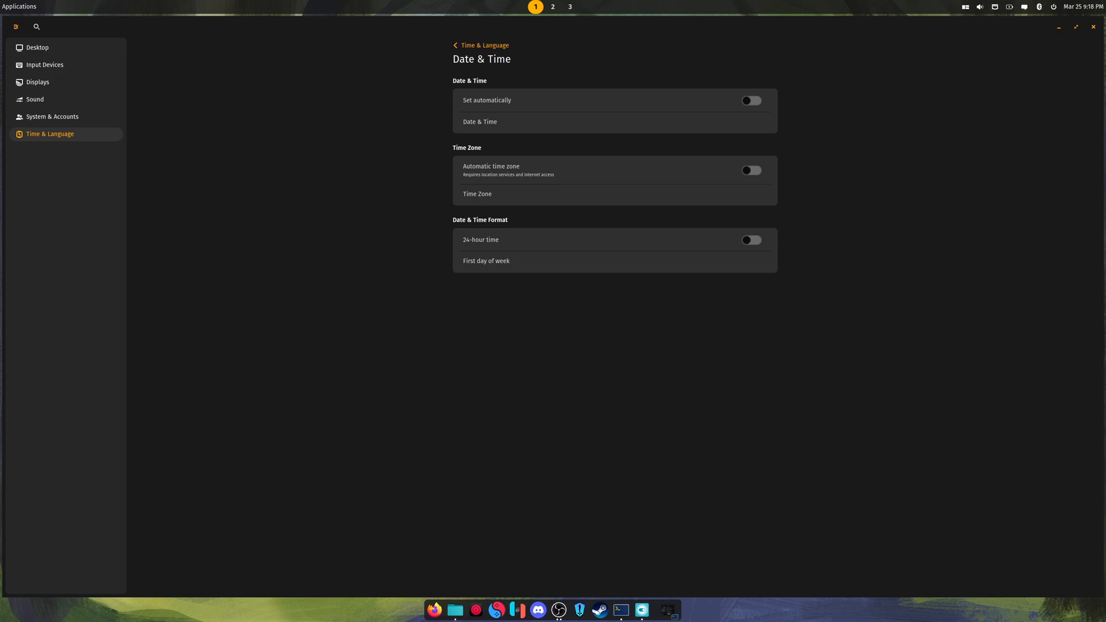
pyautogui.click(480, 45)
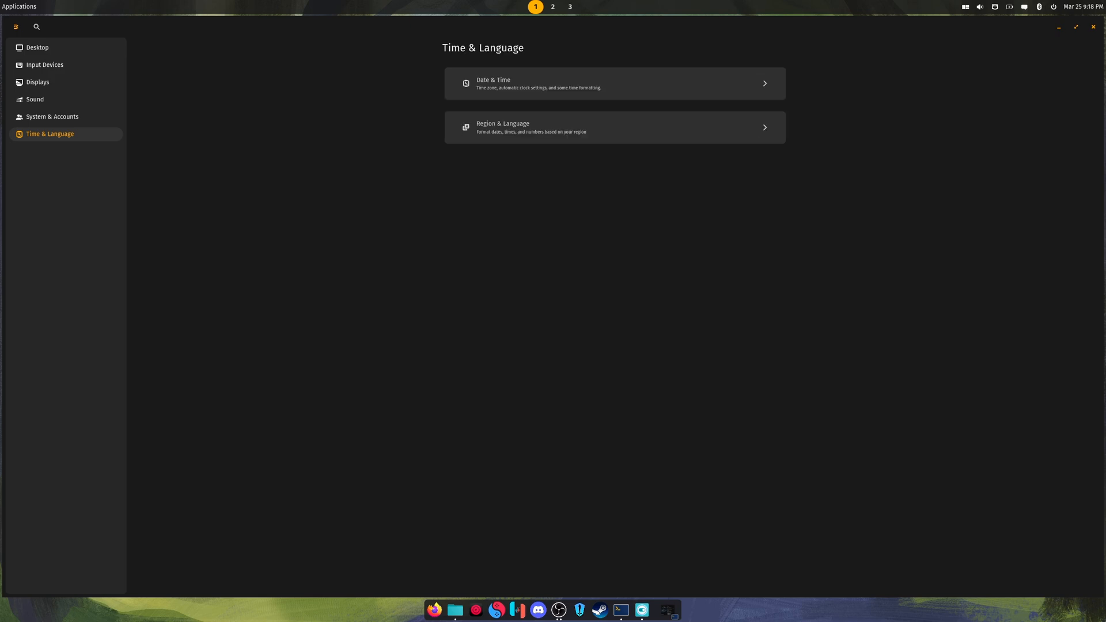
pyautogui.click(37, 47)
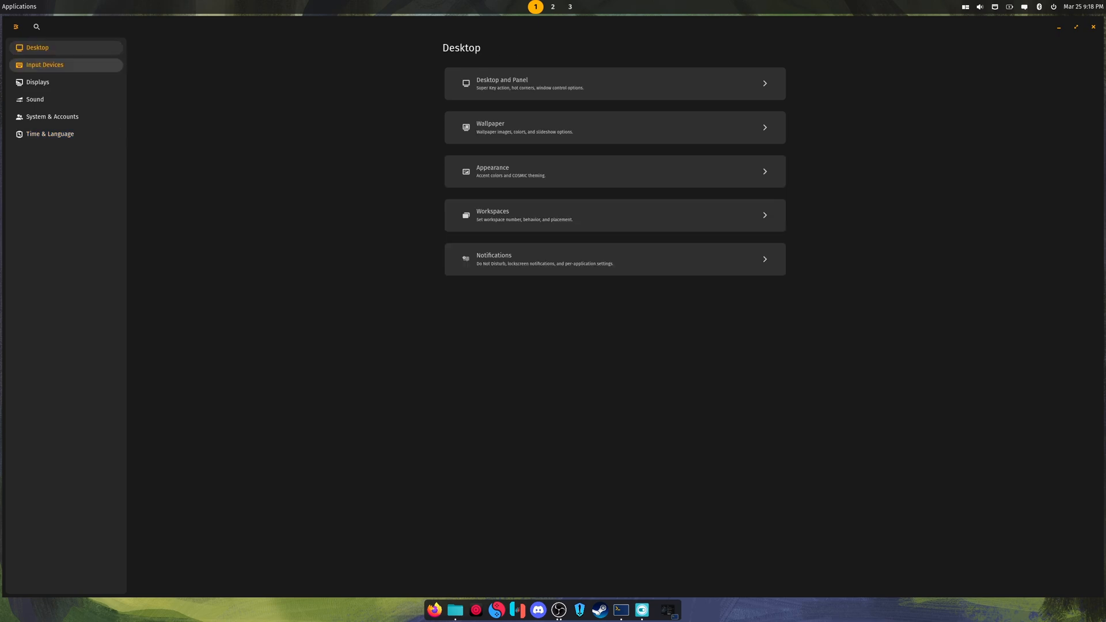
pyautogui.click(36, 82)
pyautogui.write('fastfetch')
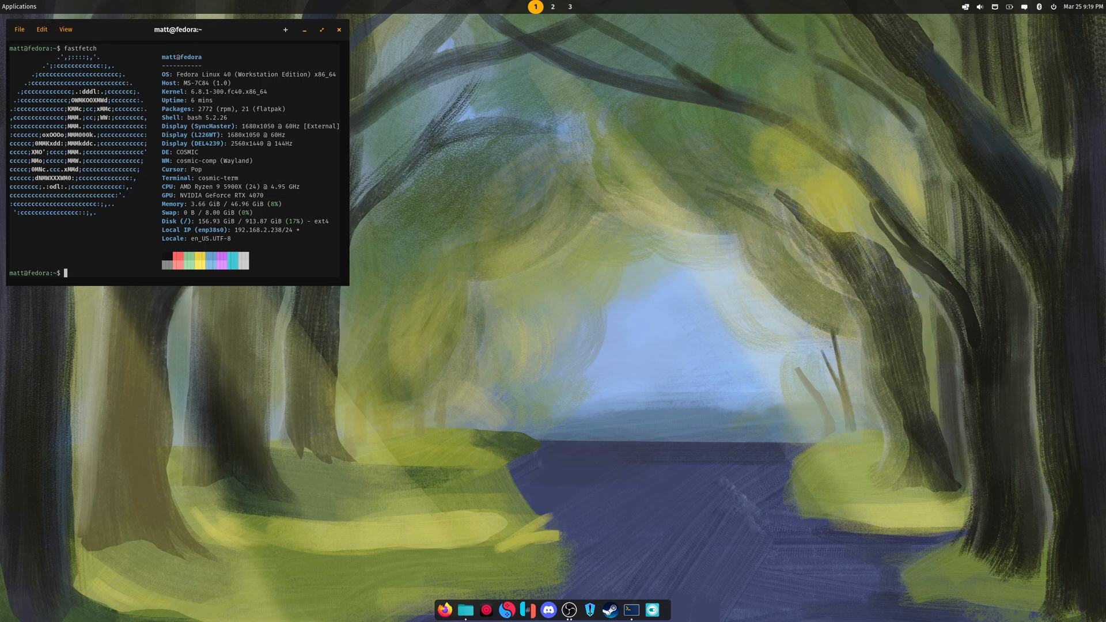
pyautogui.click(64, 29)
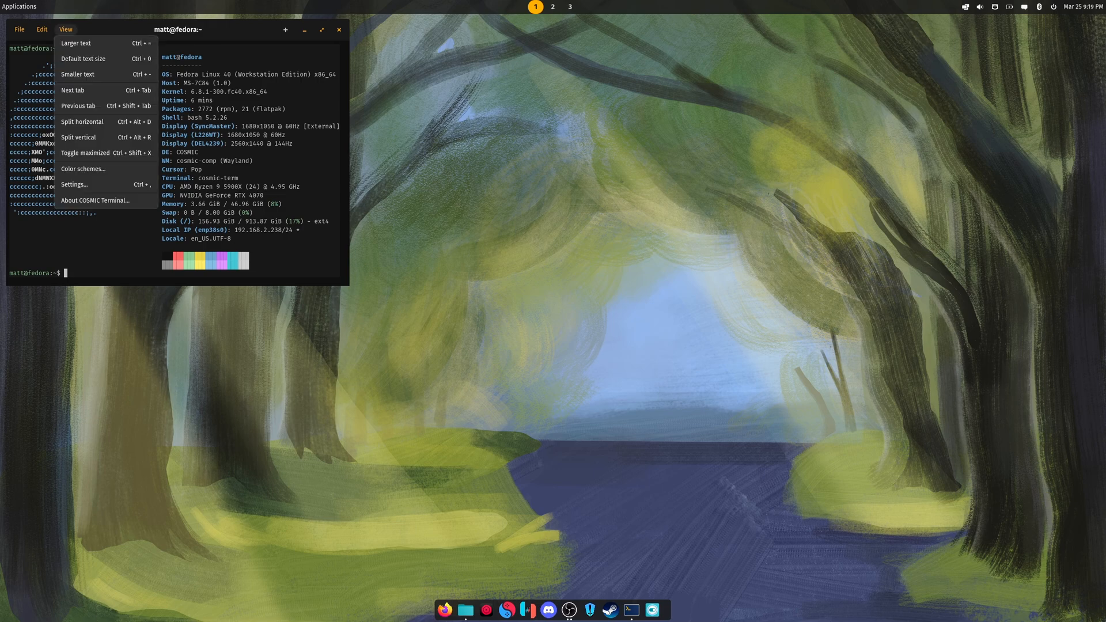
pyautogui.click(65, 29)
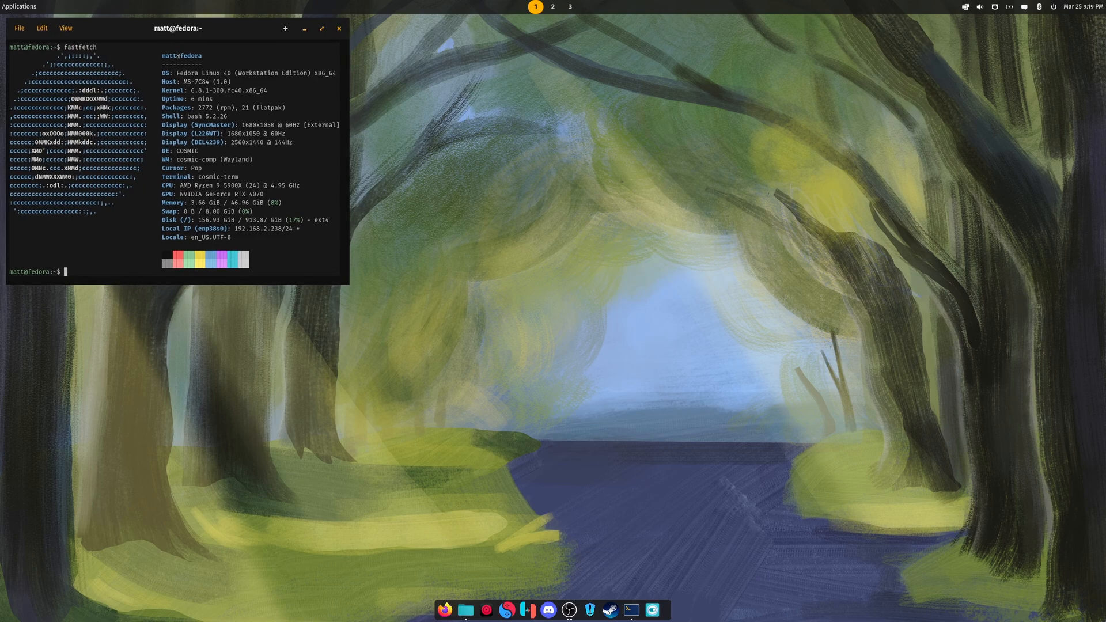
pyautogui.click(64, 28)
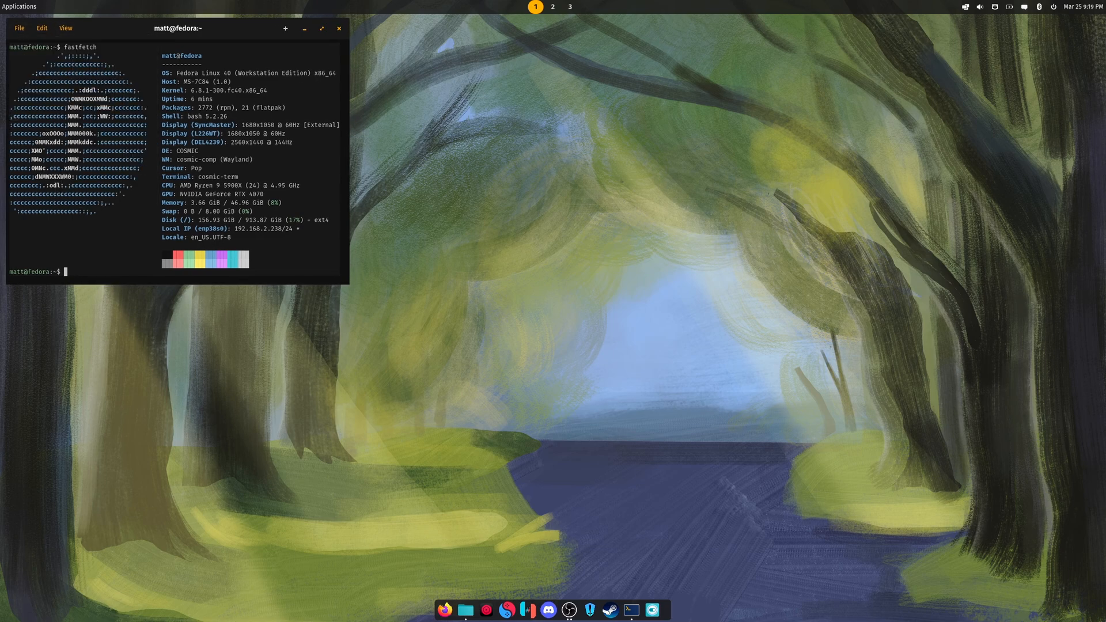
pyautogui.click(64, 27)
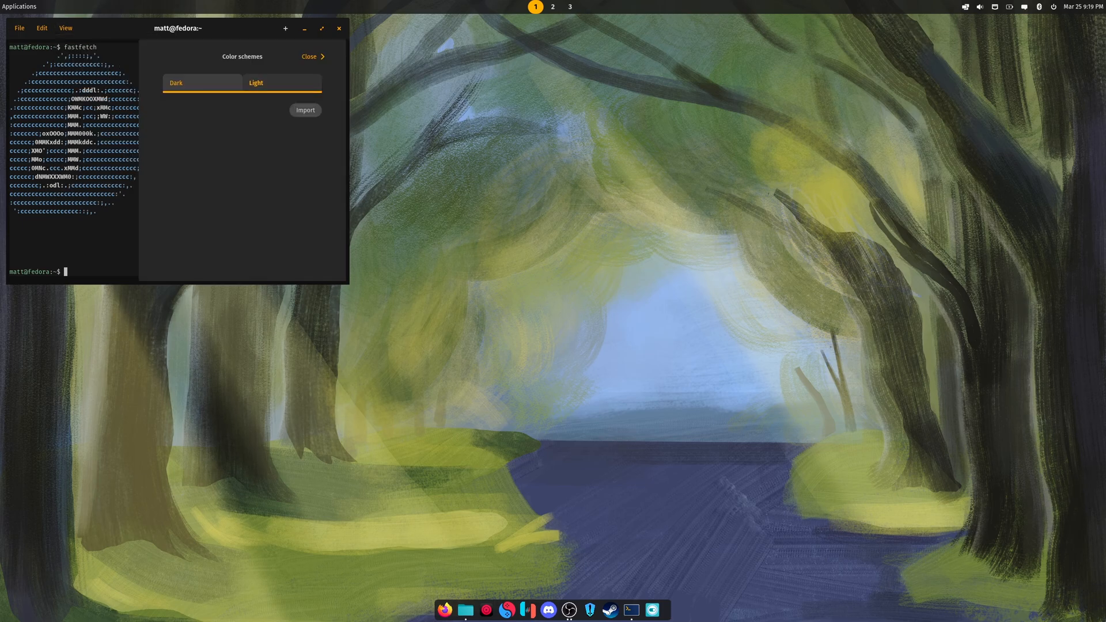
pyautogui.click(309, 56)
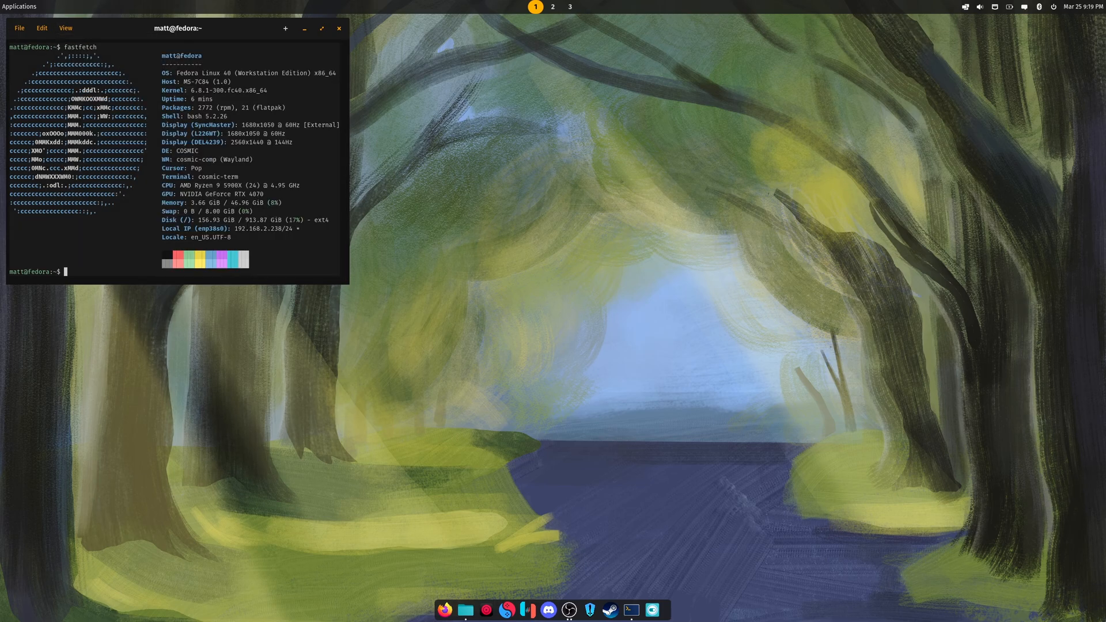
pyautogui.click(64, 27)
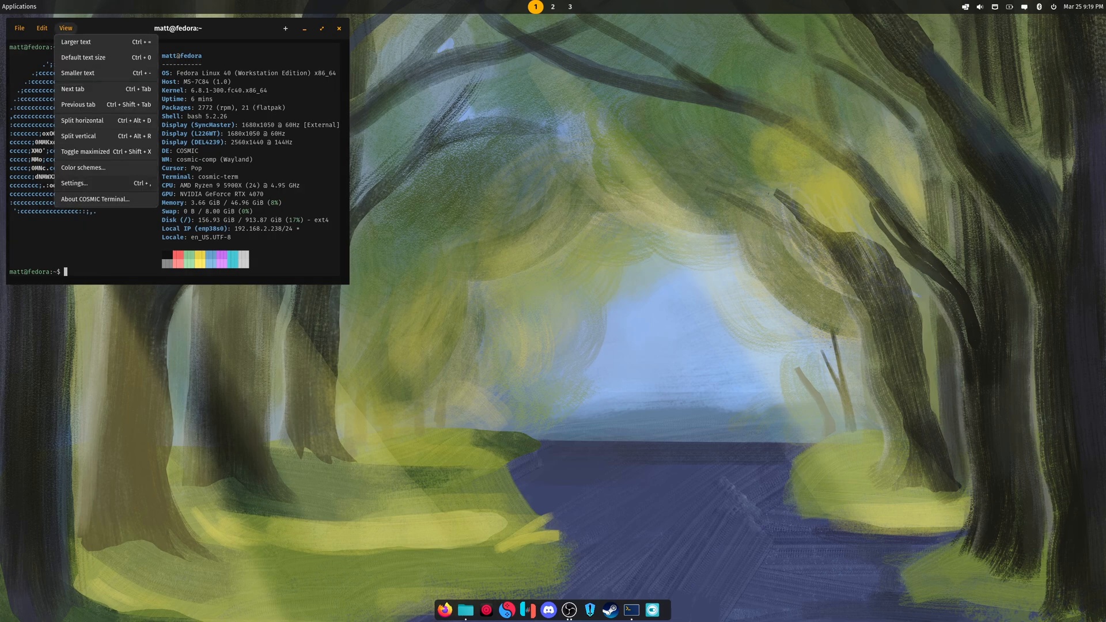
# In the terminal settings, switch on Make bold text brighter under Advanced font settings.
pyautogui.click(74, 183)
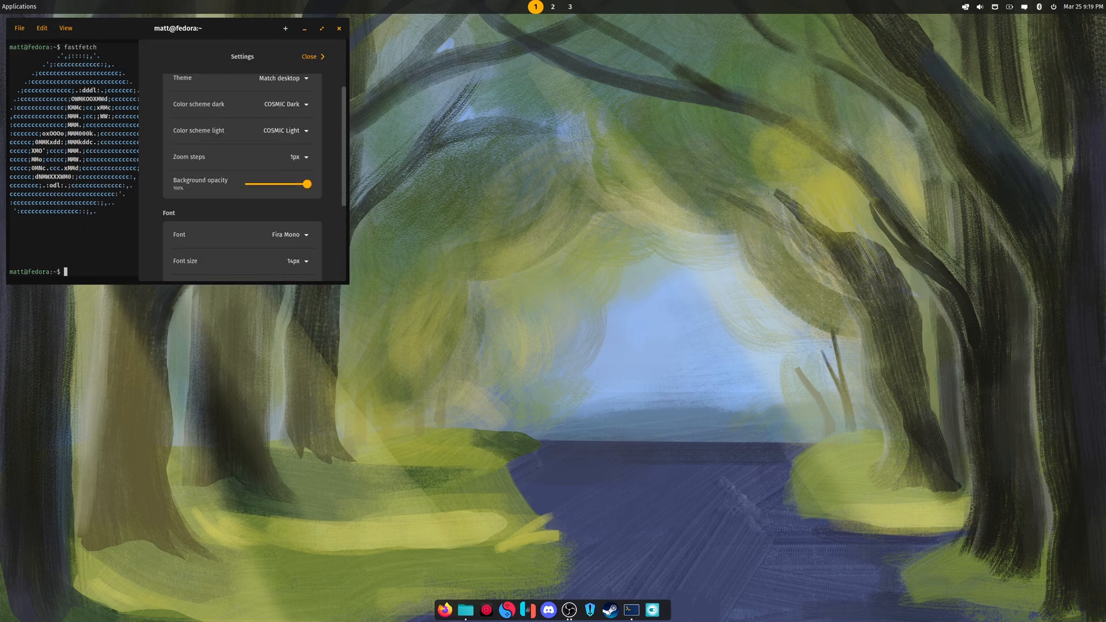
pyautogui.scroll(-3)
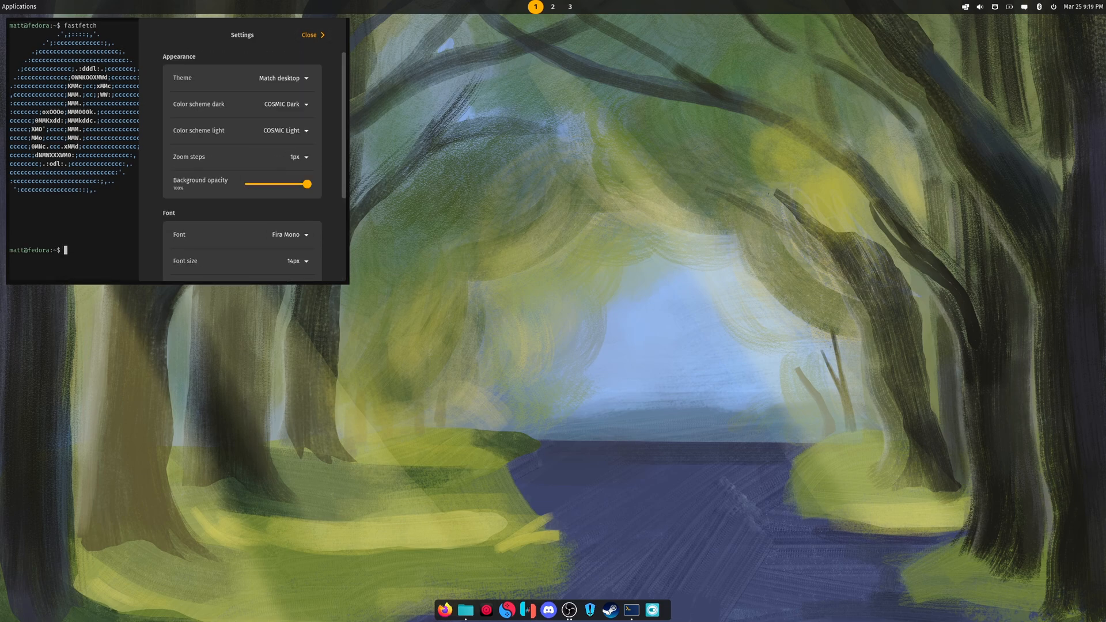
pyautogui.scroll(-3)
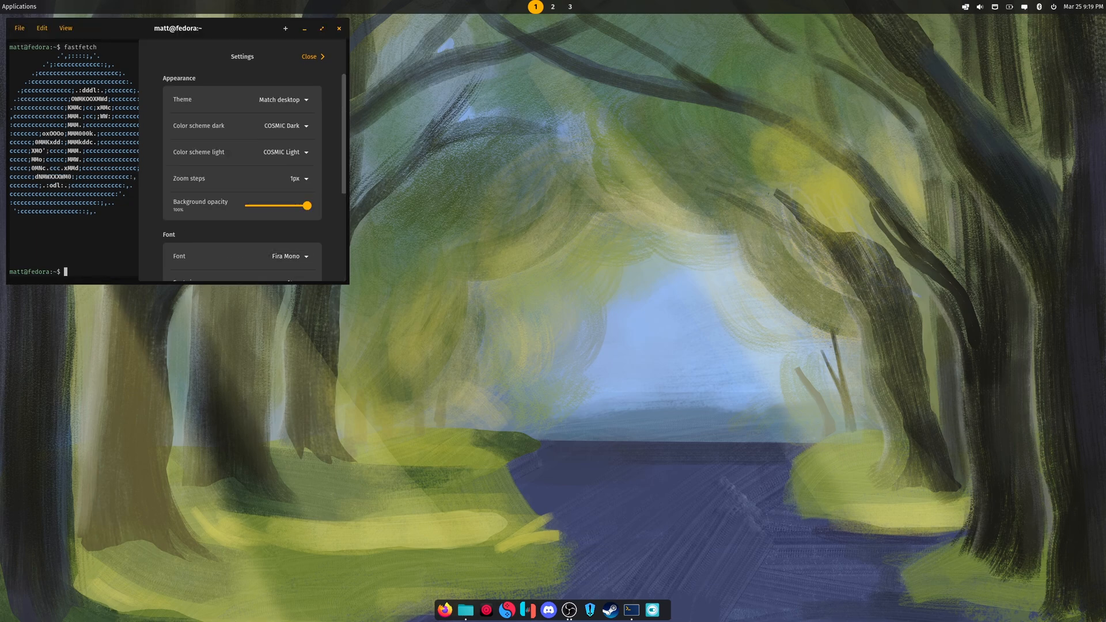
pyautogui.scroll(-3)
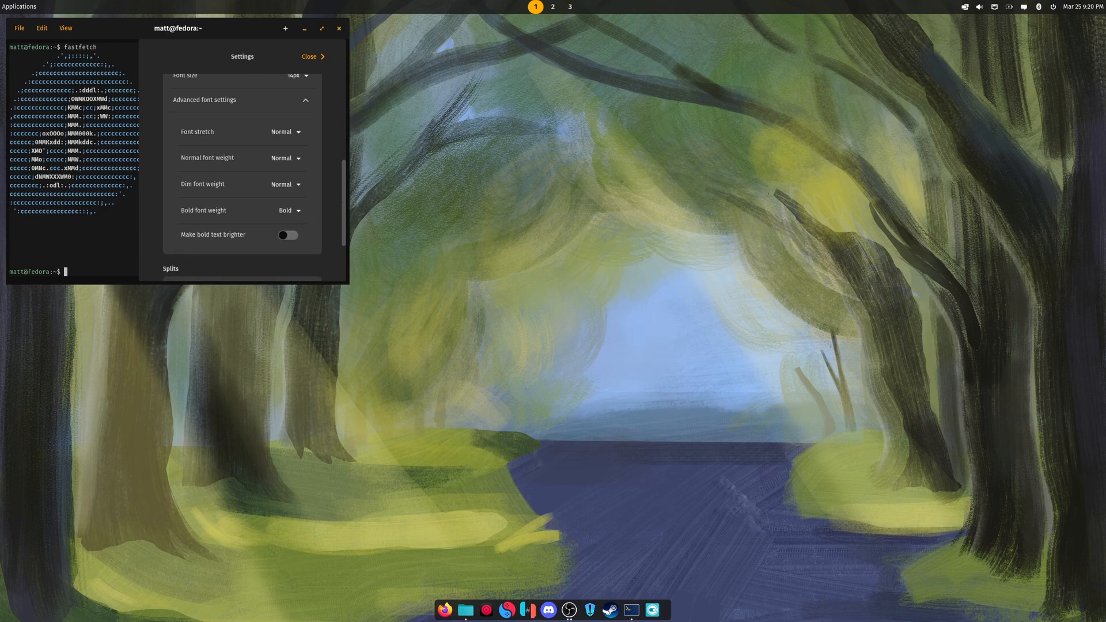
pyautogui.click(288, 234)
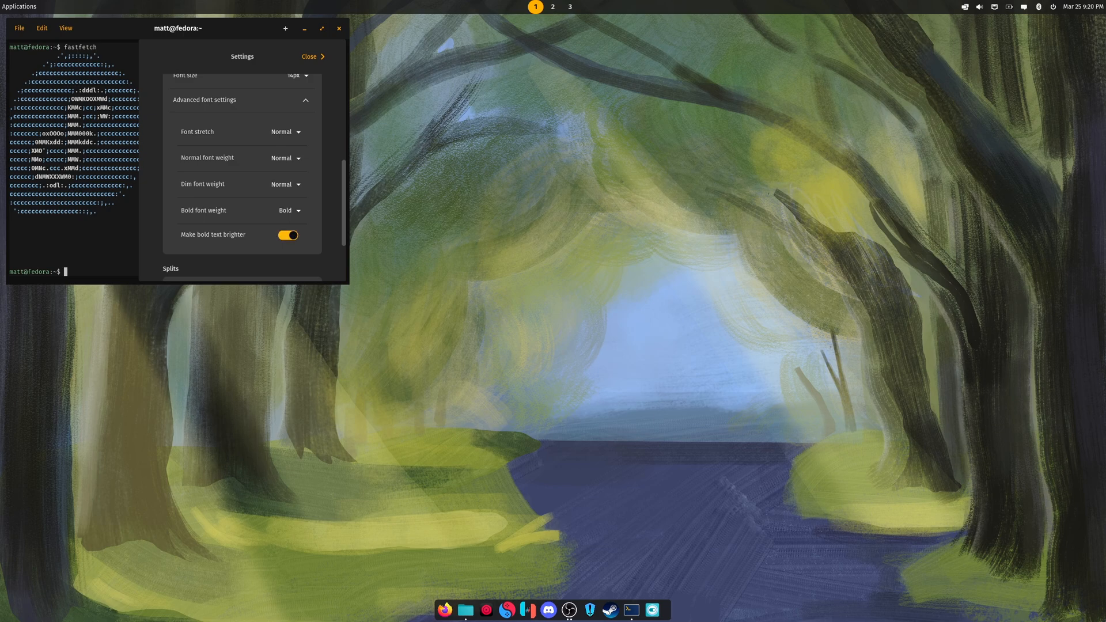
pyautogui.click(308, 57)
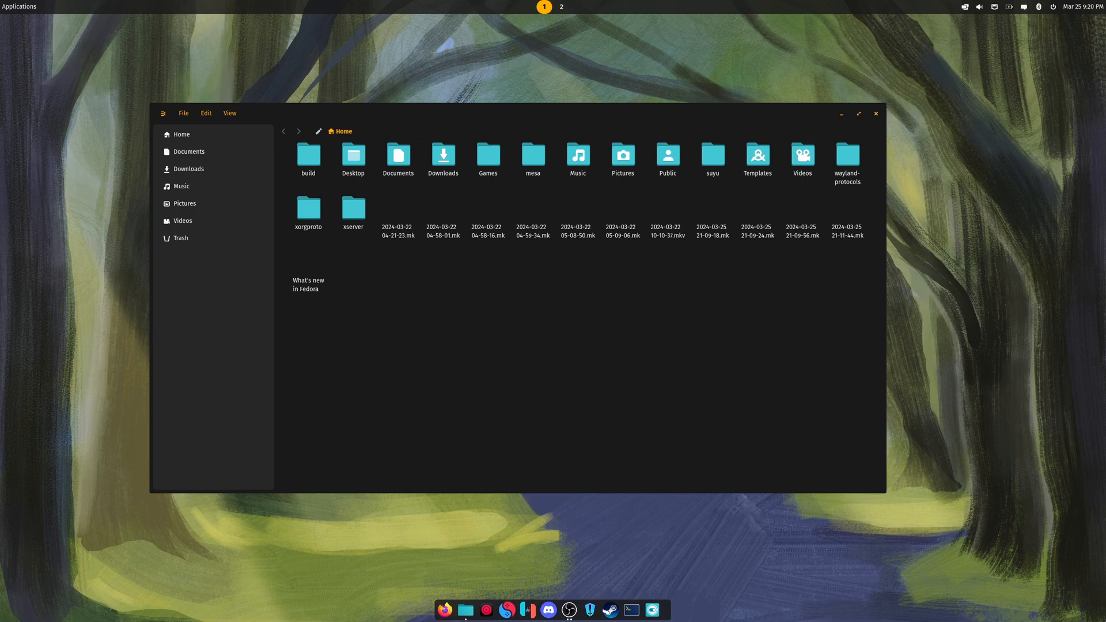
# Reveal hidden files in Home and paste the copied xorgproto folder into Documents.
pyautogui.press('ctrl+h')
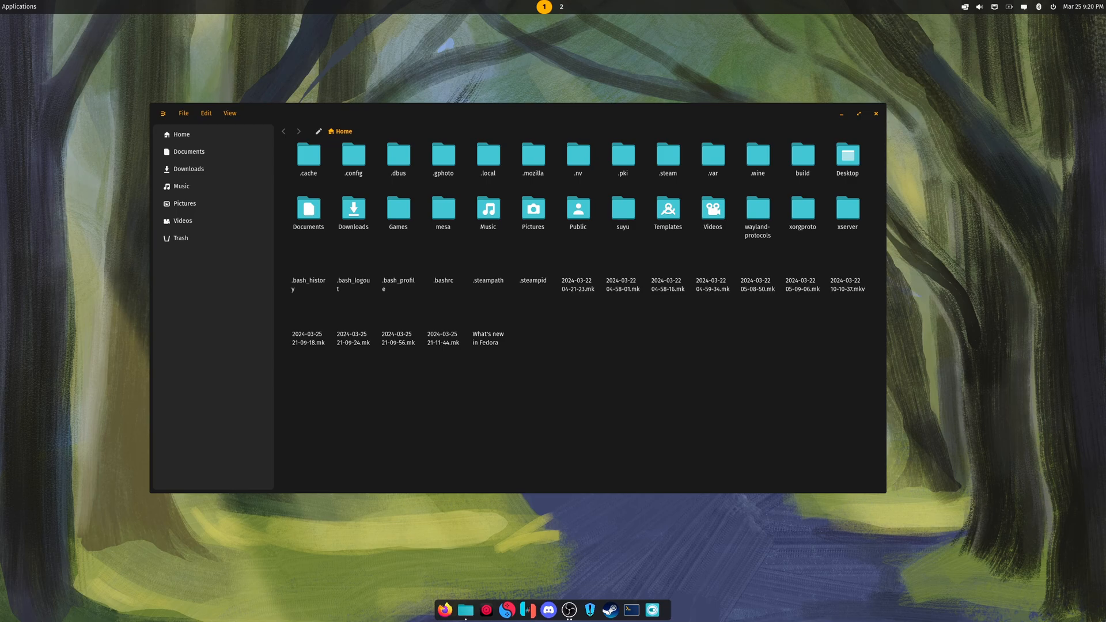
pyautogui.click(802, 213)
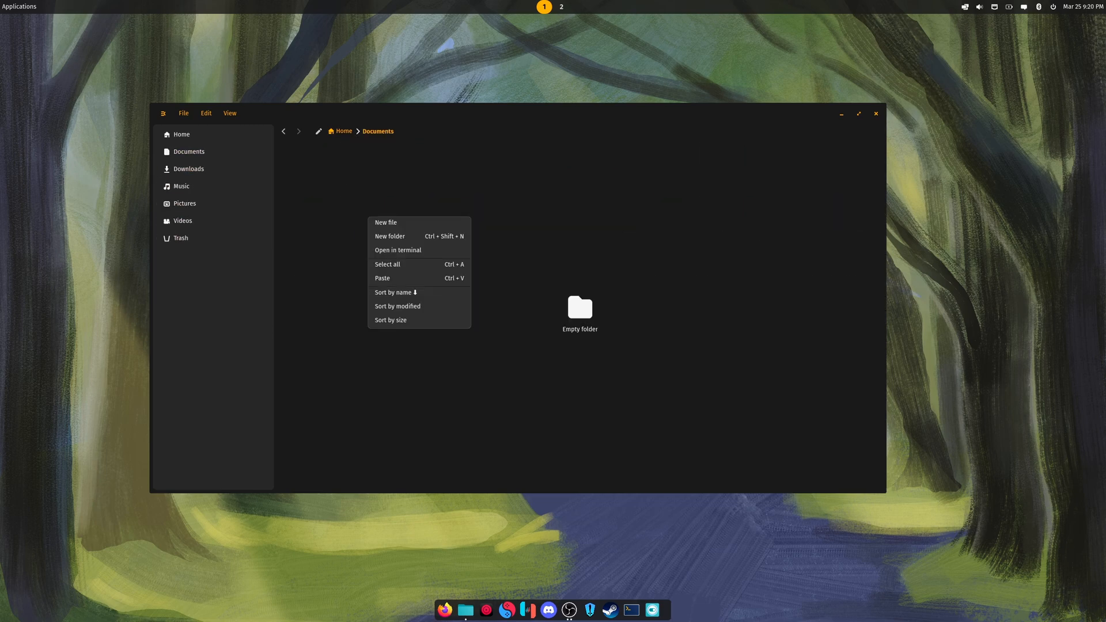
pyautogui.click(382, 277)
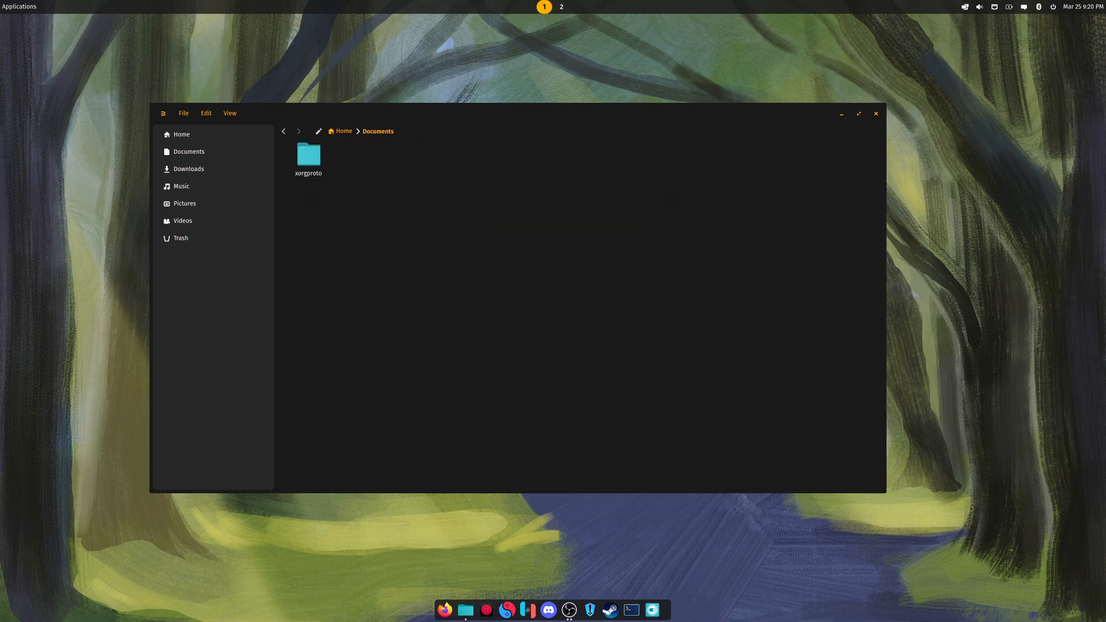
# Switch between the Downloads and Documents folders, leaving Downloads open.
pyautogui.click(187, 168)
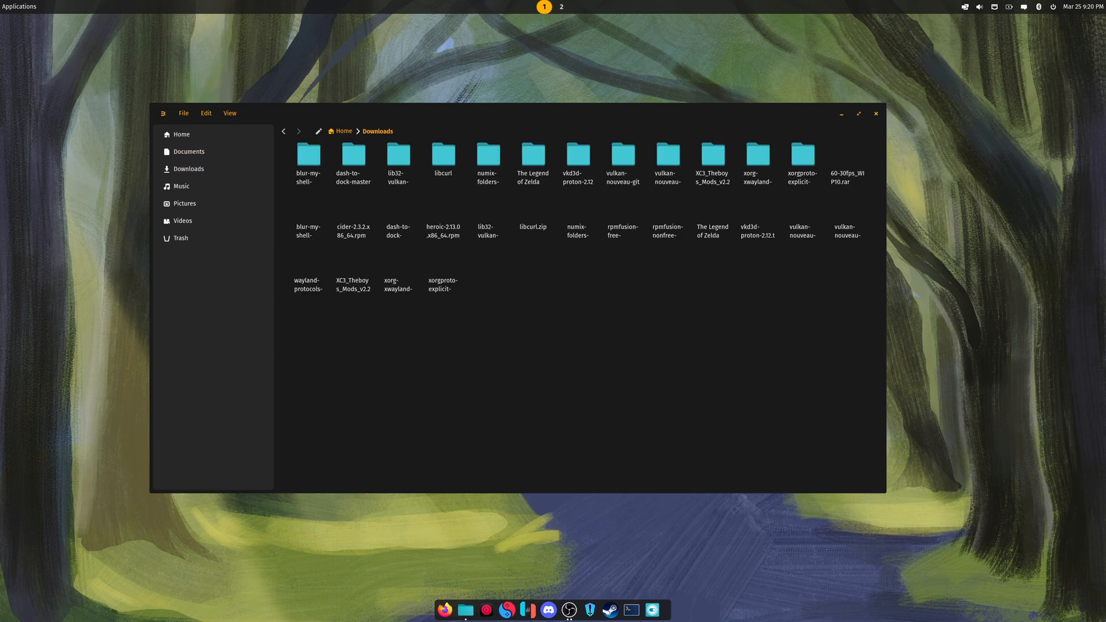
pyautogui.click(188, 151)
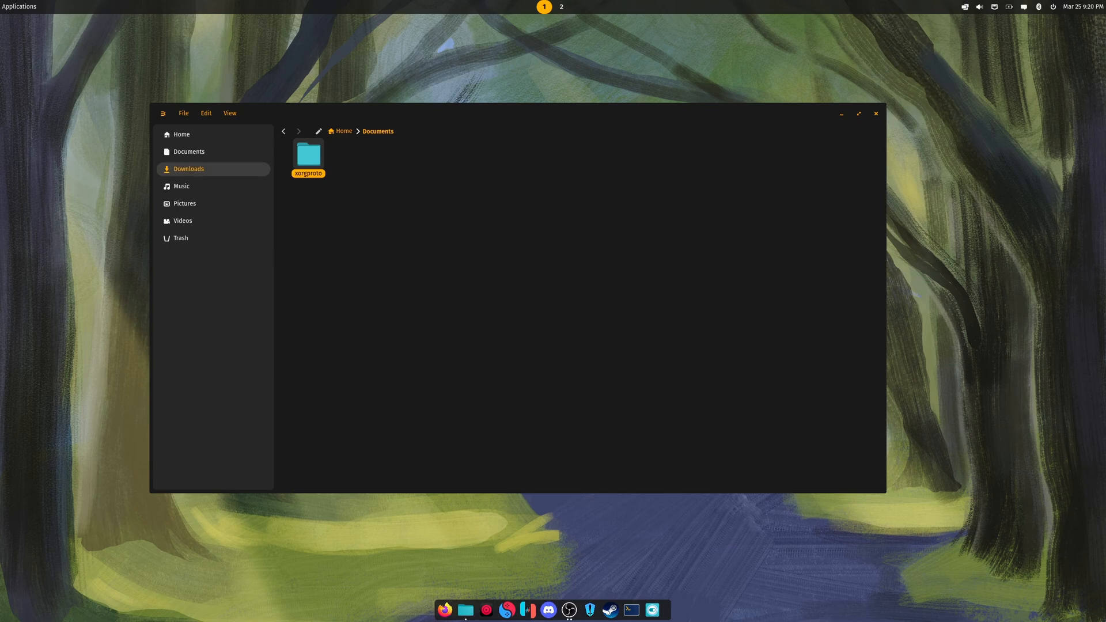
pyautogui.click(188, 168)
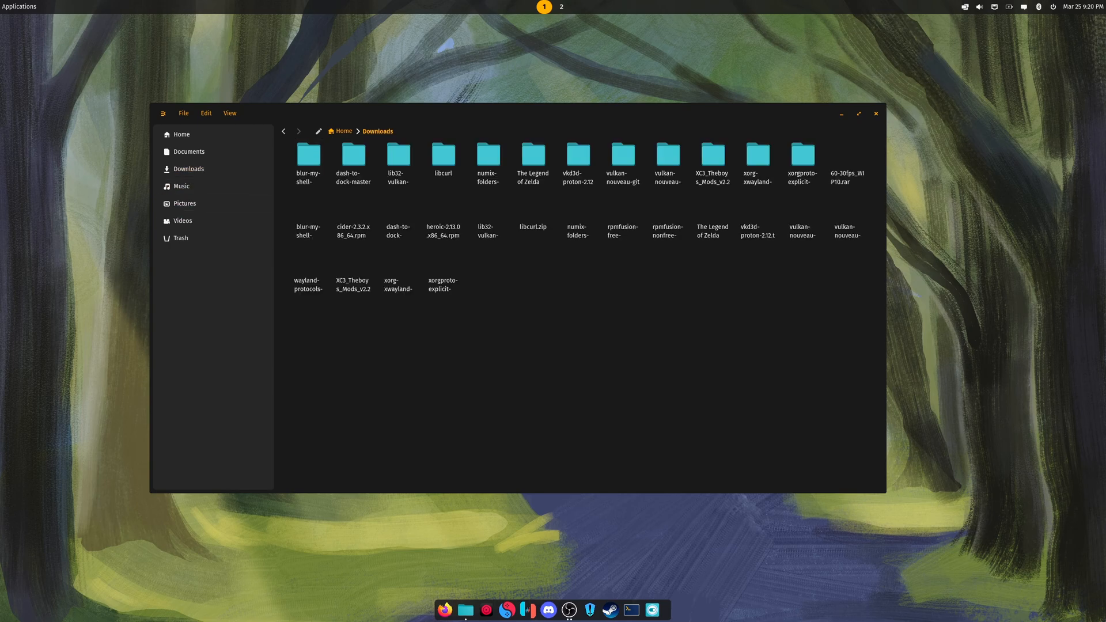
pyautogui.click(630, 609)
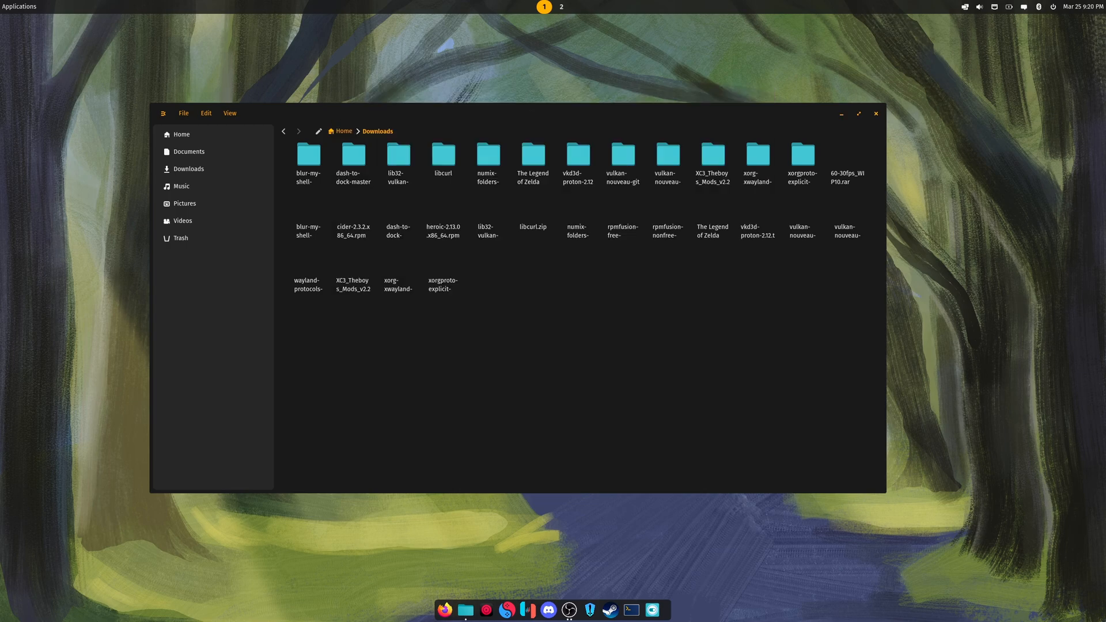
# In the file manager settings, toggle Show hidden files on and back off, then close the panel.
pyautogui.click(229, 113)
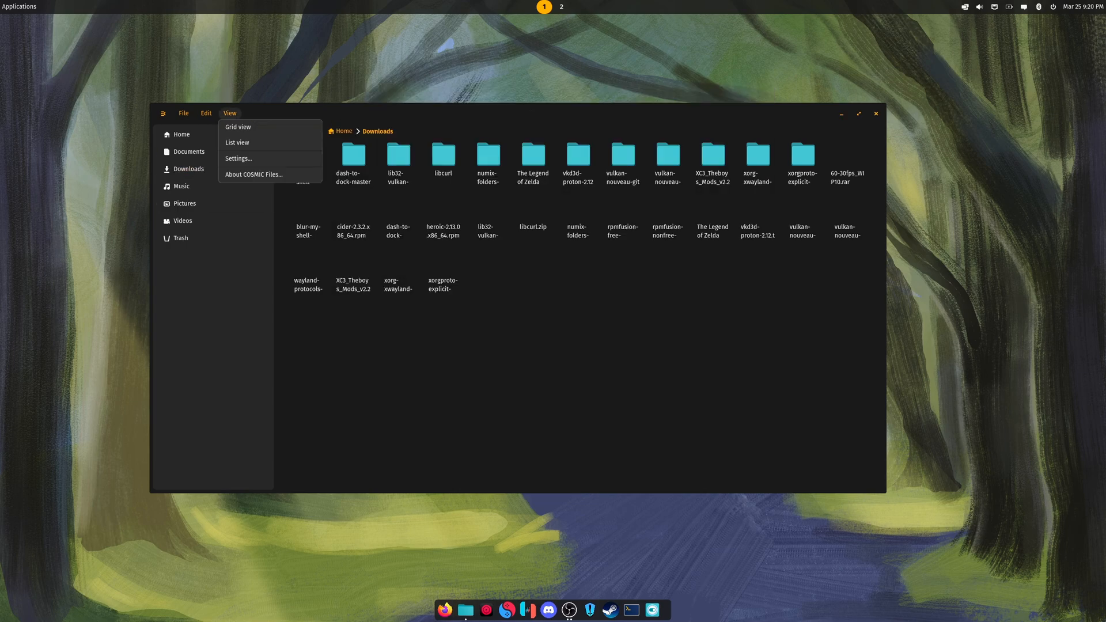
pyautogui.click(239, 158)
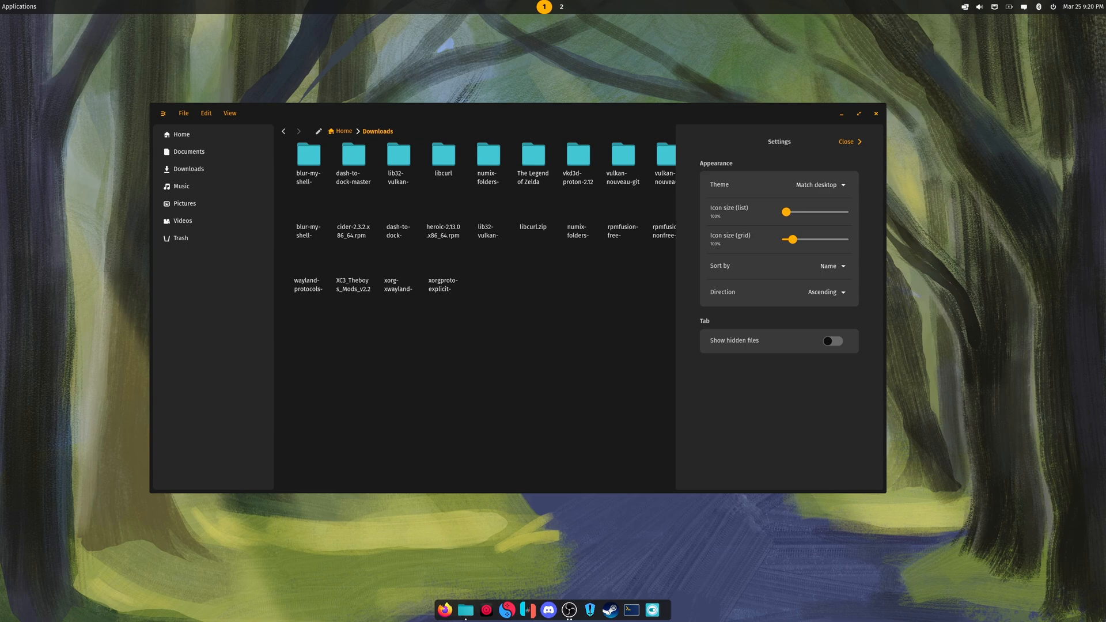
pyautogui.click(831, 341)
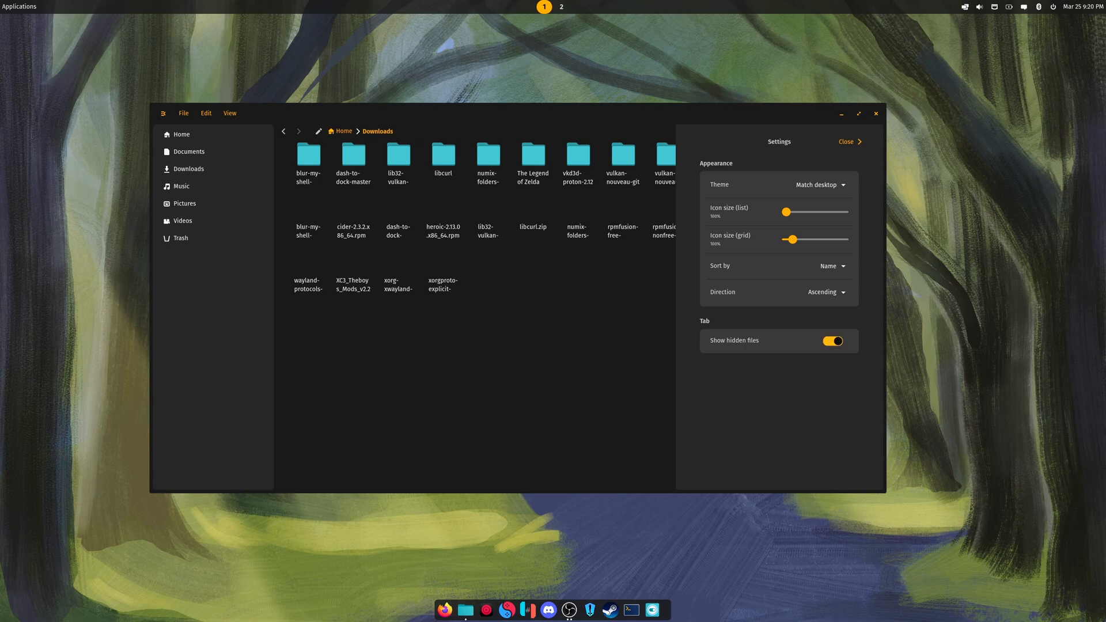
pyautogui.click(831, 341)
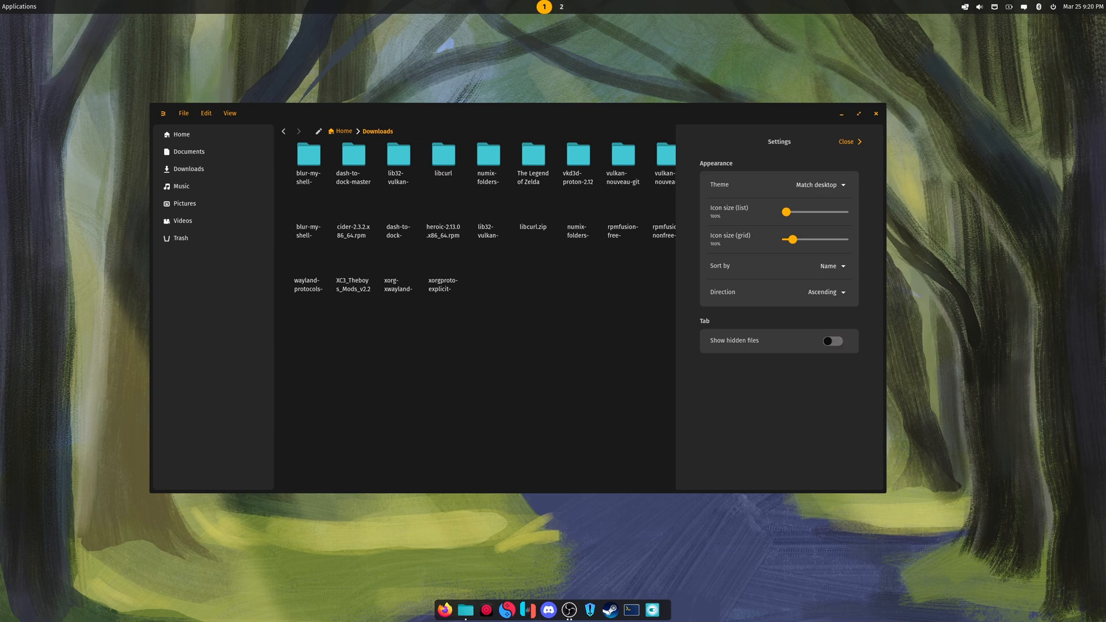
pyautogui.click(849, 140)
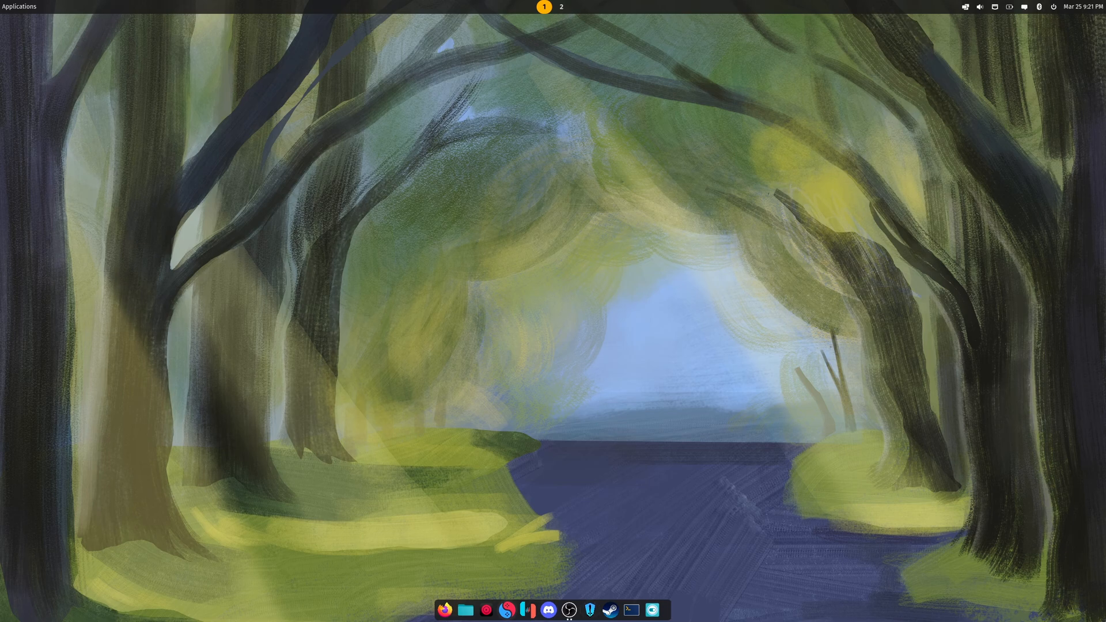
# Search the App Library for 'sto' to find the Store app.
pyautogui.click(20, 6)
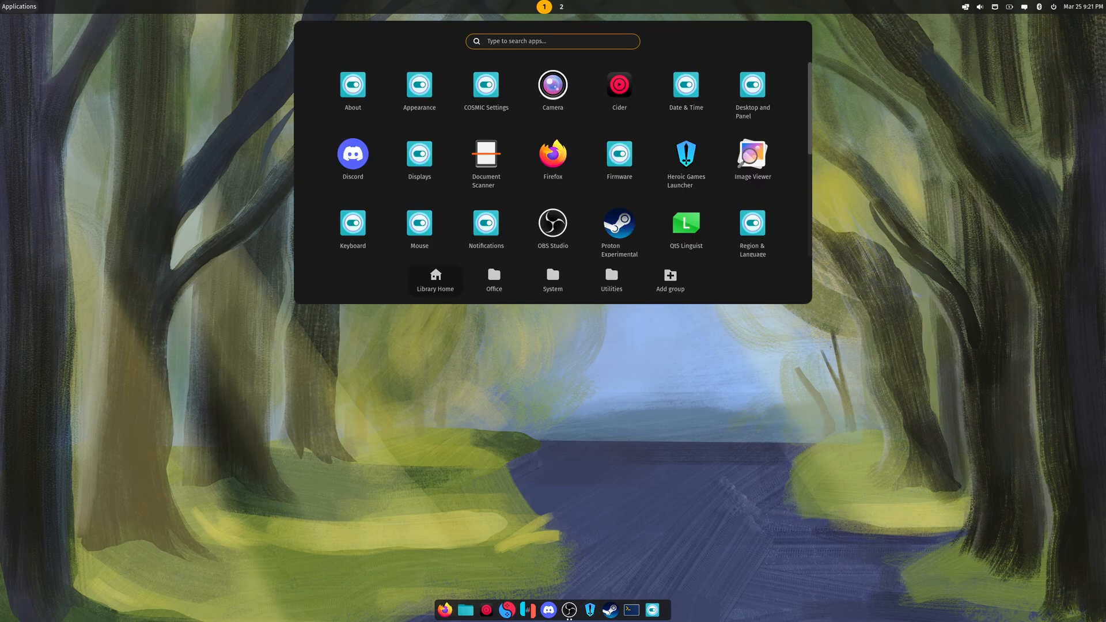
pyautogui.write('sto')
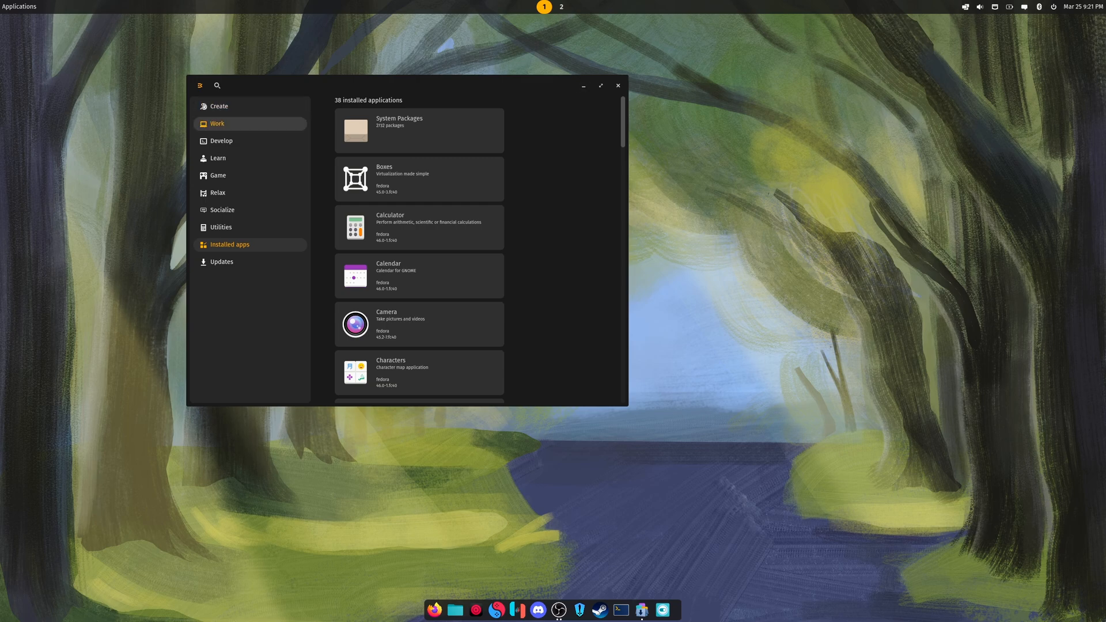
# Browse the Learn, Socialize and Work categories, then start a store search.
pyautogui.click(217, 157)
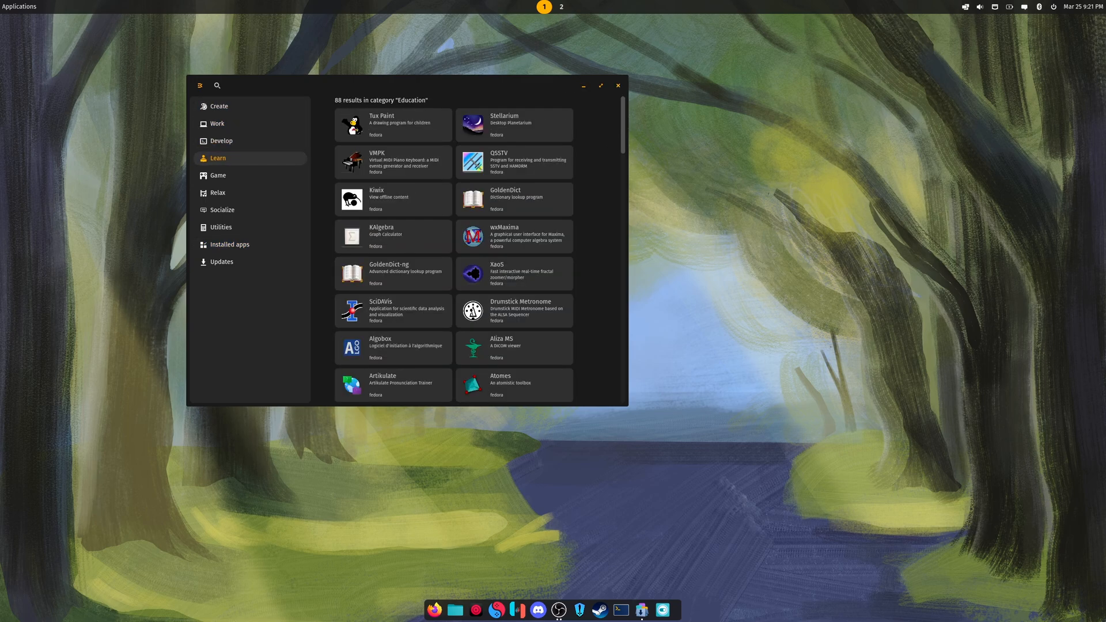
pyautogui.click(221, 210)
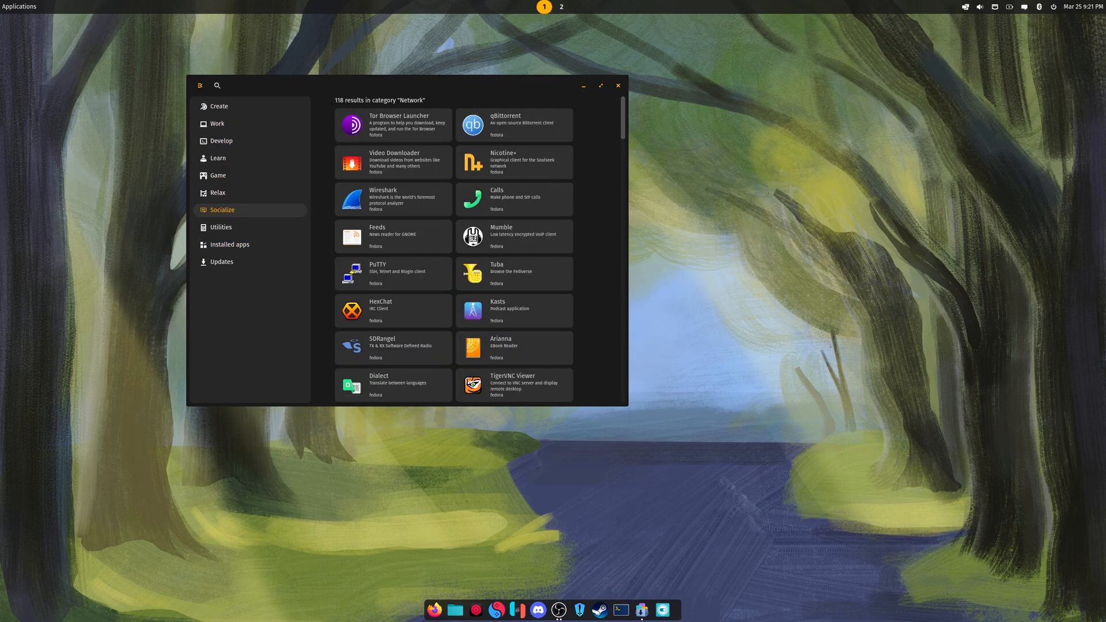
pyautogui.click(221, 262)
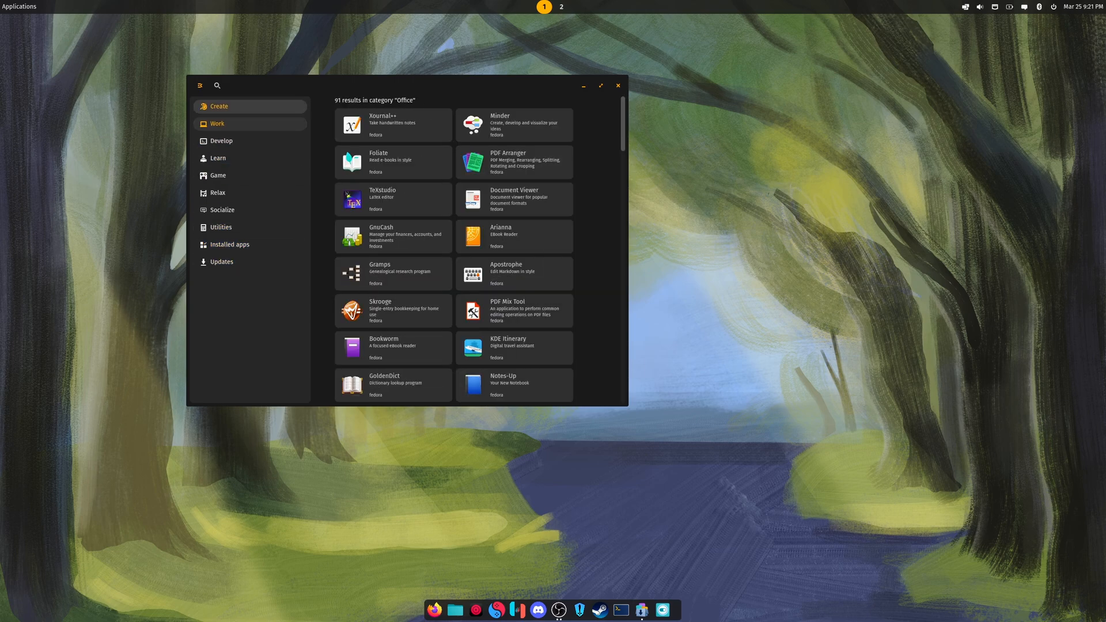
pyautogui.click(218, 84)
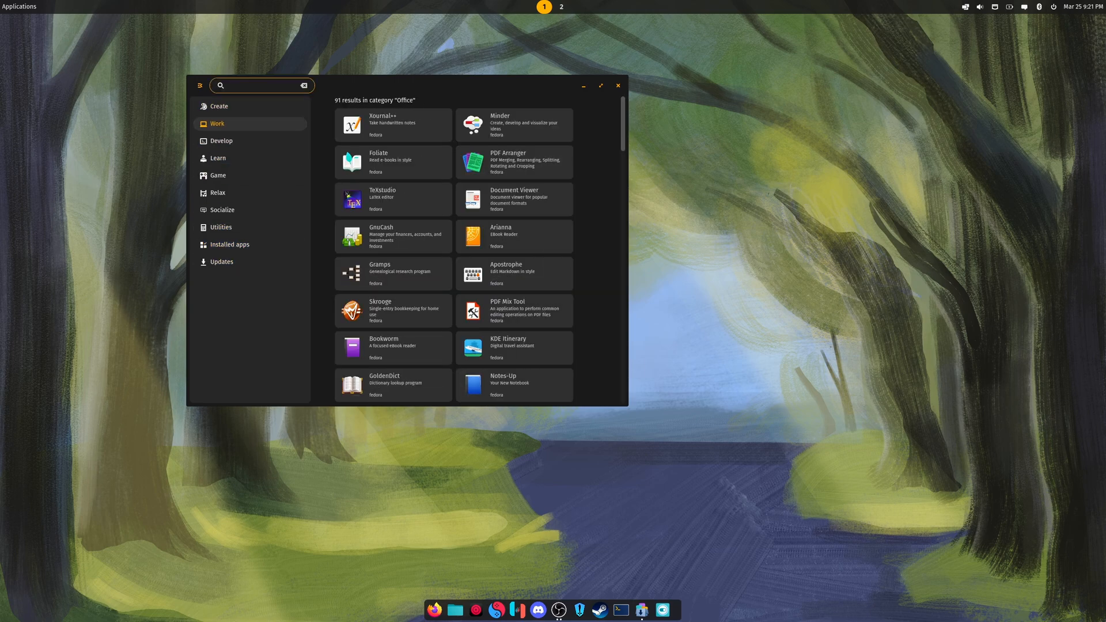
# Search the store for suyu and ryujinx, check the Game category, and finding nothing, bring up the App Library.
pyautogui.write('suyu')
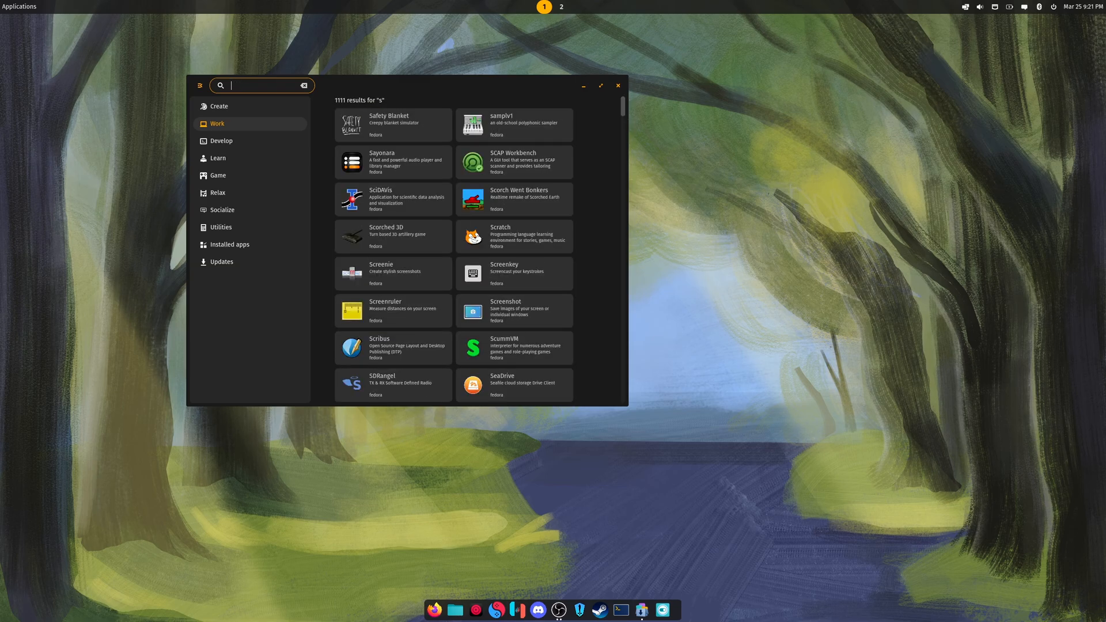
pyautogui.write('ryujinx')
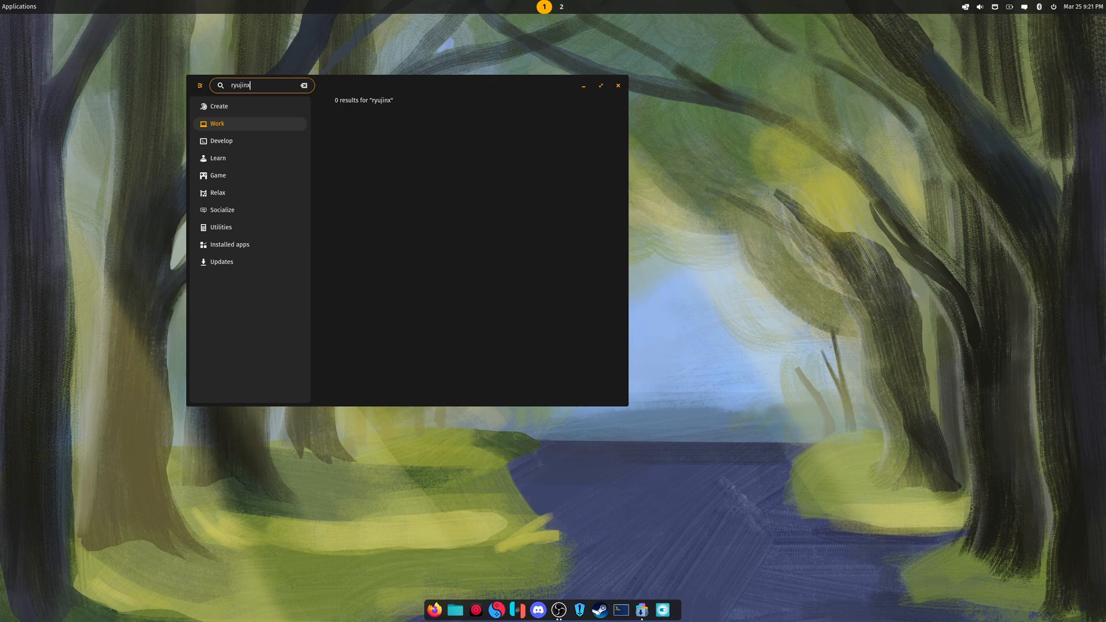
pyautogui.click(218, 175)
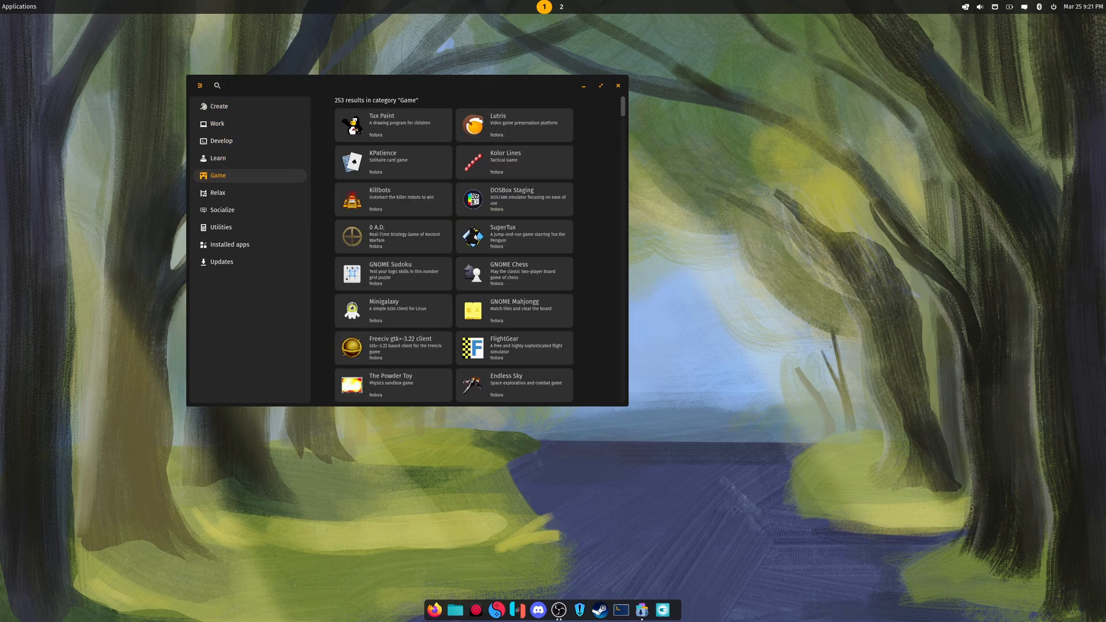
pyautogui.write('ryujinx')
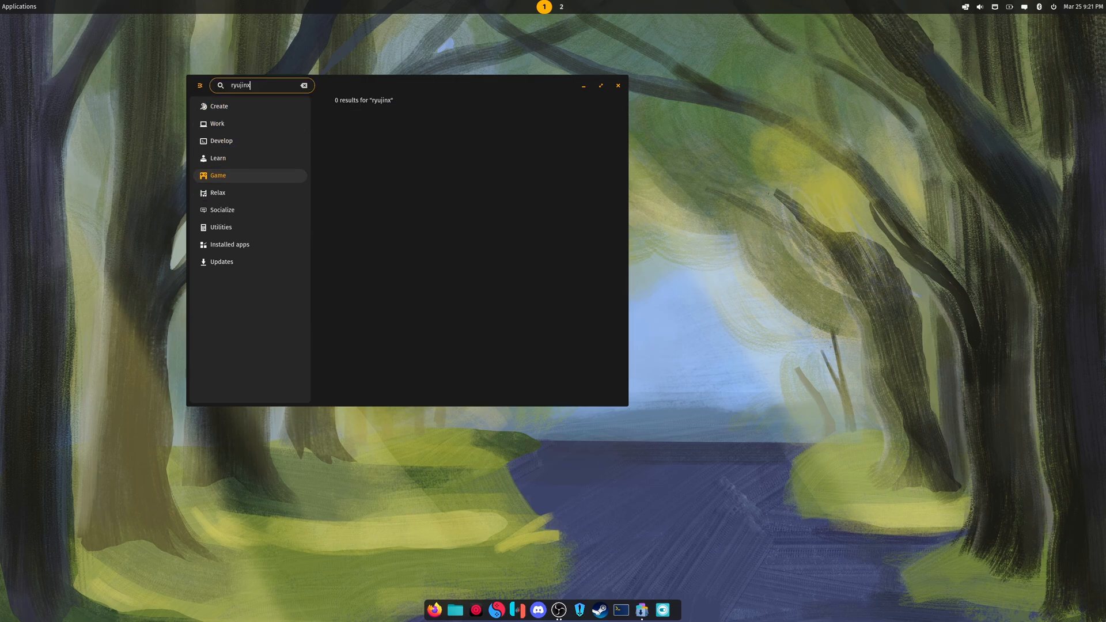
pyautogui.click(618, 85)
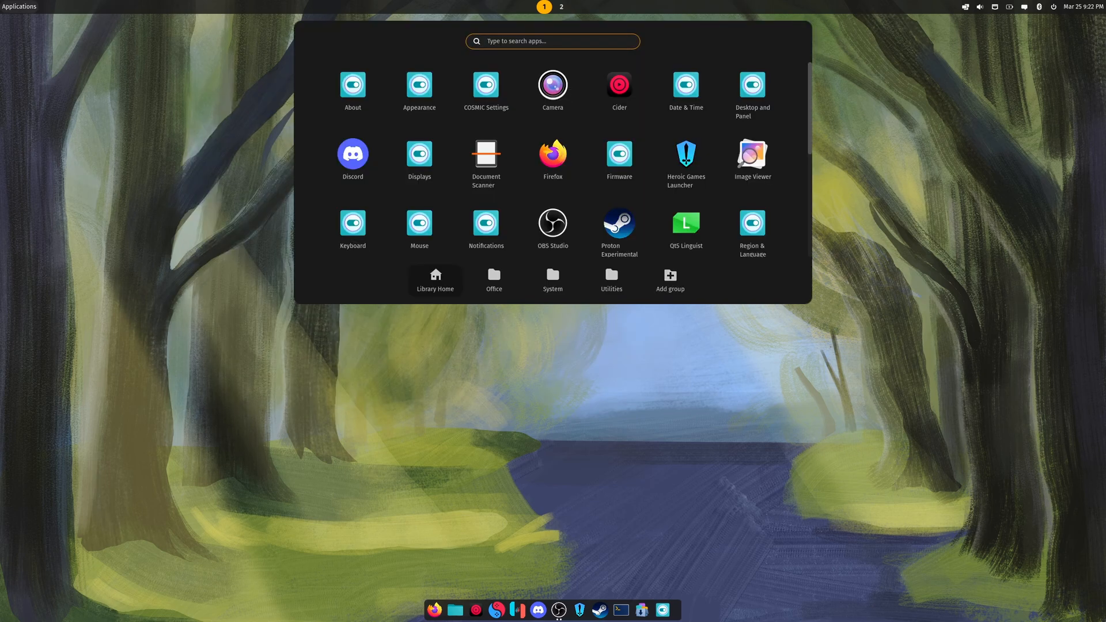
# Close the Firmware window, launch About from the App Library, then close it too.
pyautogui.scroll(-3)
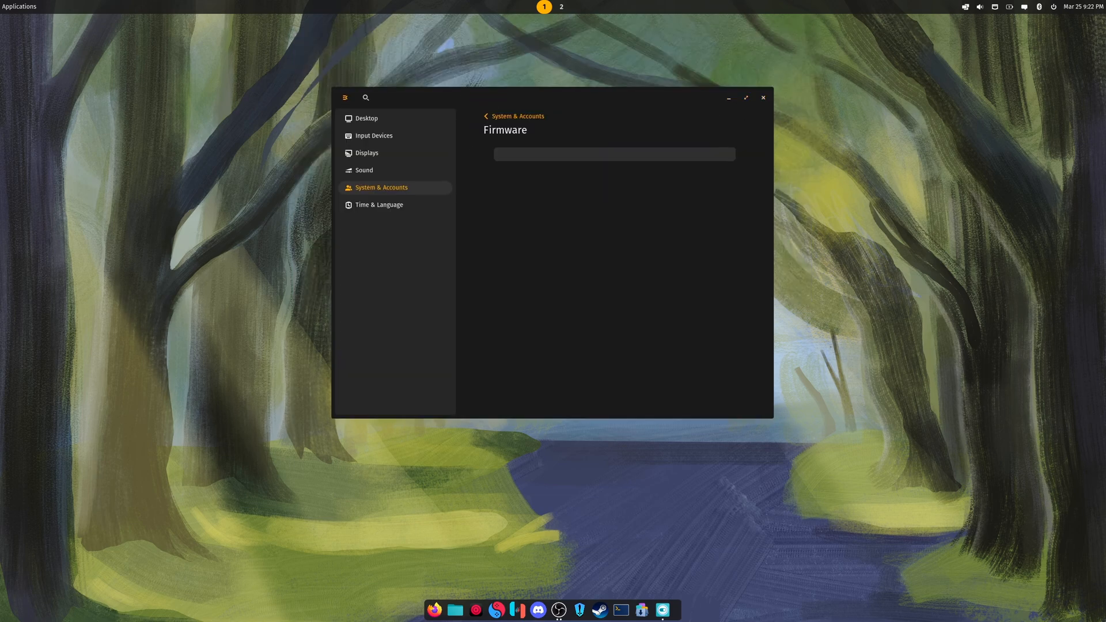
pyautogui.click(762, 96)
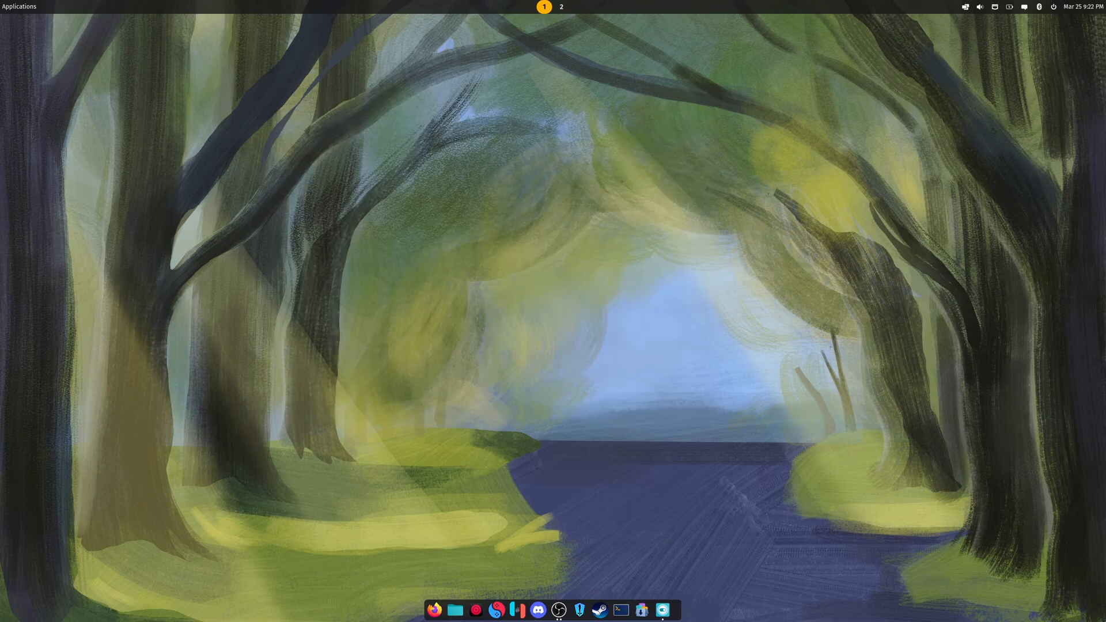
pyautogui.click(20, 7)
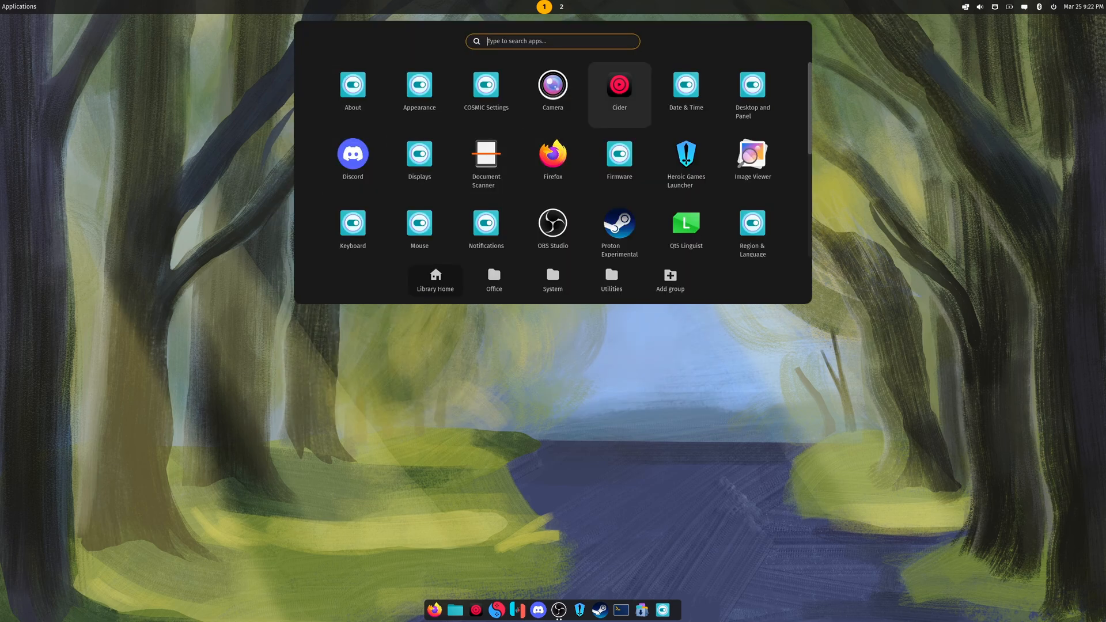
pyautogui.click(352, 84)
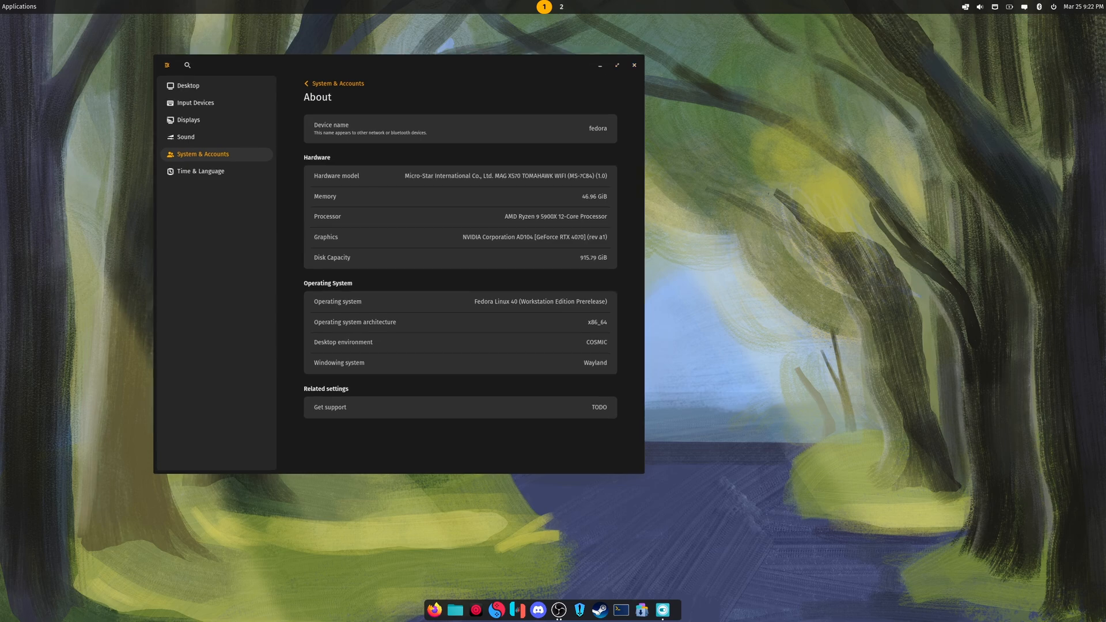
pyautogui.click(633, 64)
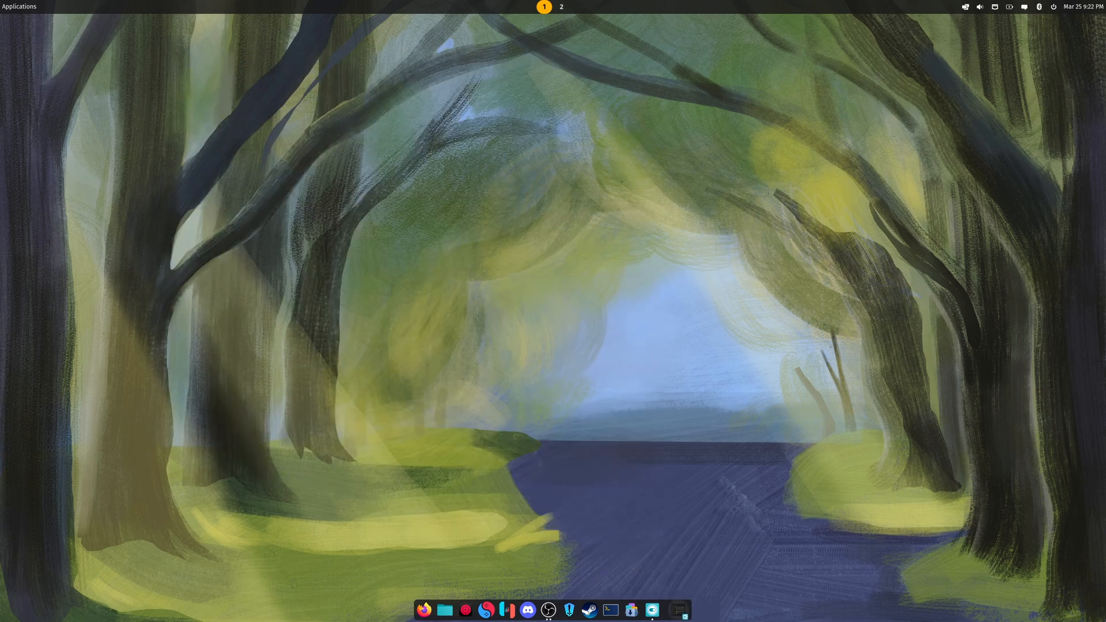
# Run Ryujinx from the terminal and select XOpenDisplay in the resulting crash output.
pyautogui.click(610, 609)
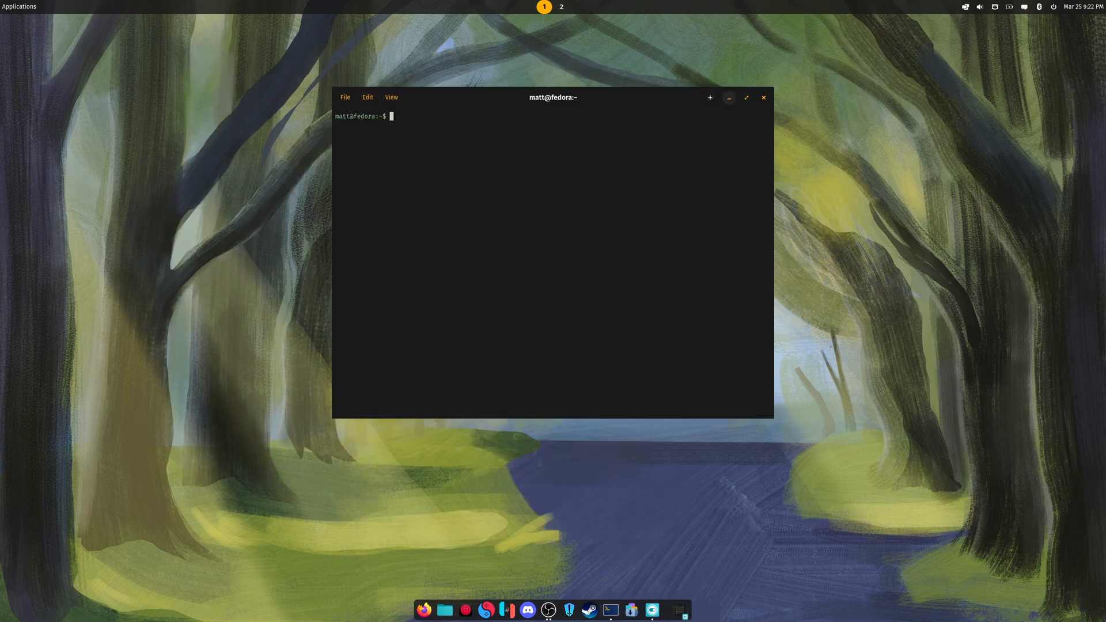
pyautogui.click(763, 97)
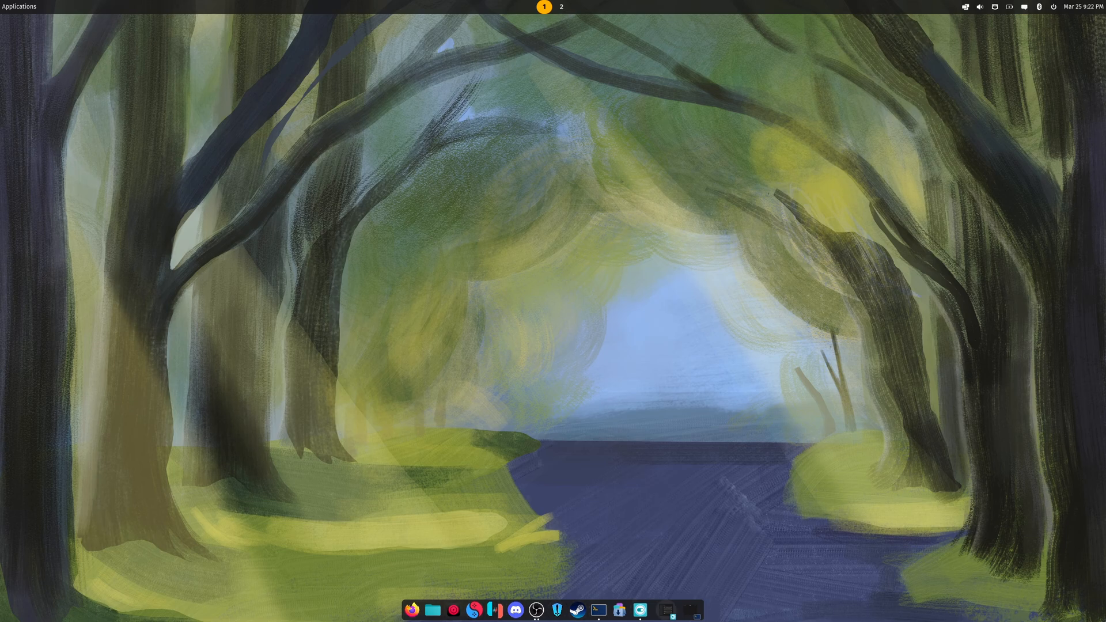
pyautogui.click(597, 609)
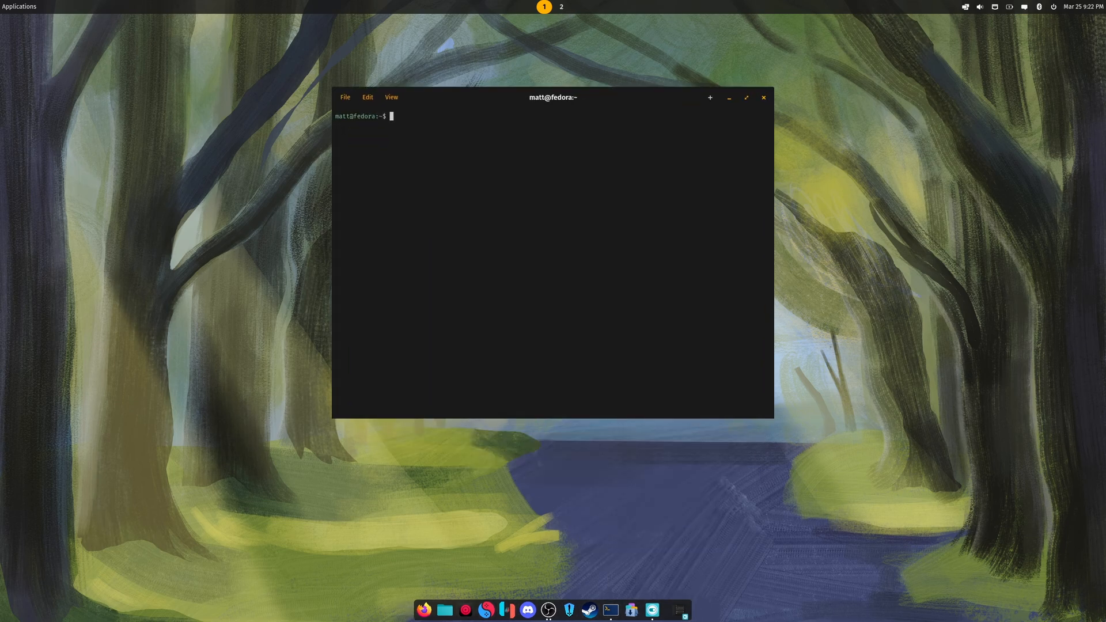
pyautogui.write('Ryujinx')
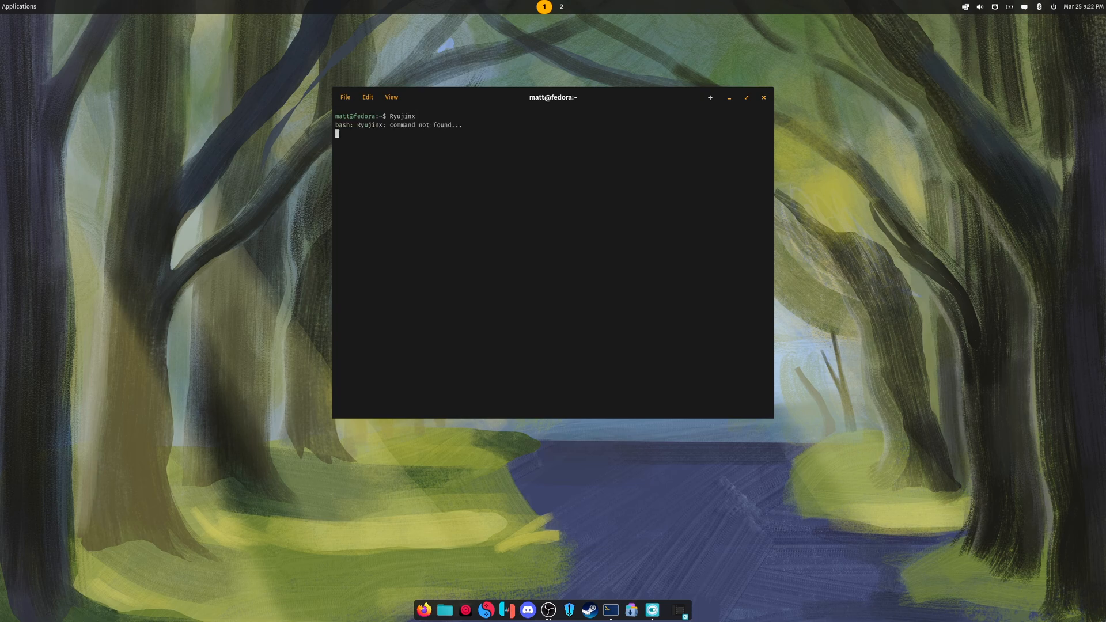
pyautogui.write('r')
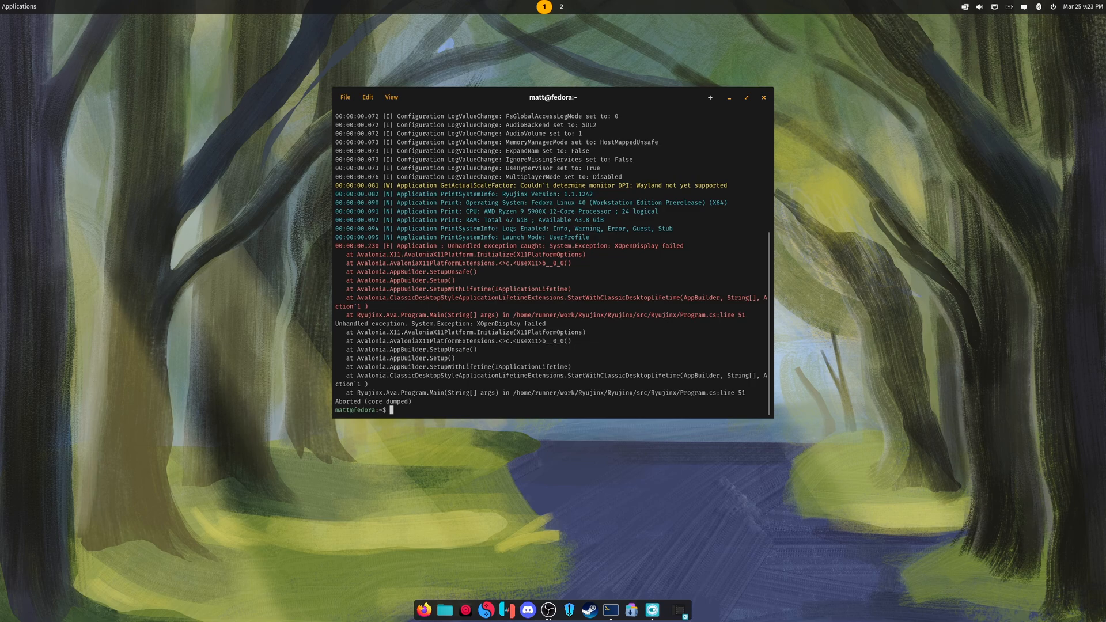
pyautogui.doubleClick(636, 245)
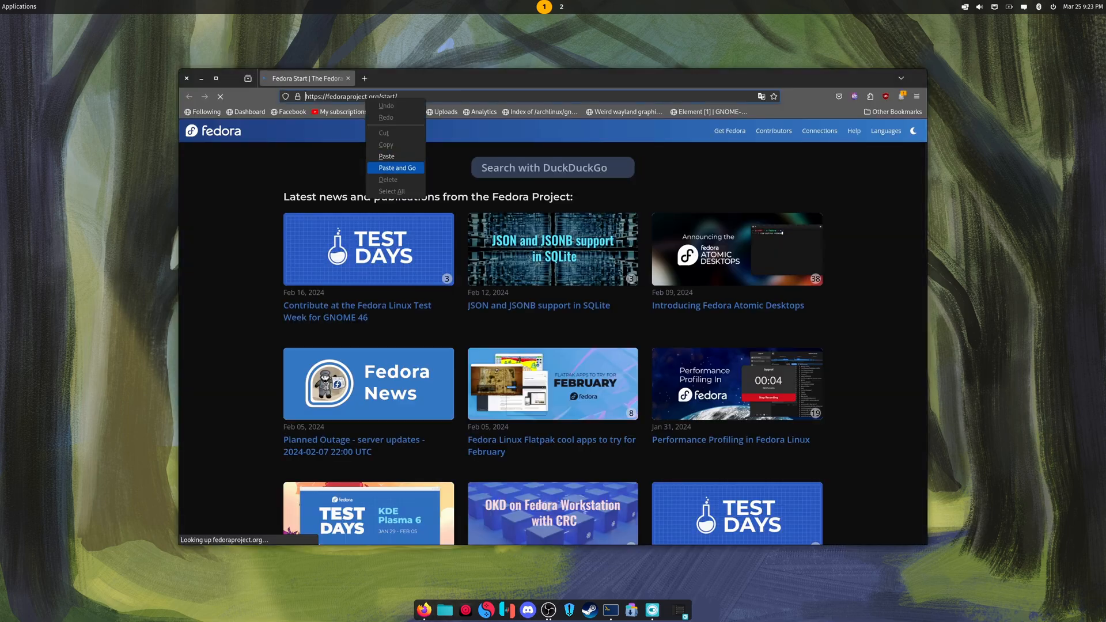
# Search the web for the XOpenDisplay error text and refine the query with 'fedora'.
pyautogui.click(397, 169)
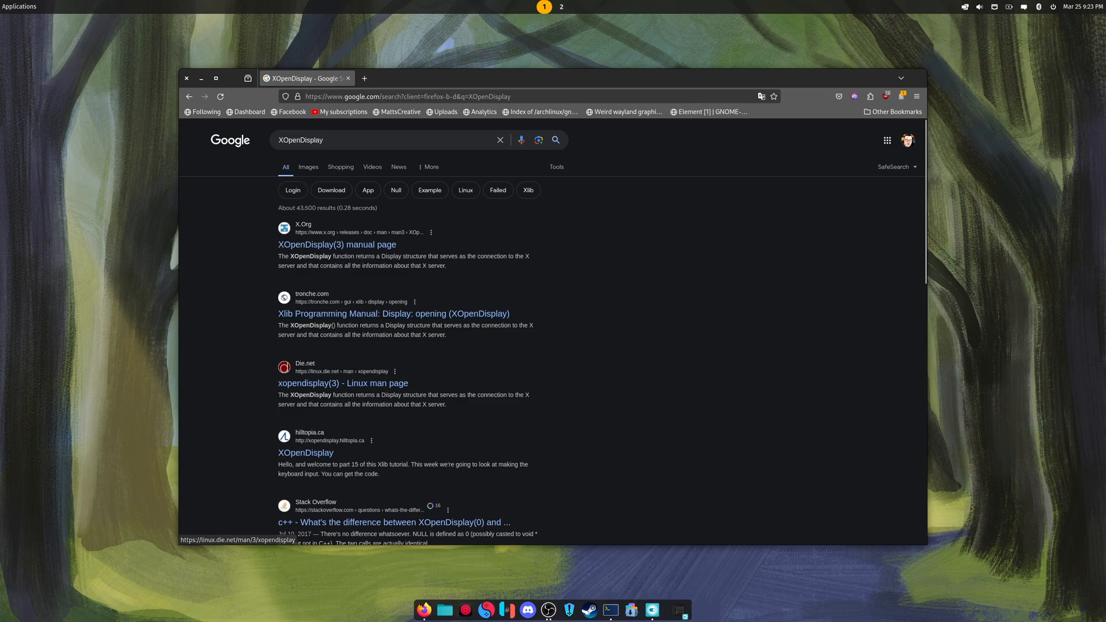
pyautogui.scroll(-3)
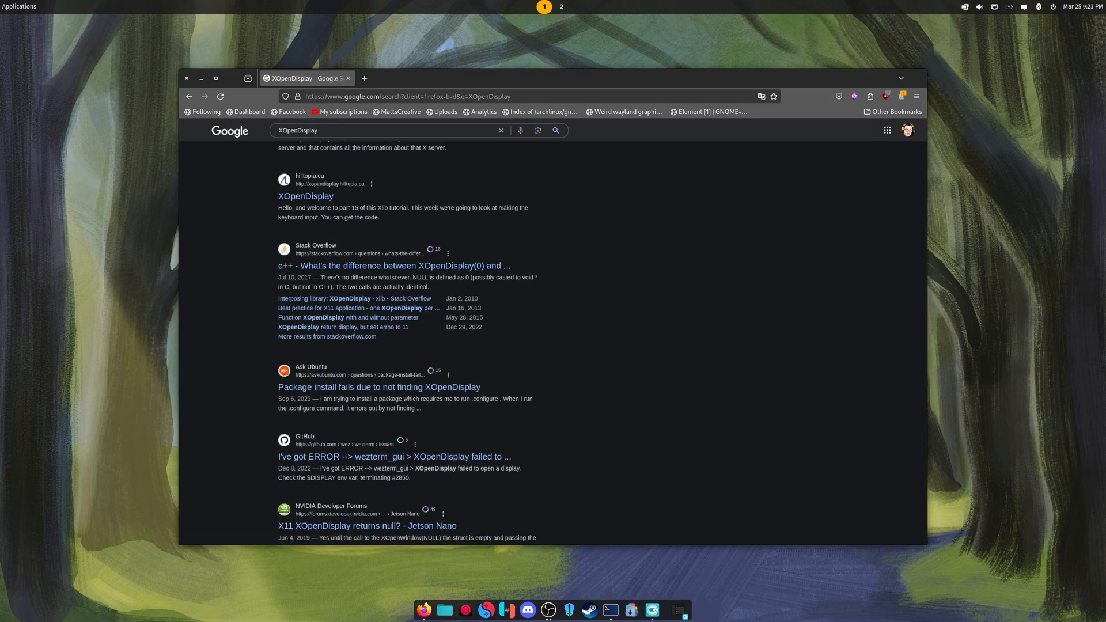
pyautogui.click(381, 139)
pyautogui.write(' fedora')
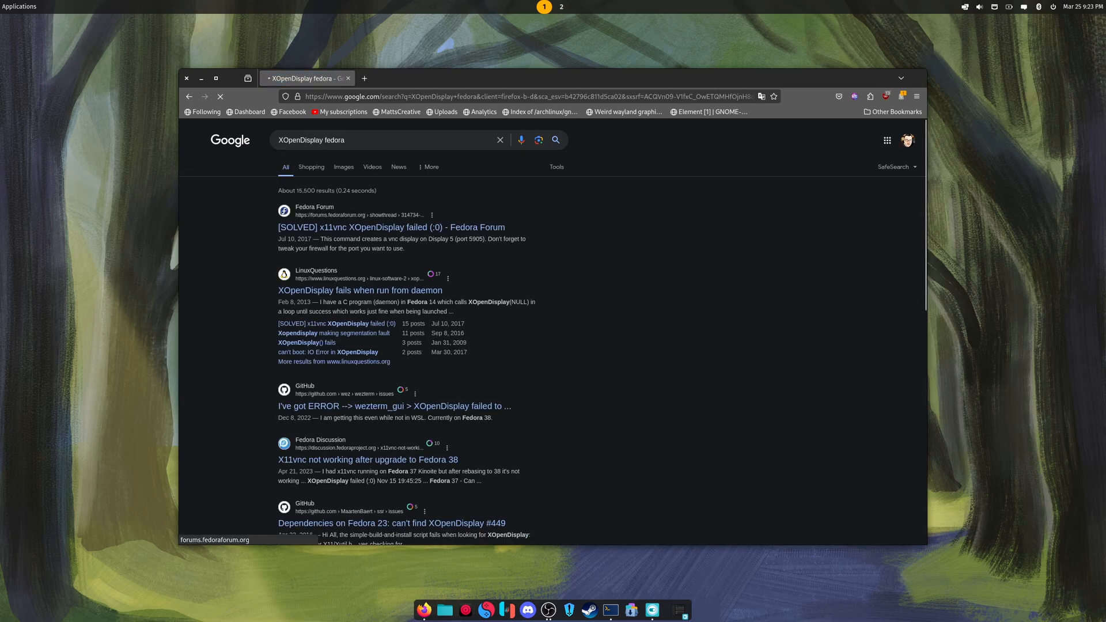
# Read the Fedora Forum thread about x11vnc XOpenDisplay failed.
pyautogui.click(390, 227)
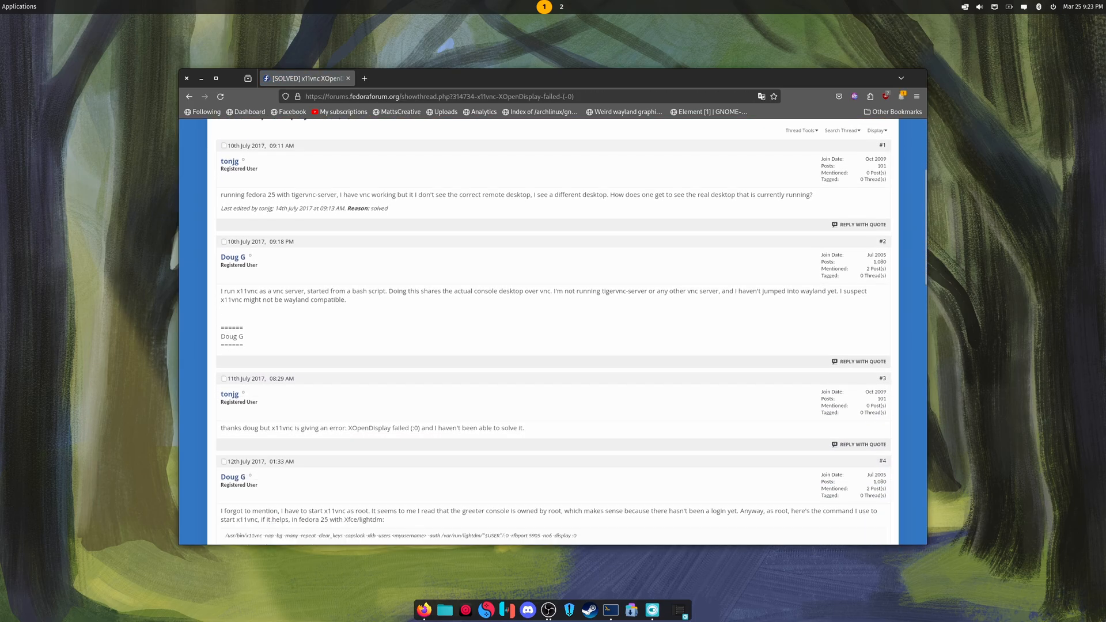
pyautogui.scroll(-3)
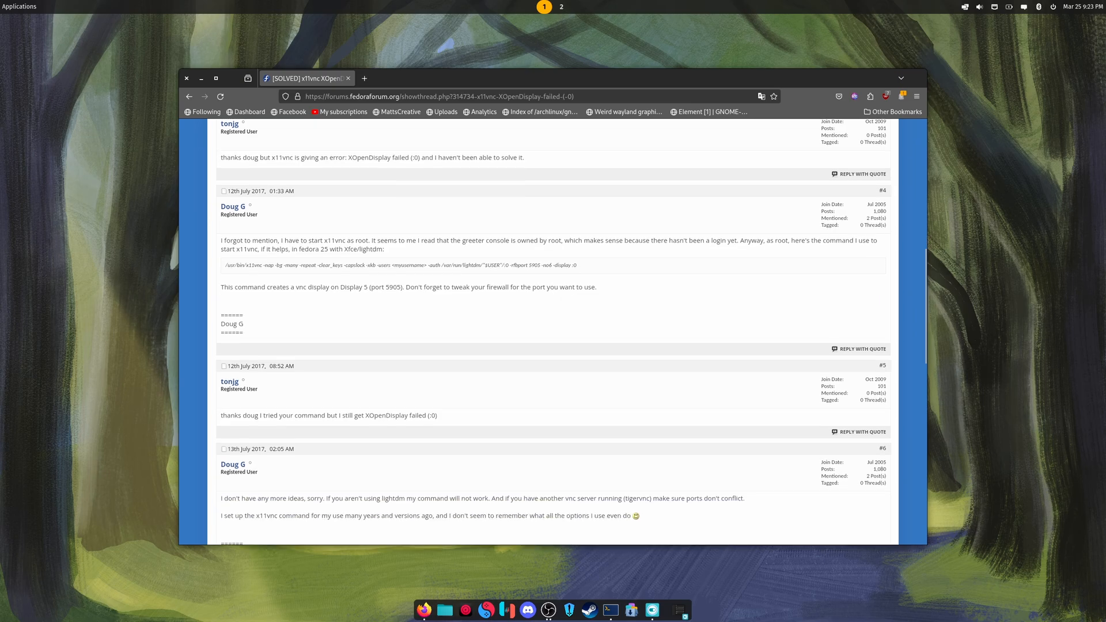
pyautogui.scroll(-3)
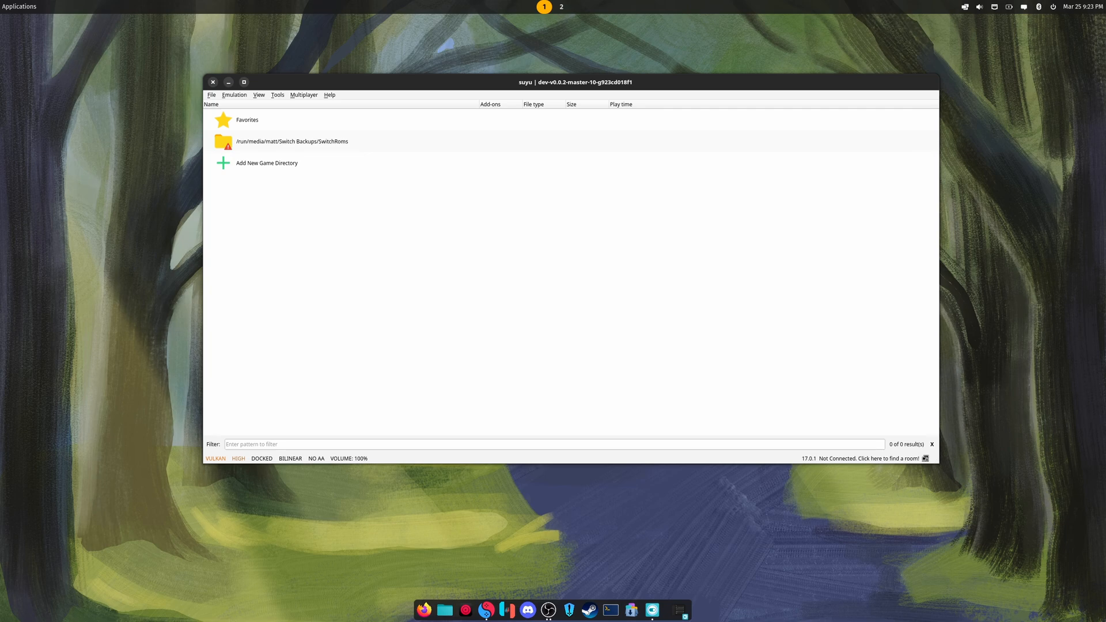
# Close the suyu emulator window, leaving the desktop empty.
pyautogui.click(213, 82)
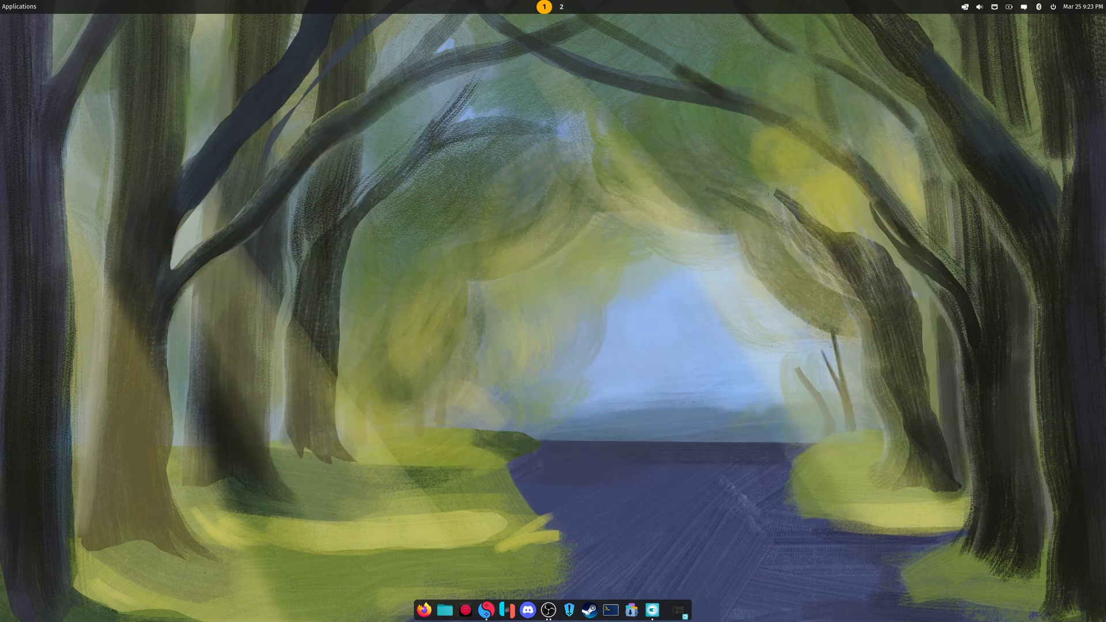